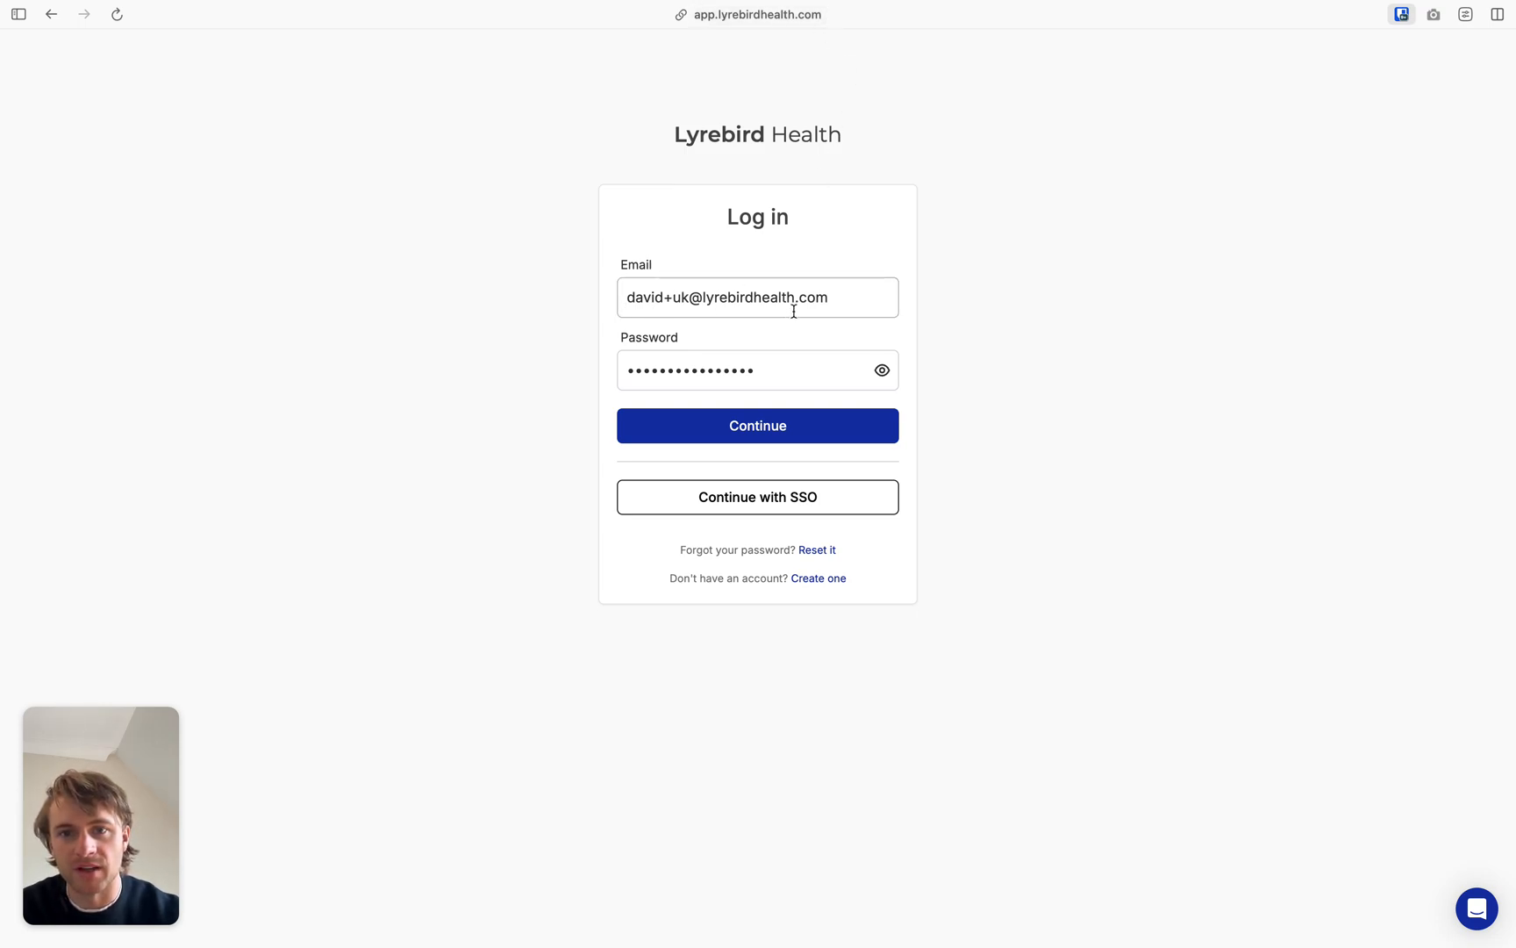
Sign in to Lyrebird Health and land on the empty Consult screen.
click(757, 425)
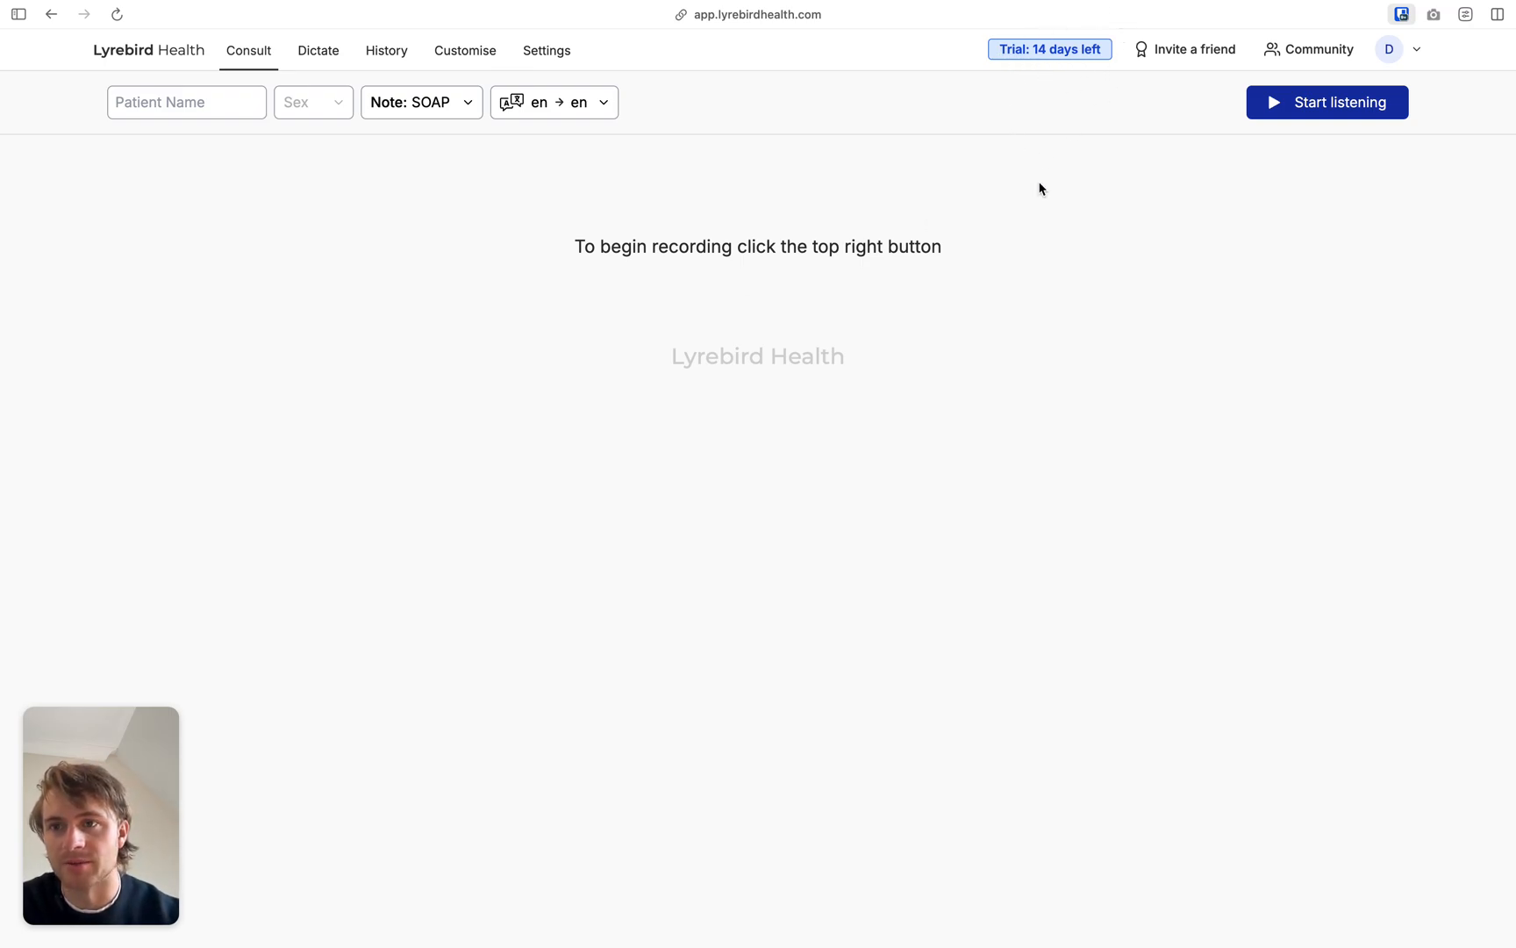
mouse_move(1012, 186)
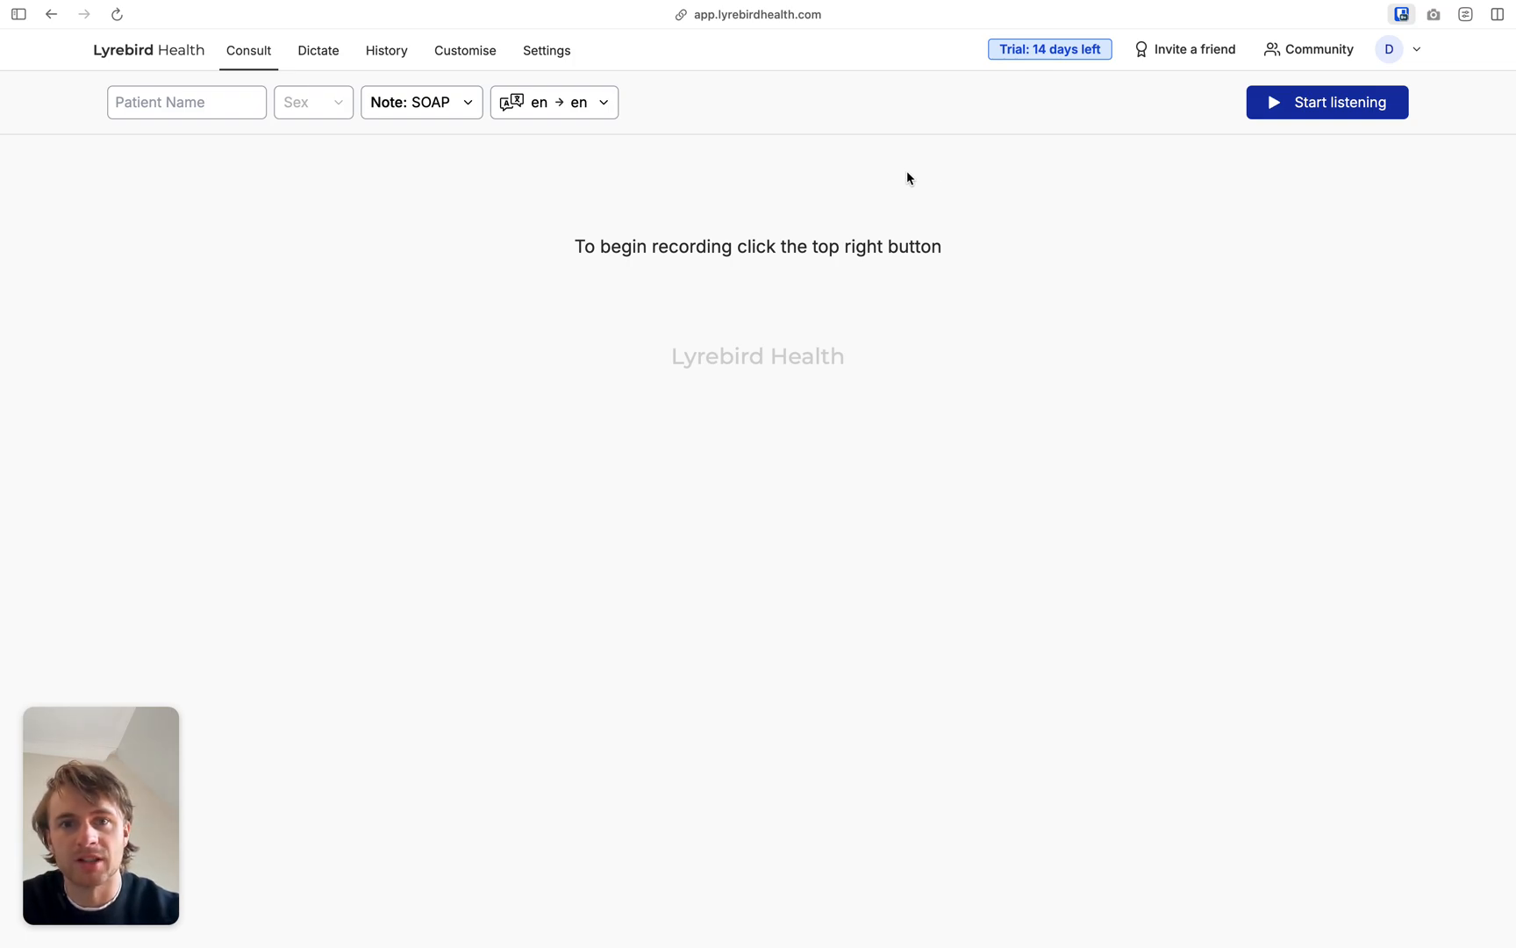
mouse_move(446, 202)
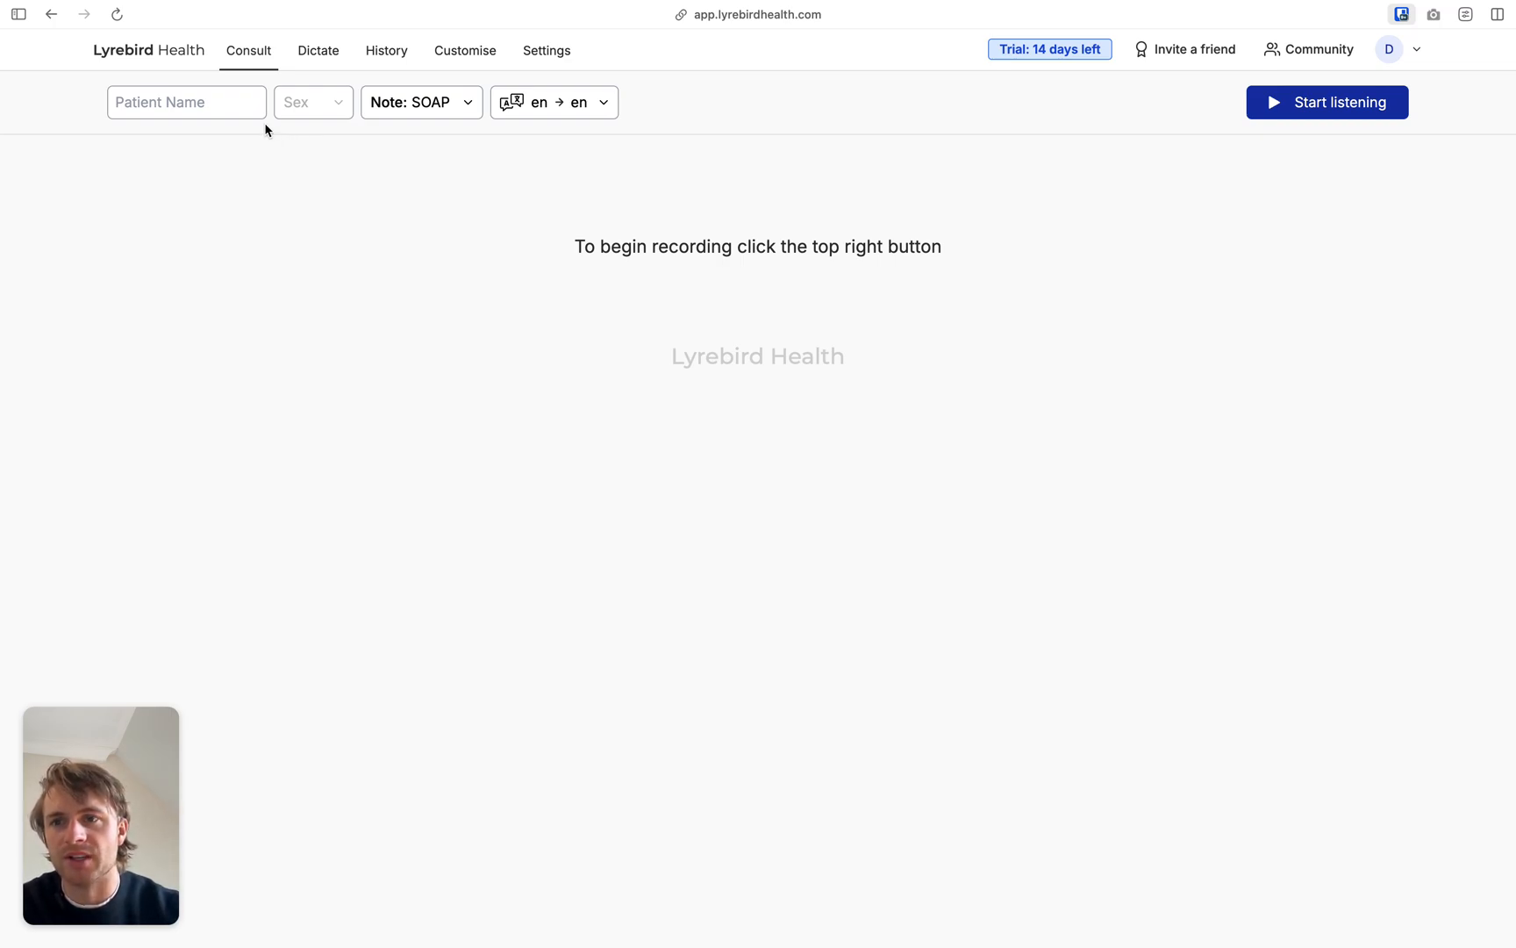
click(186, 102)
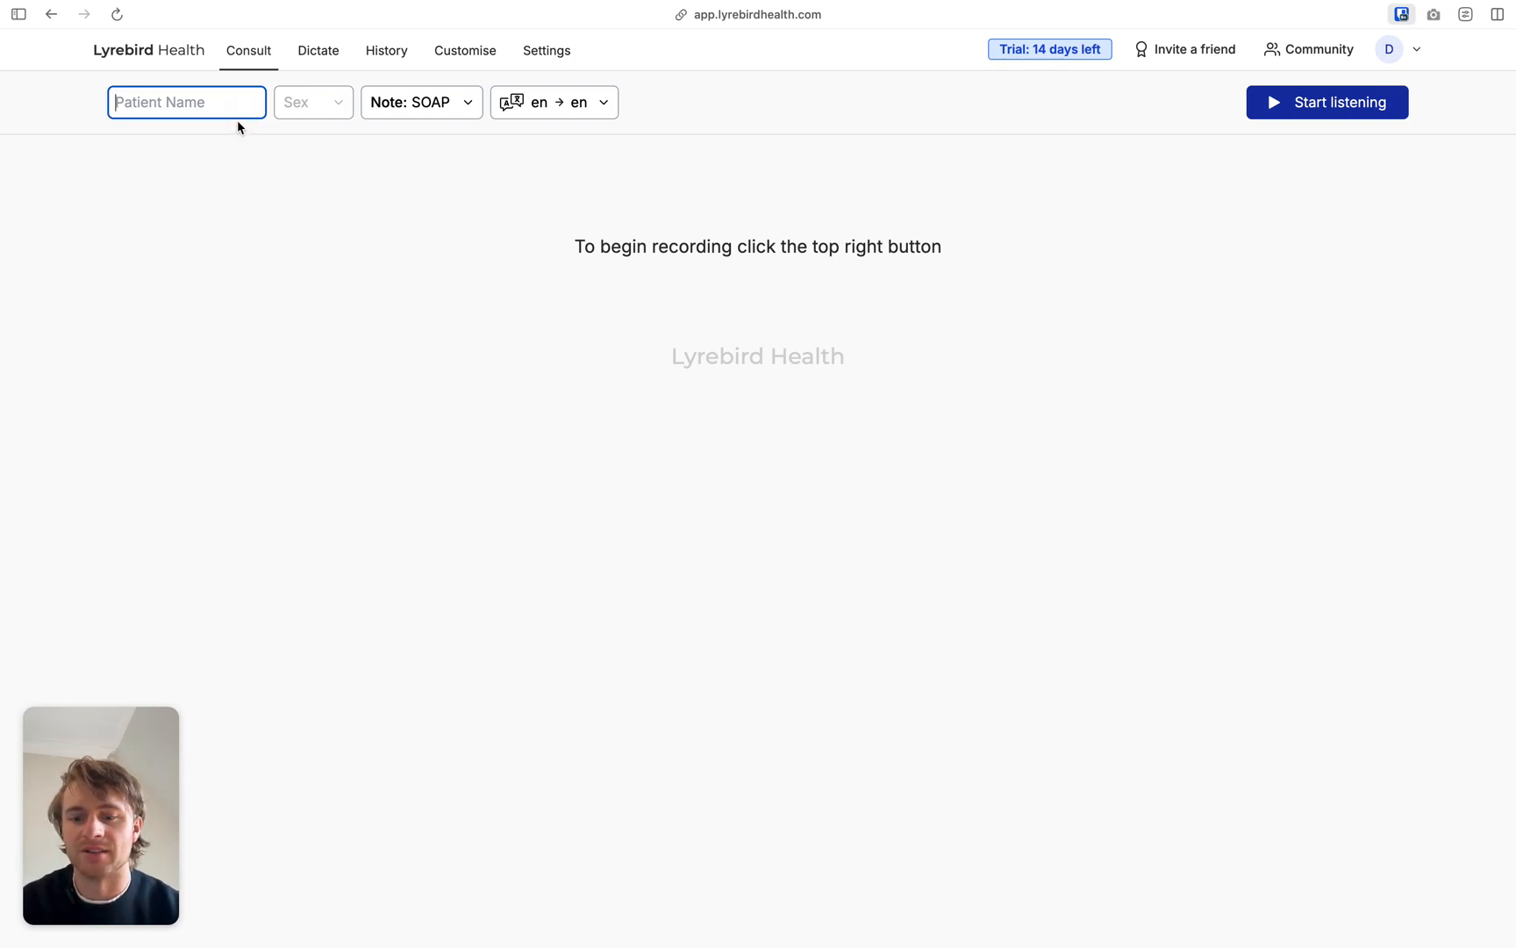
text(David D 16082000)
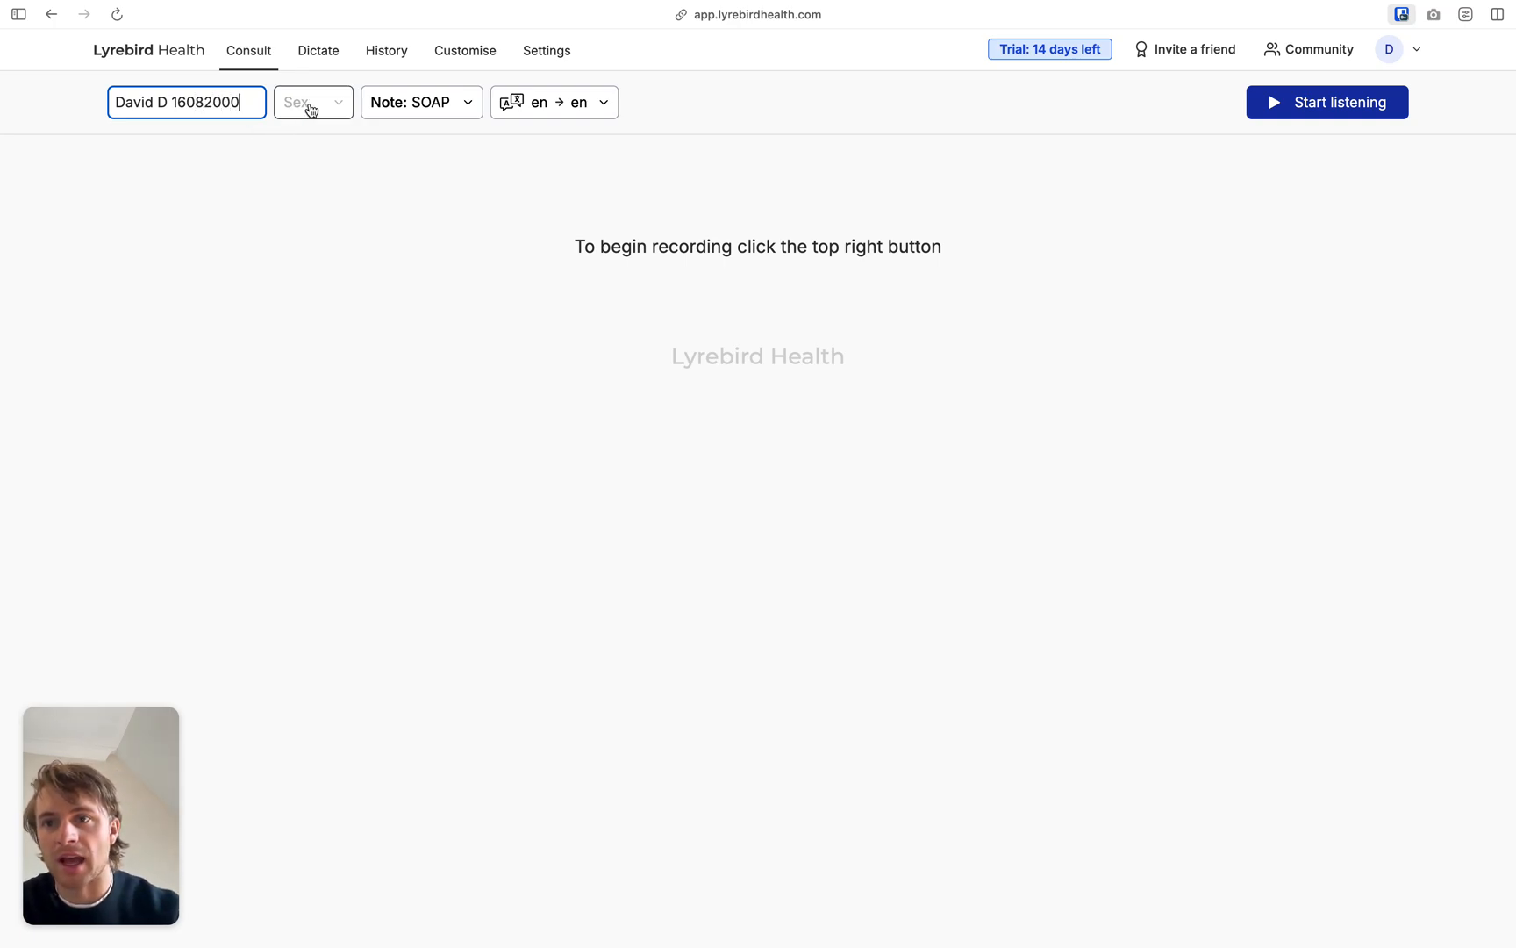
click(310, 102)
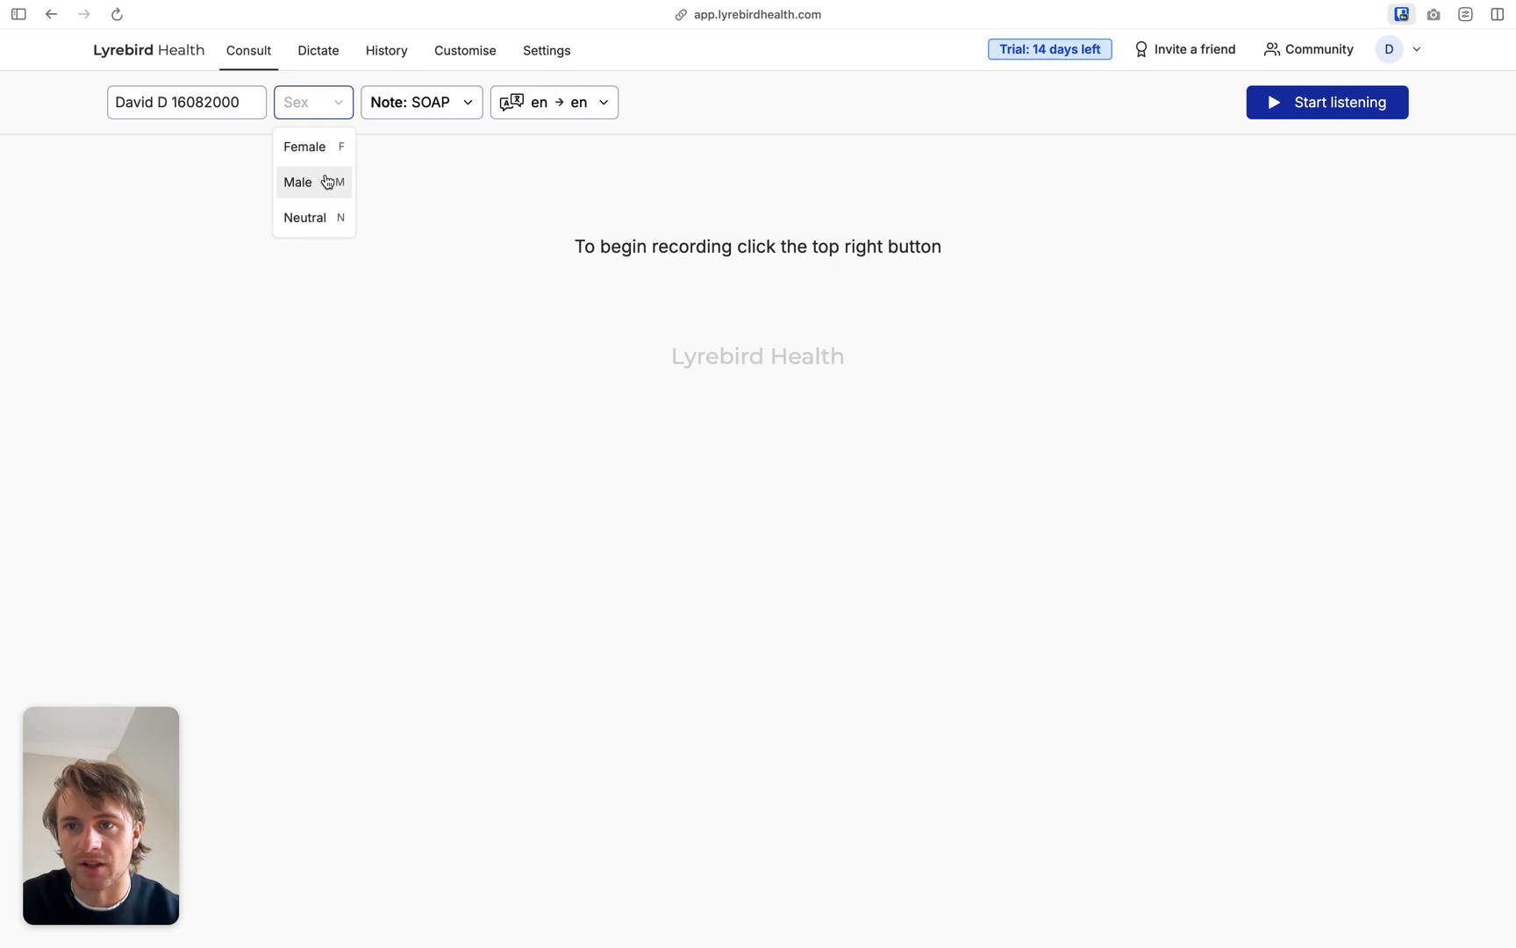
click(299, 182)
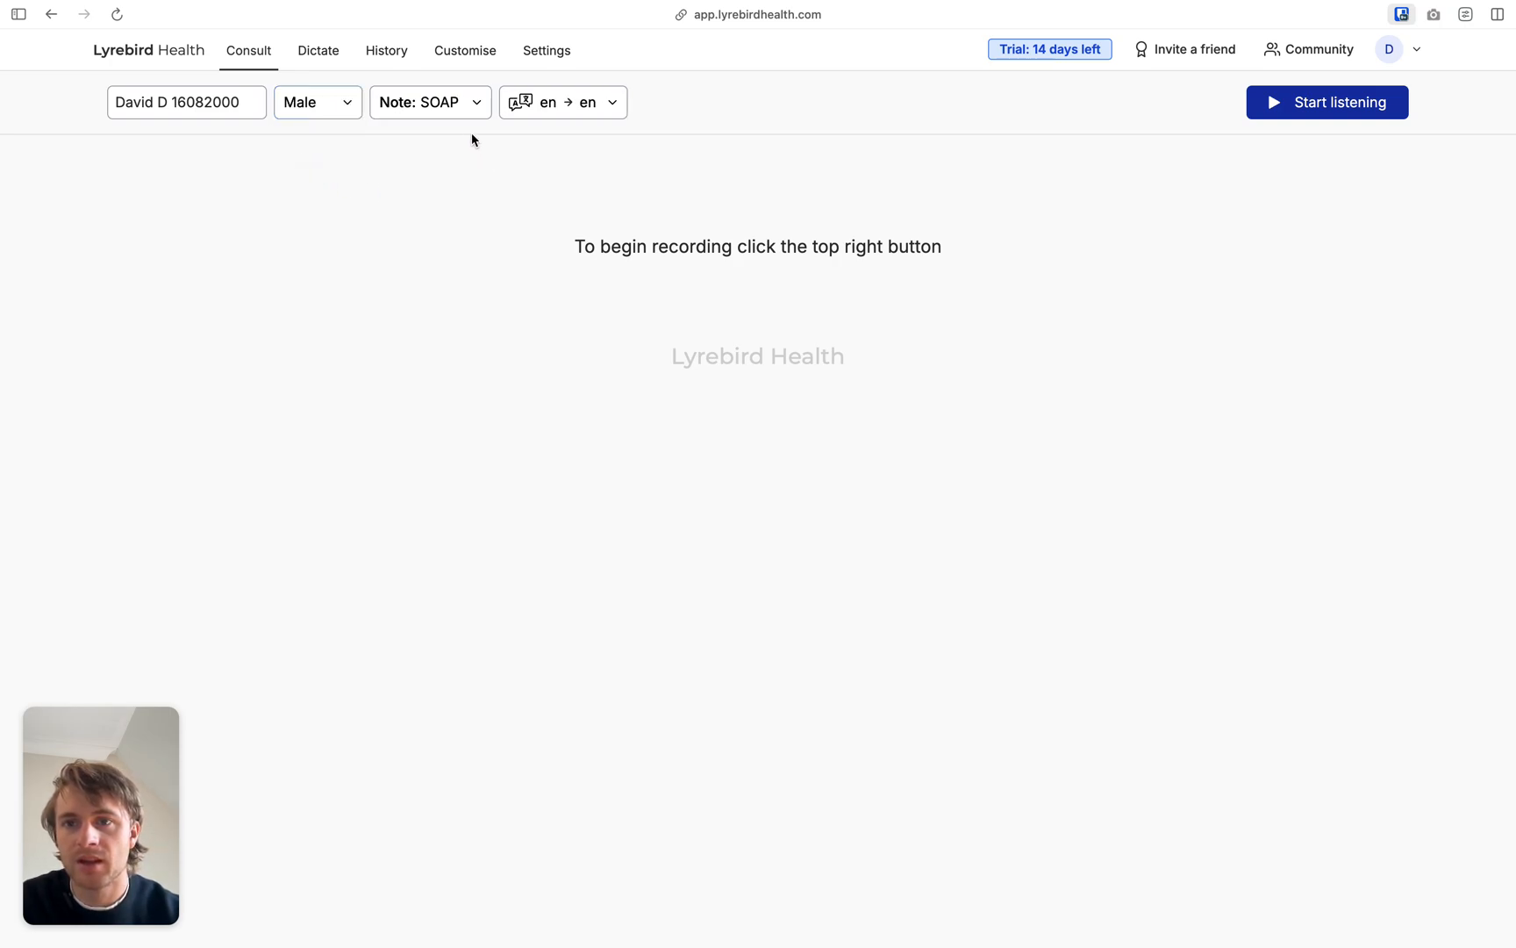
click(430, 101)
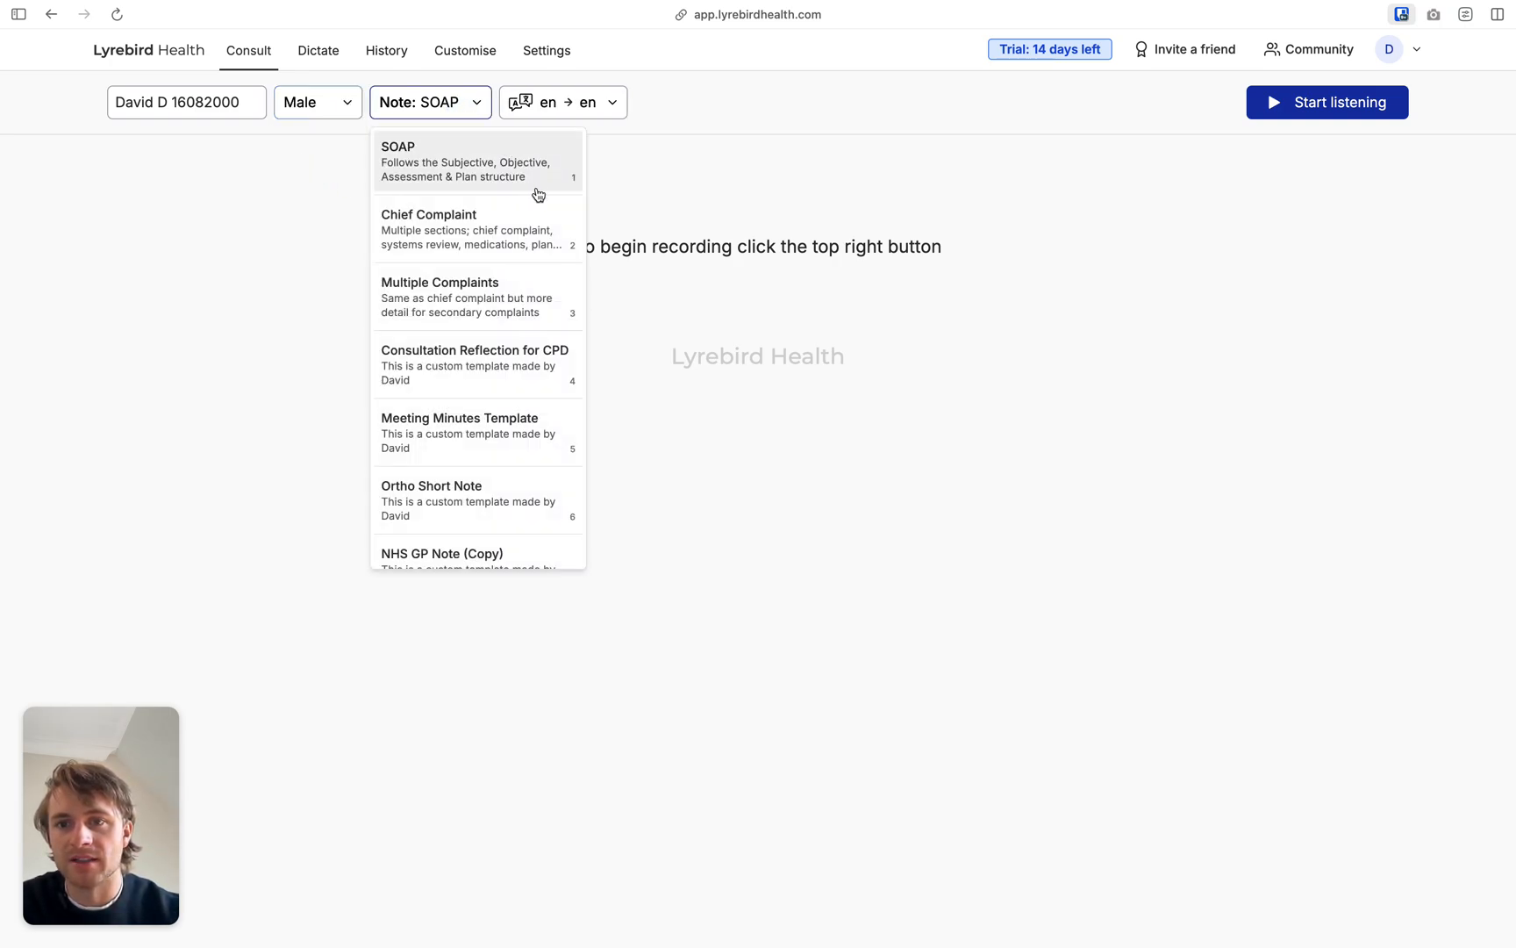
mouse_move(538, 289)
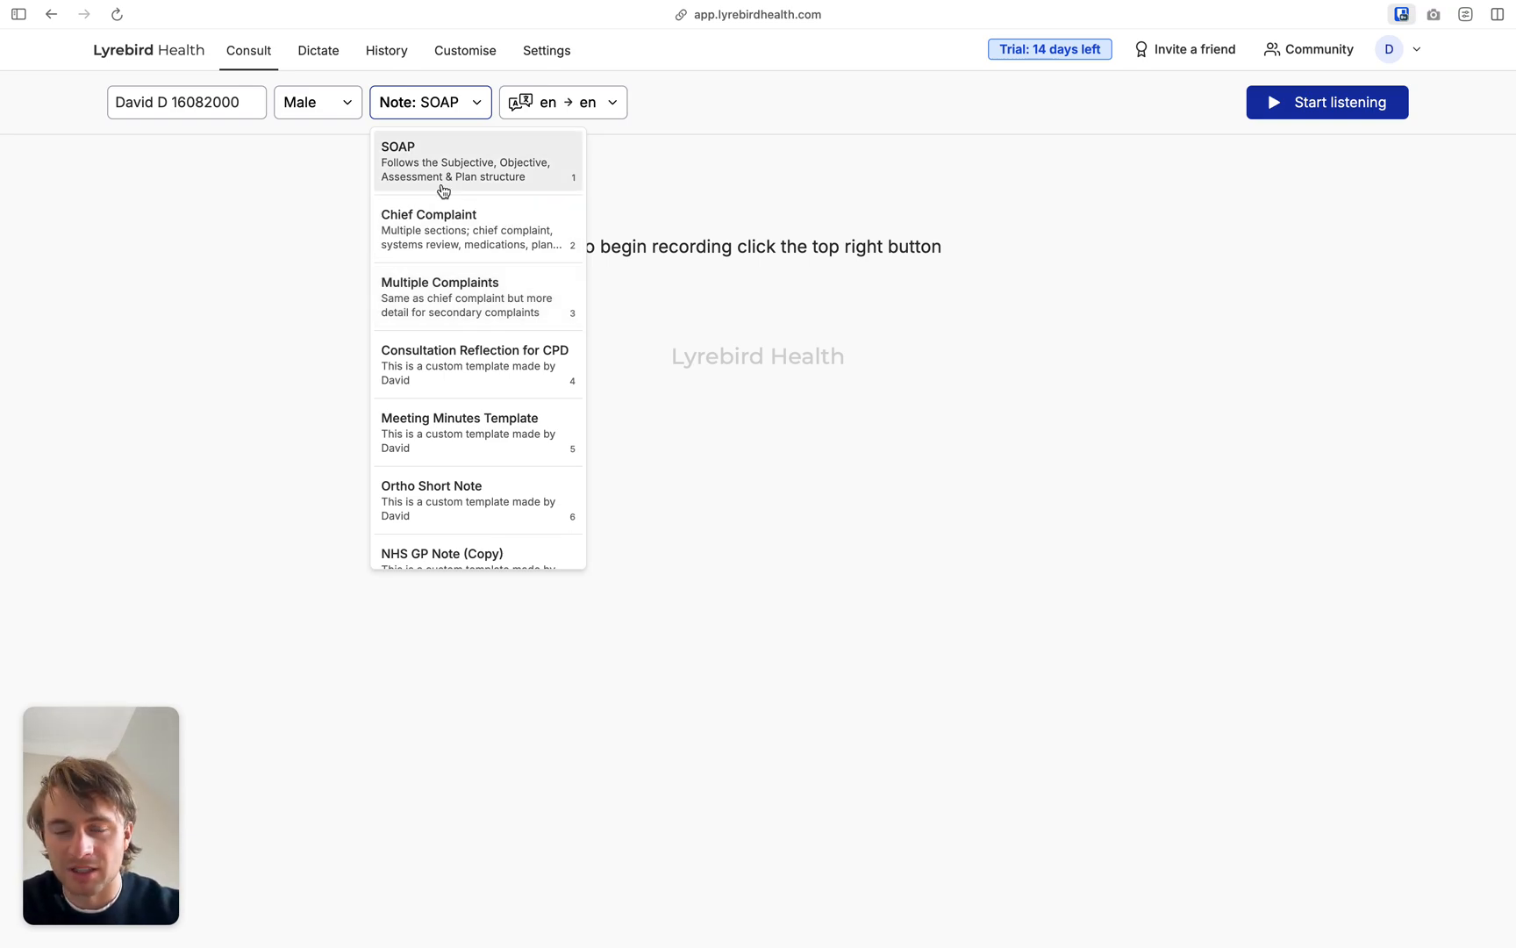
mouse_move(442, 230)
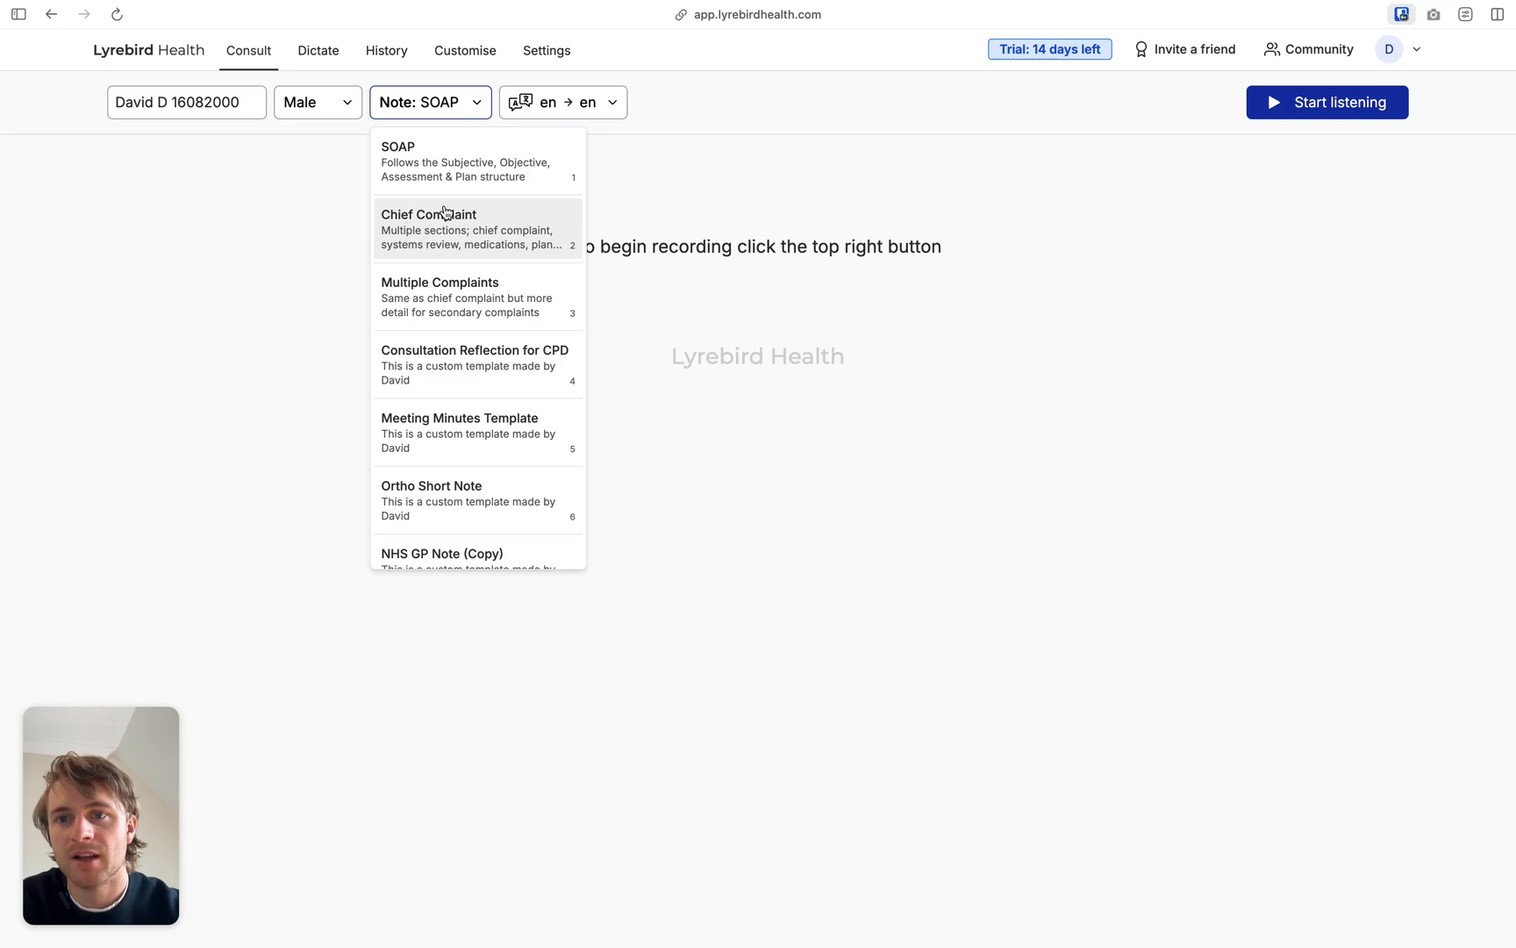
mouse_move(523, 288)
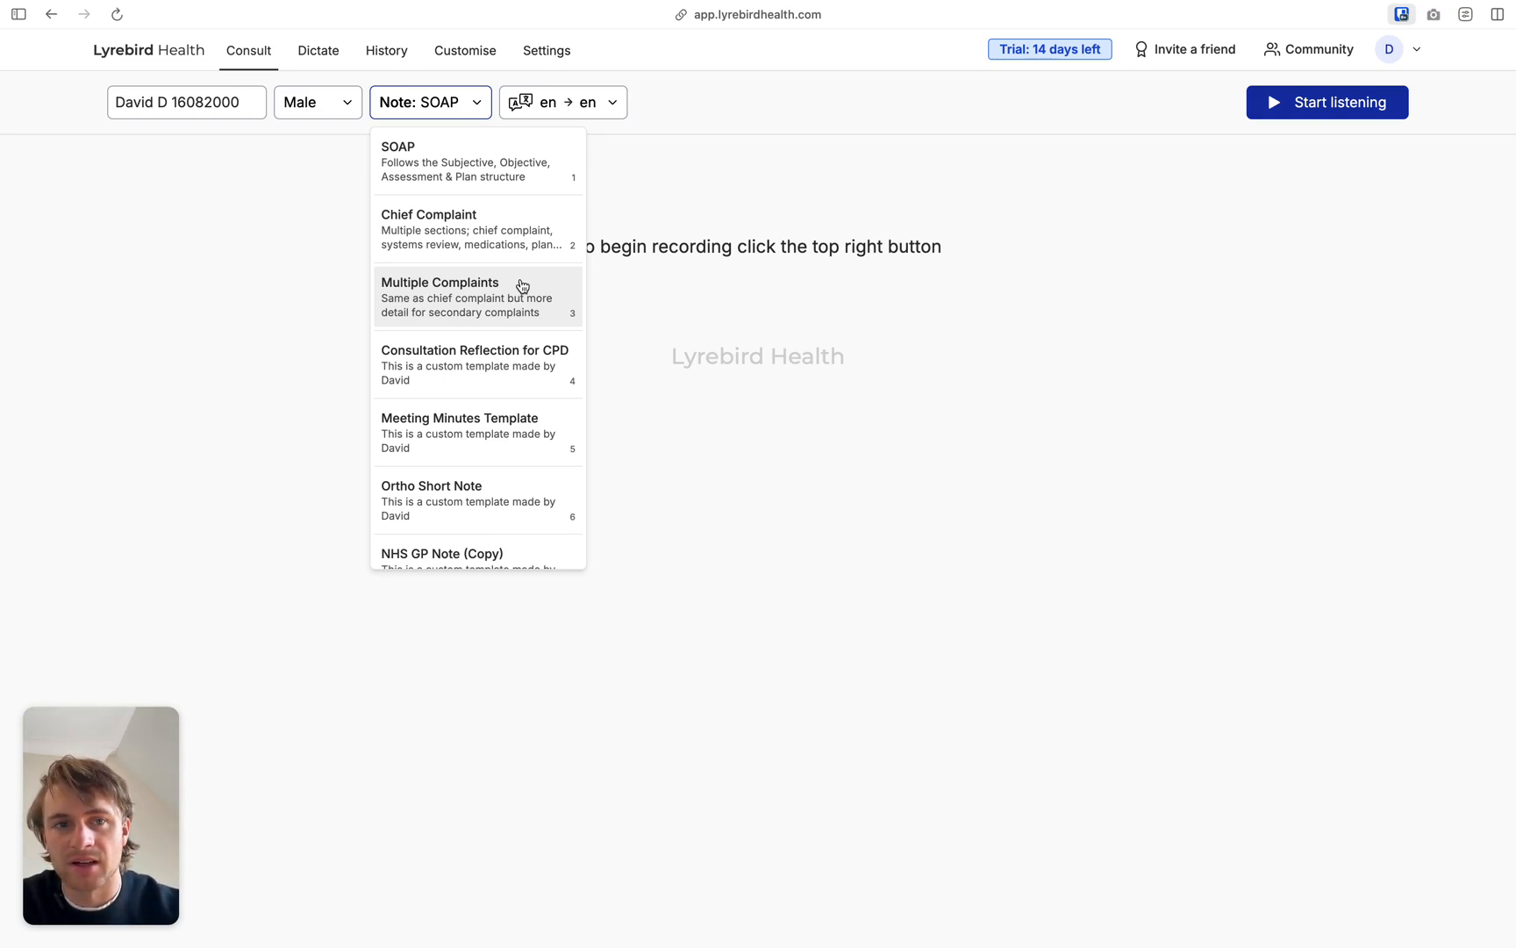
mouse_move(511, 182)
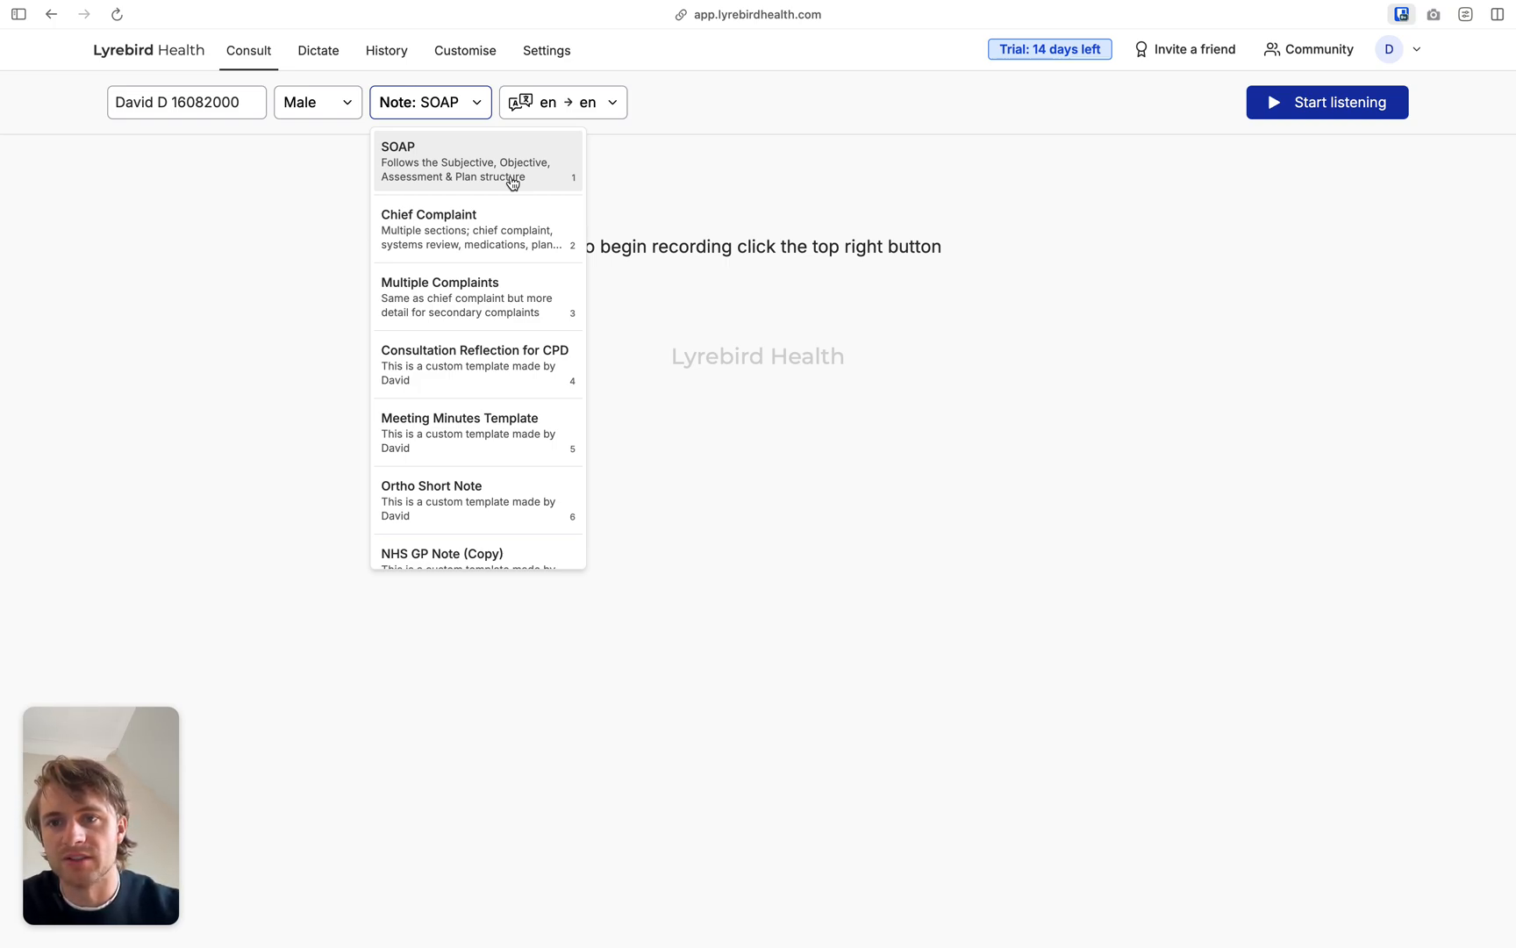
mouse_move(508, 339)
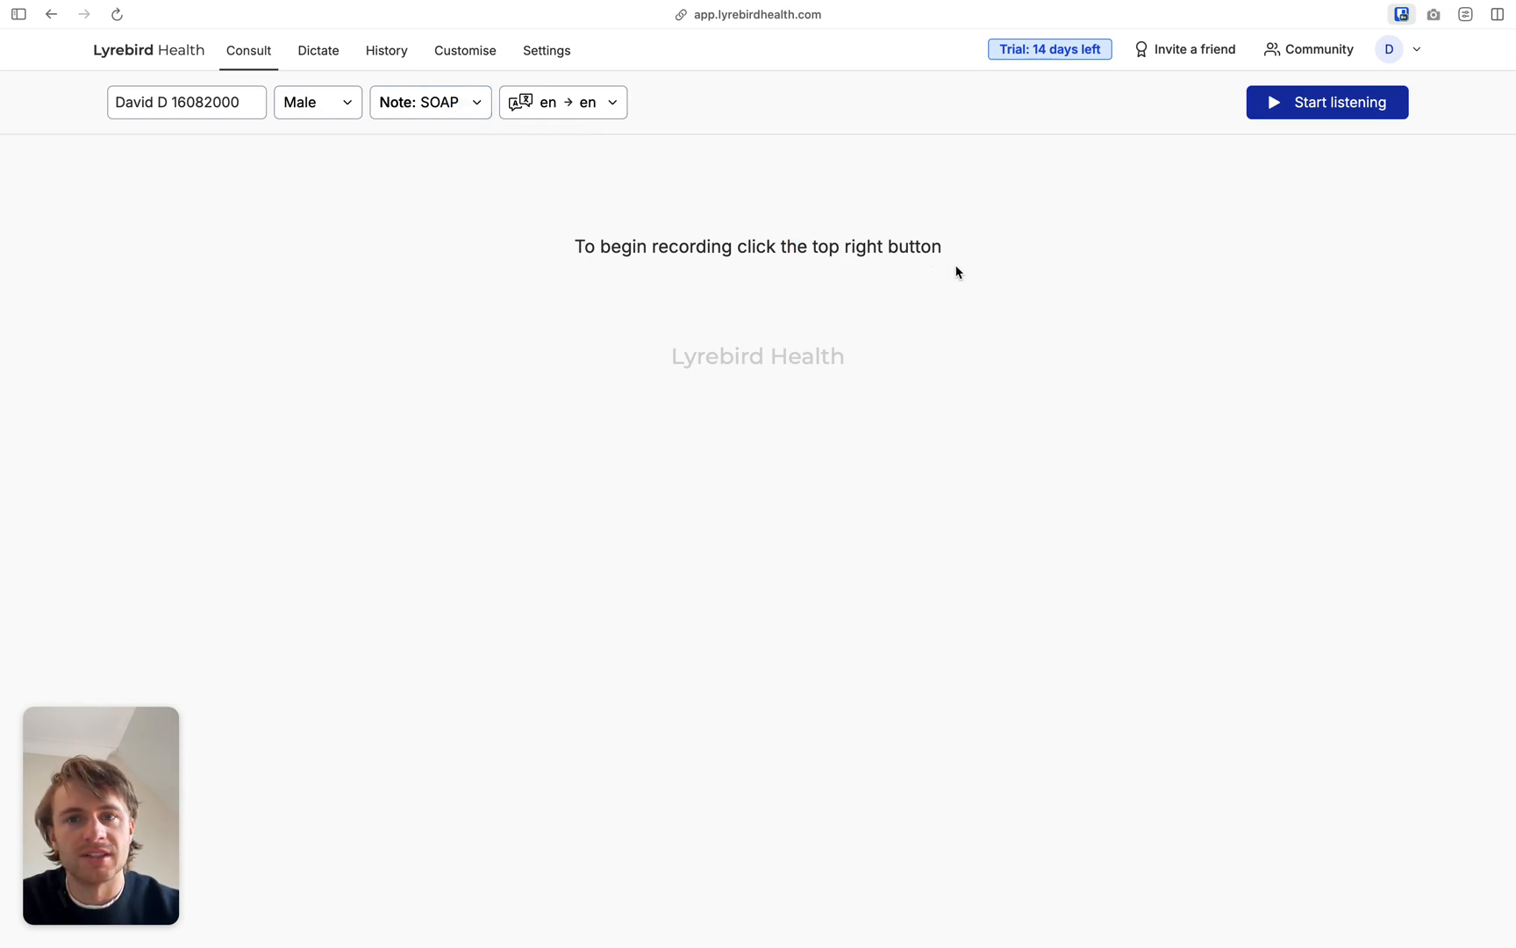
Start an initial consult marked as Telehealth and confirm consent to transcribe.
click(1327, 102)
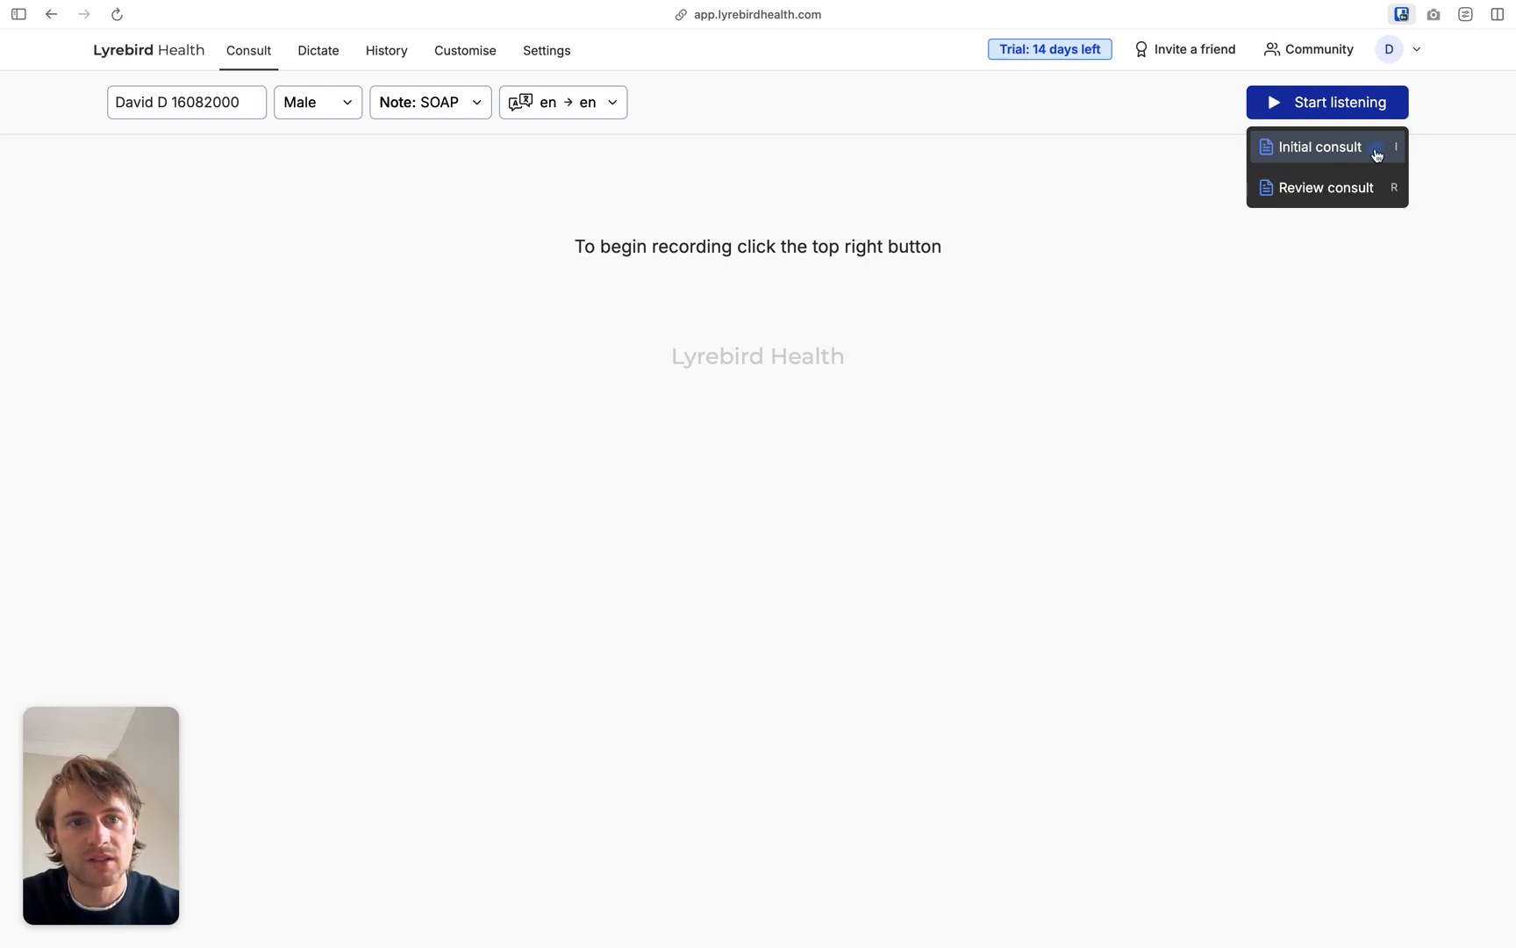
click(1319, 145)
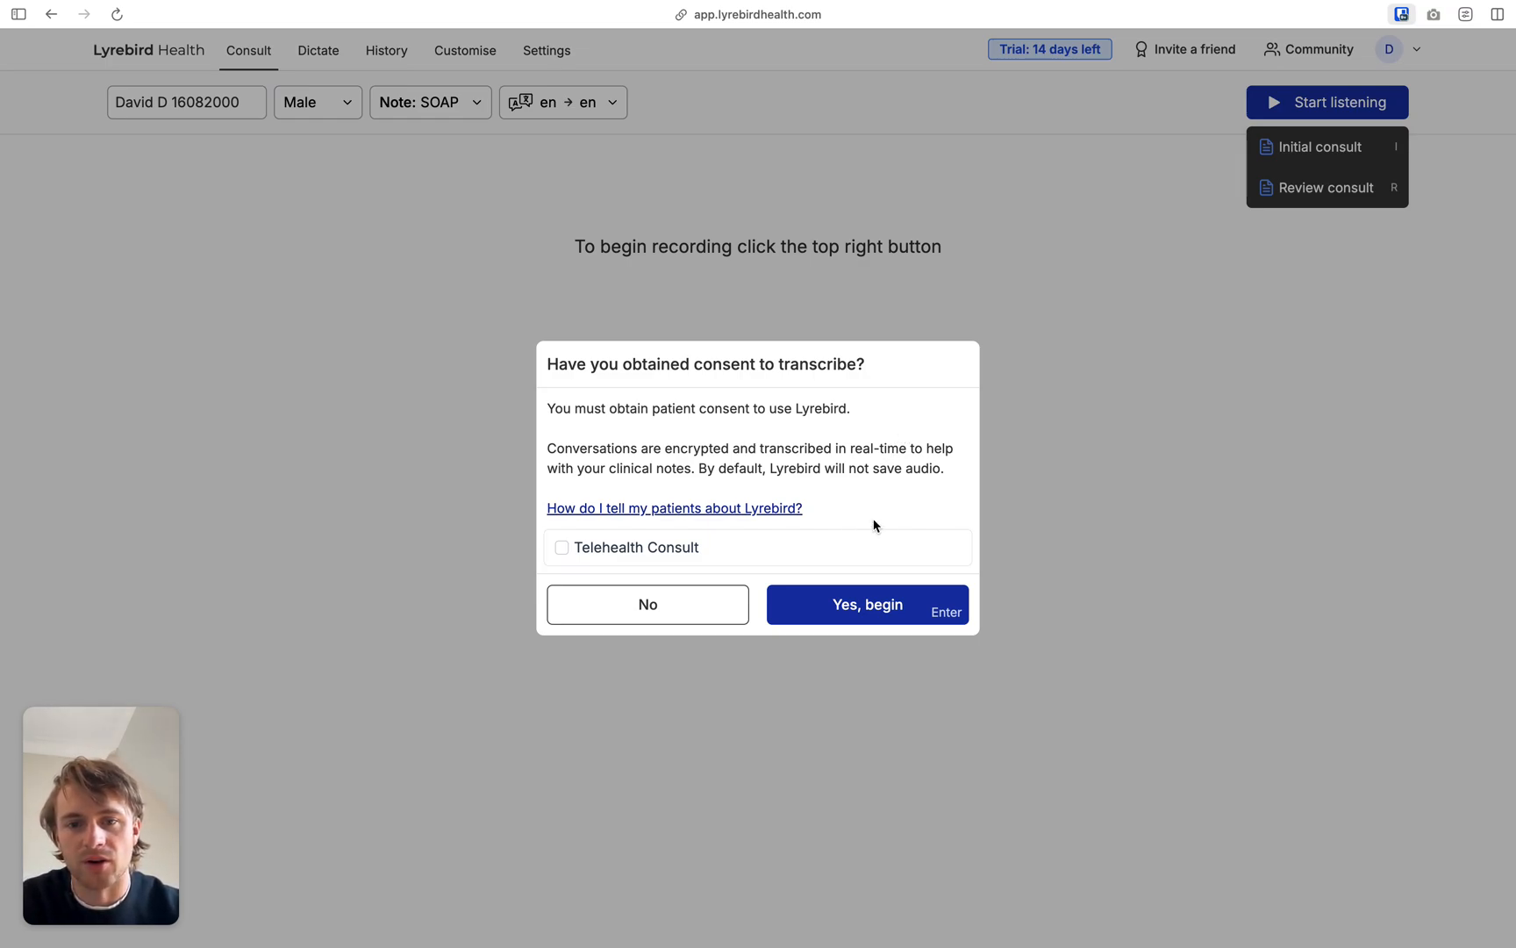
mouse_move(907, 619)
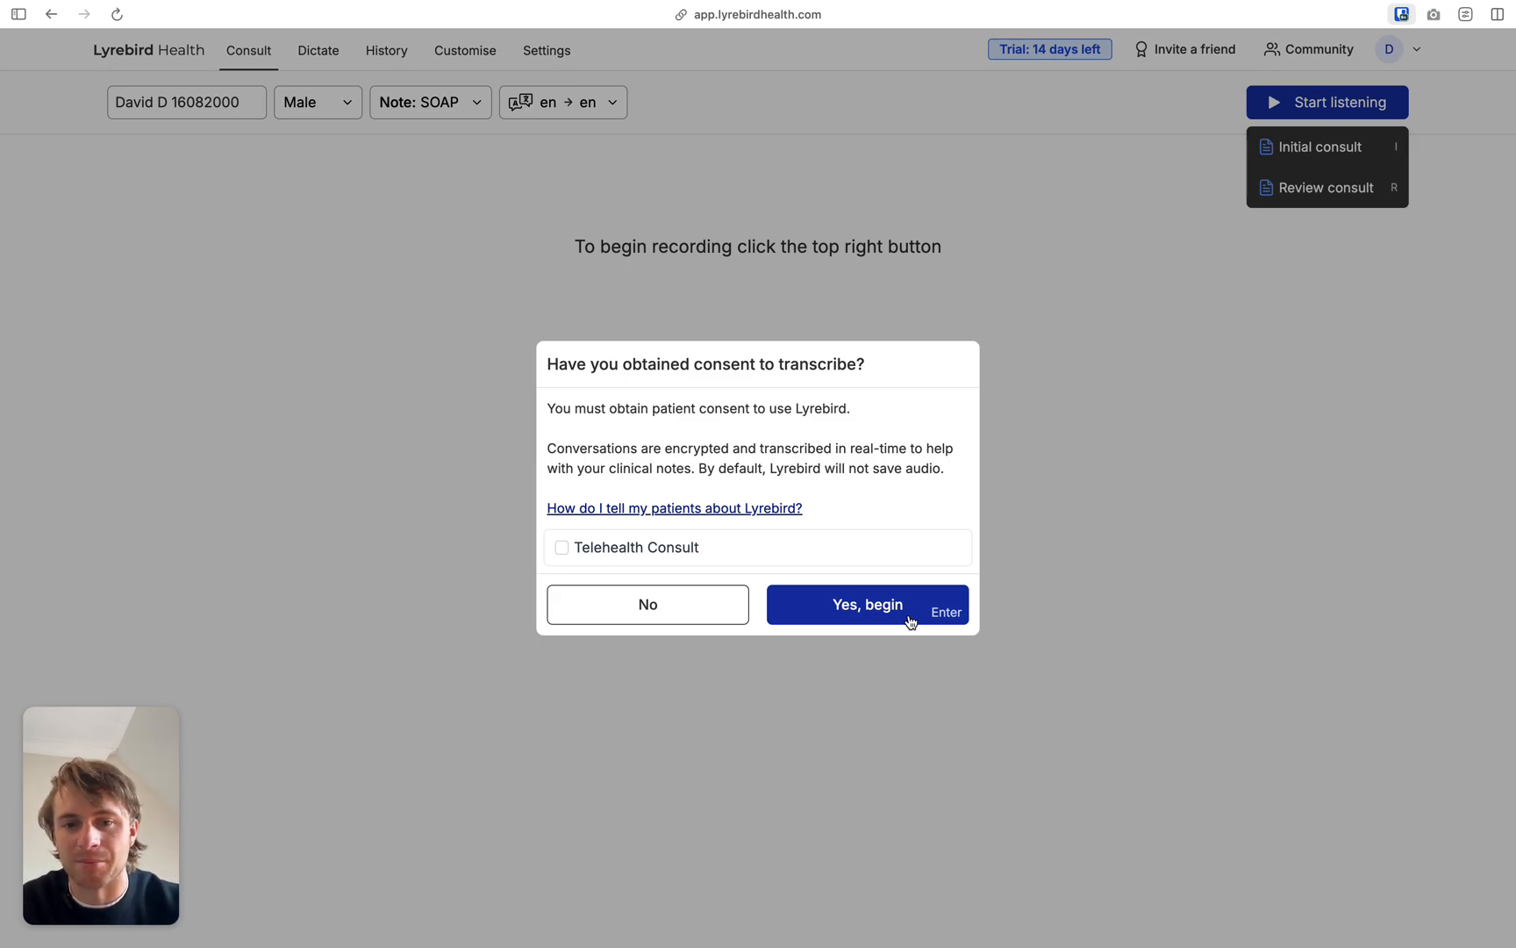
mouse_move(816, 578)
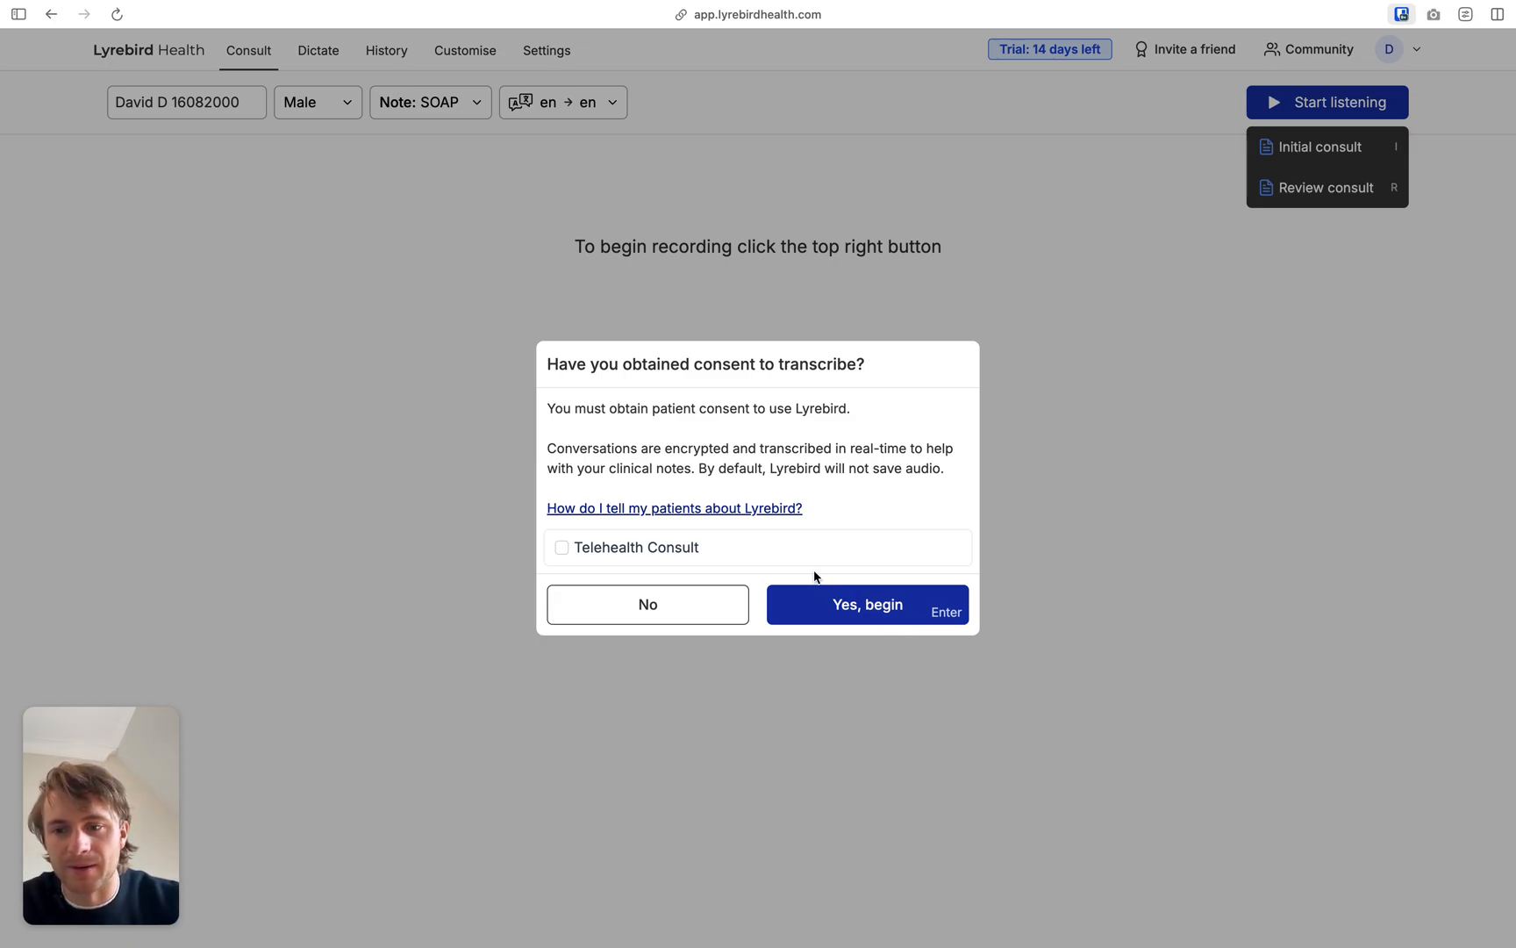
click(561, 547)
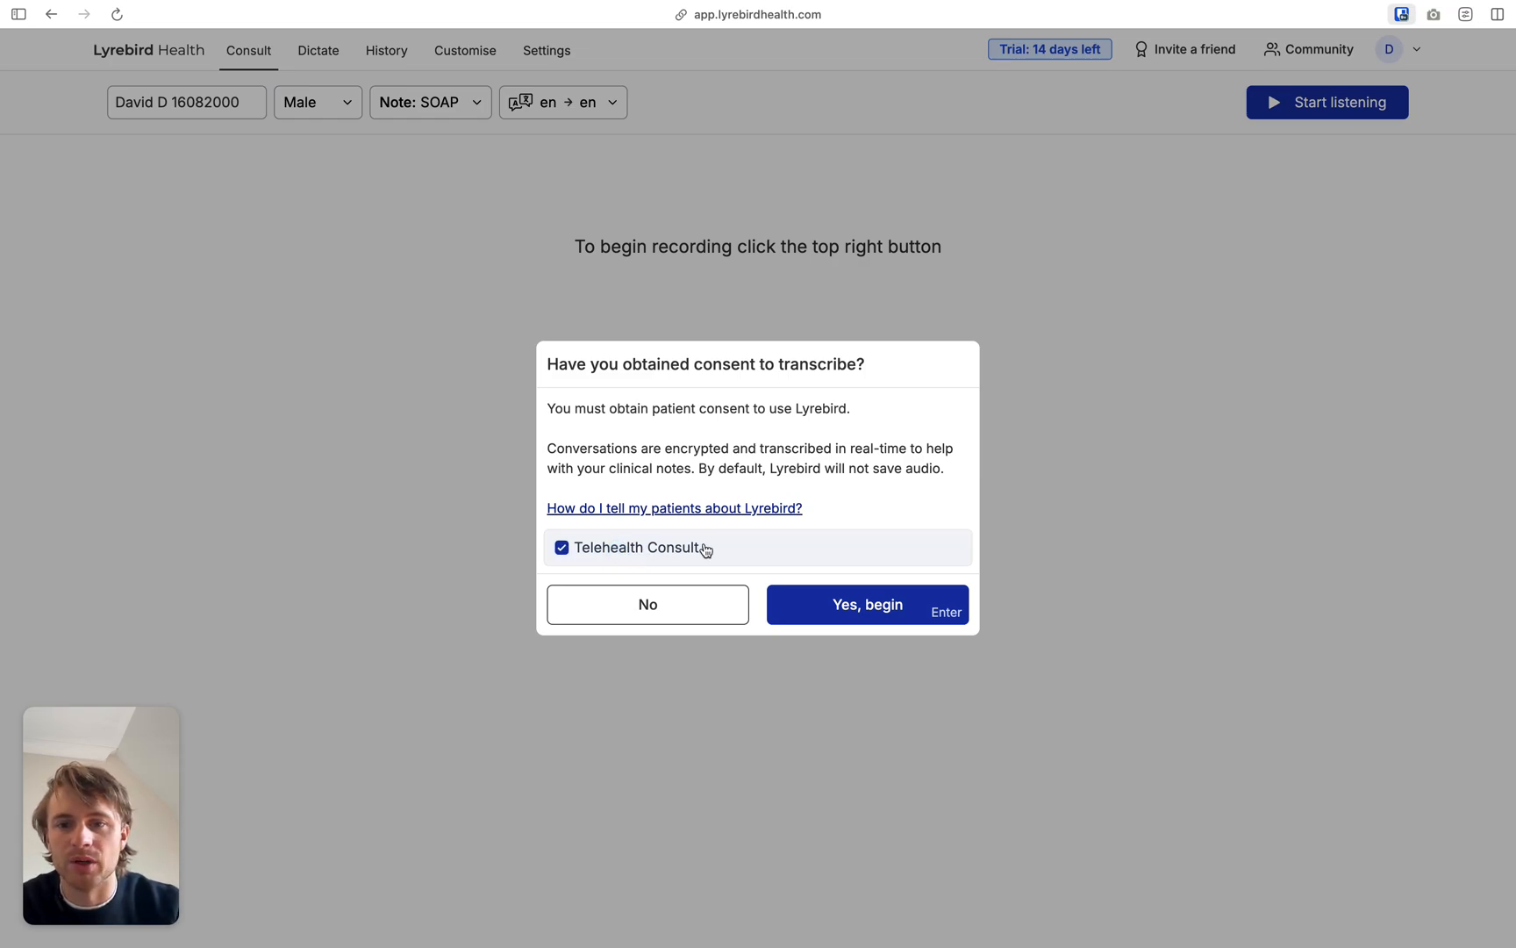
mouse_move(740, 554)
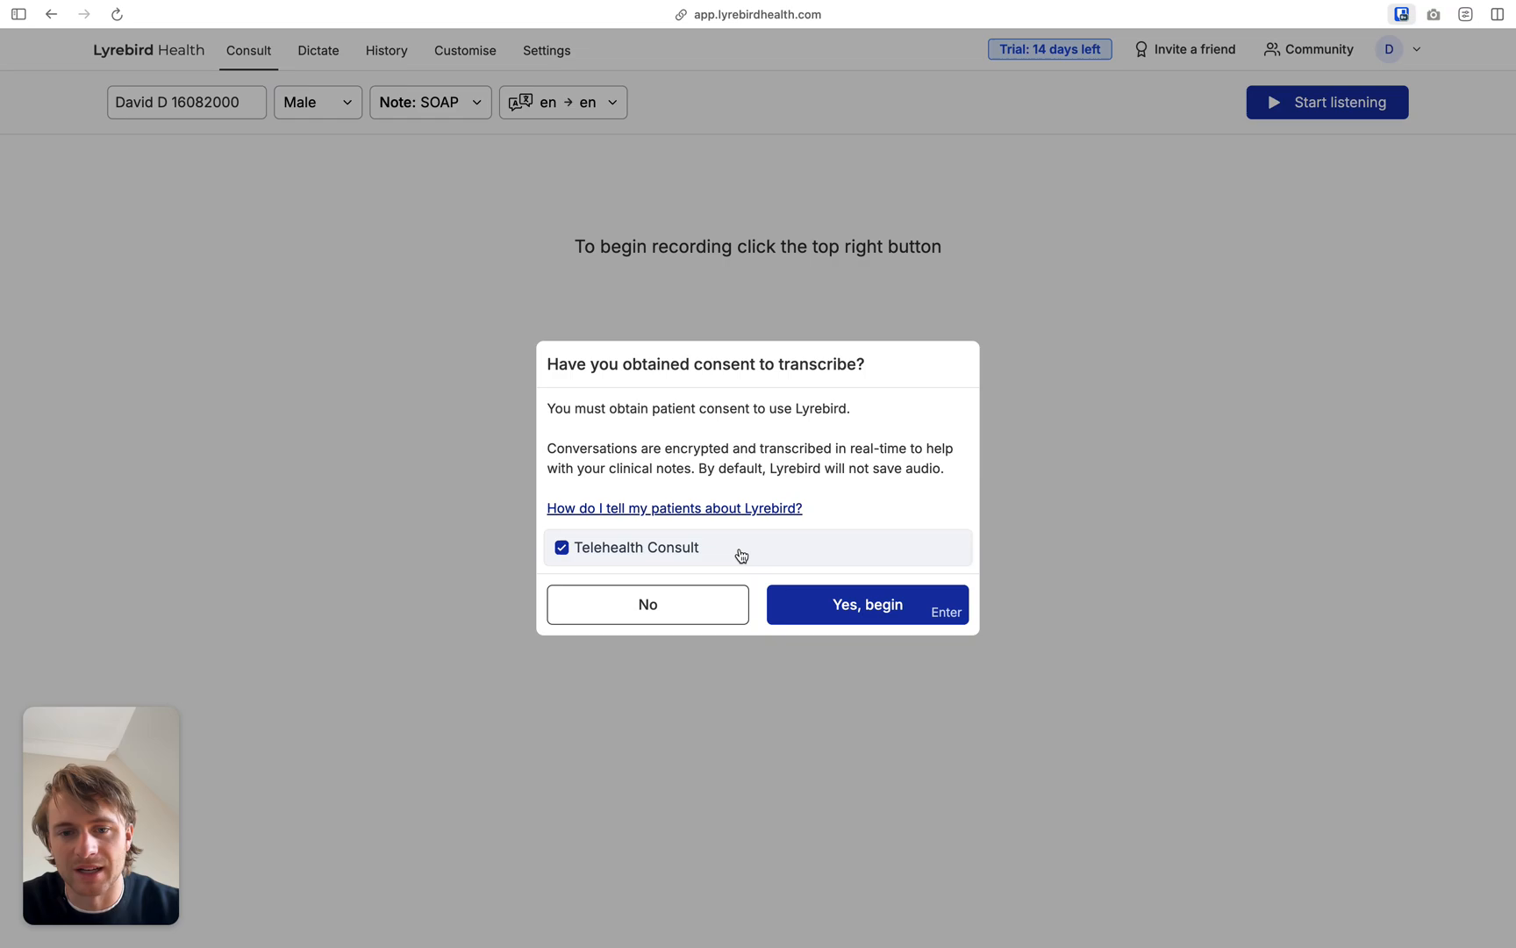
mouse_move(758, 558)
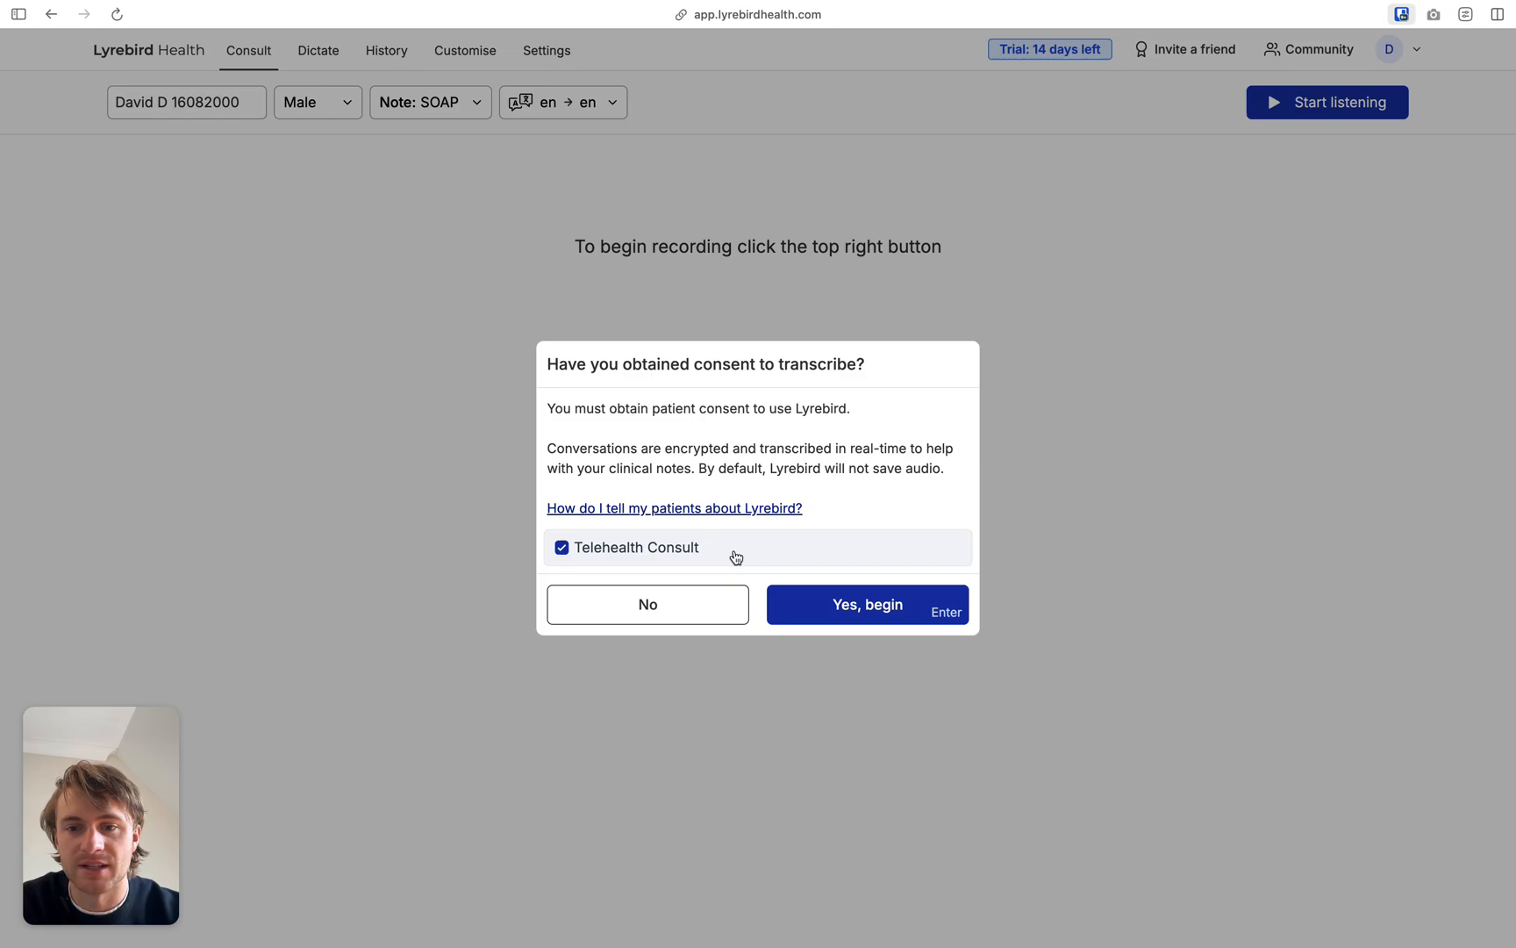
click(867, 604)
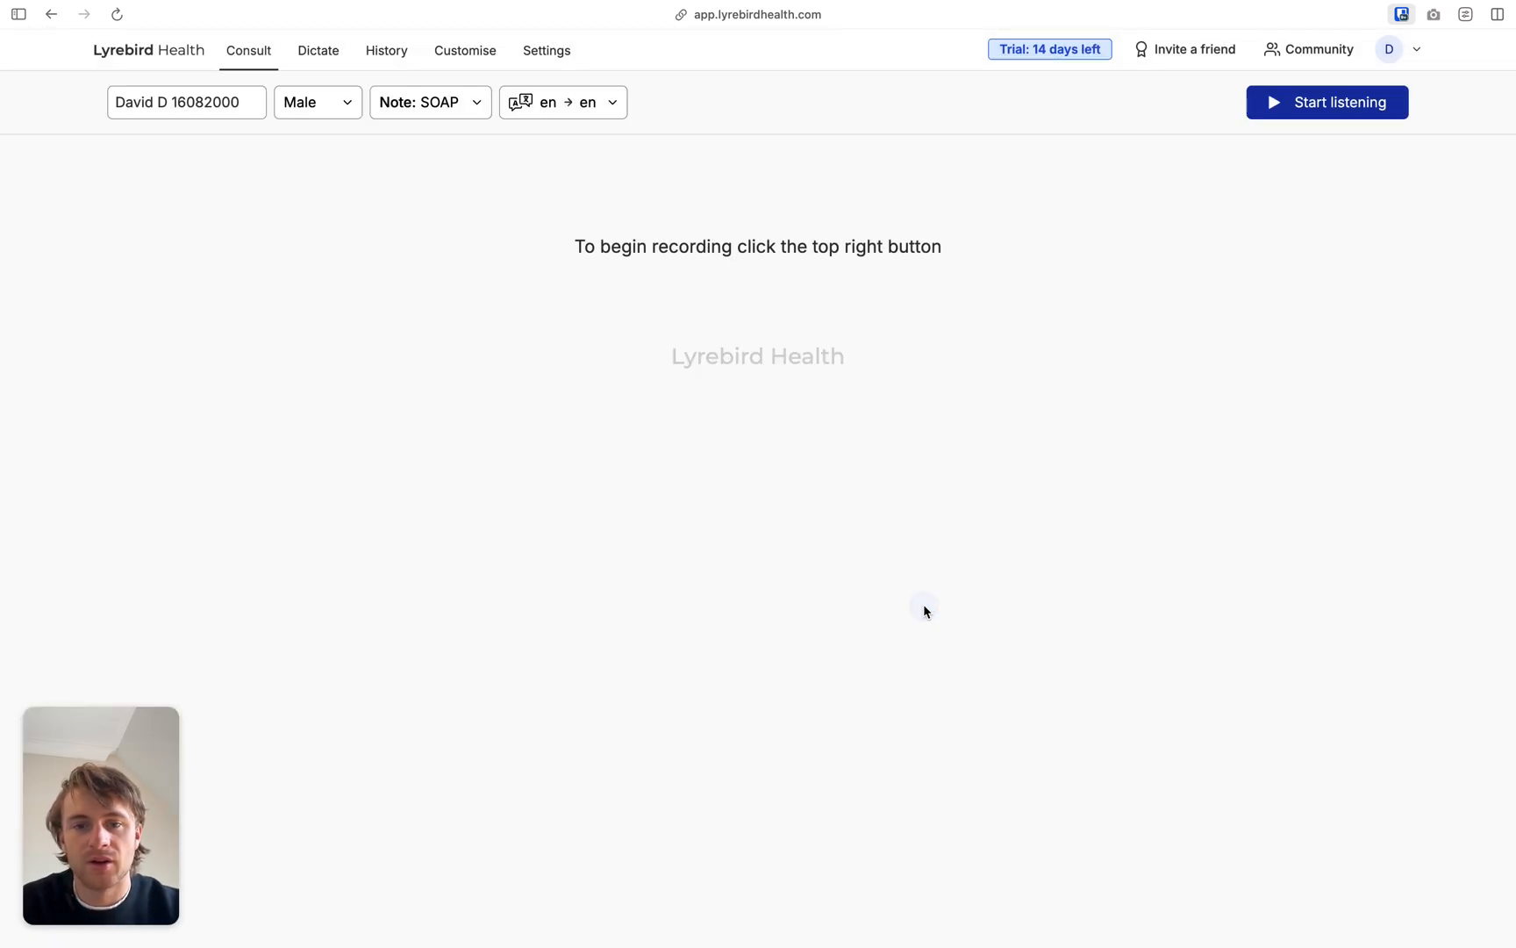
Select the BY-V10 (4c4a:4155) microphone as the recording input while listening.
click(1324, 101)
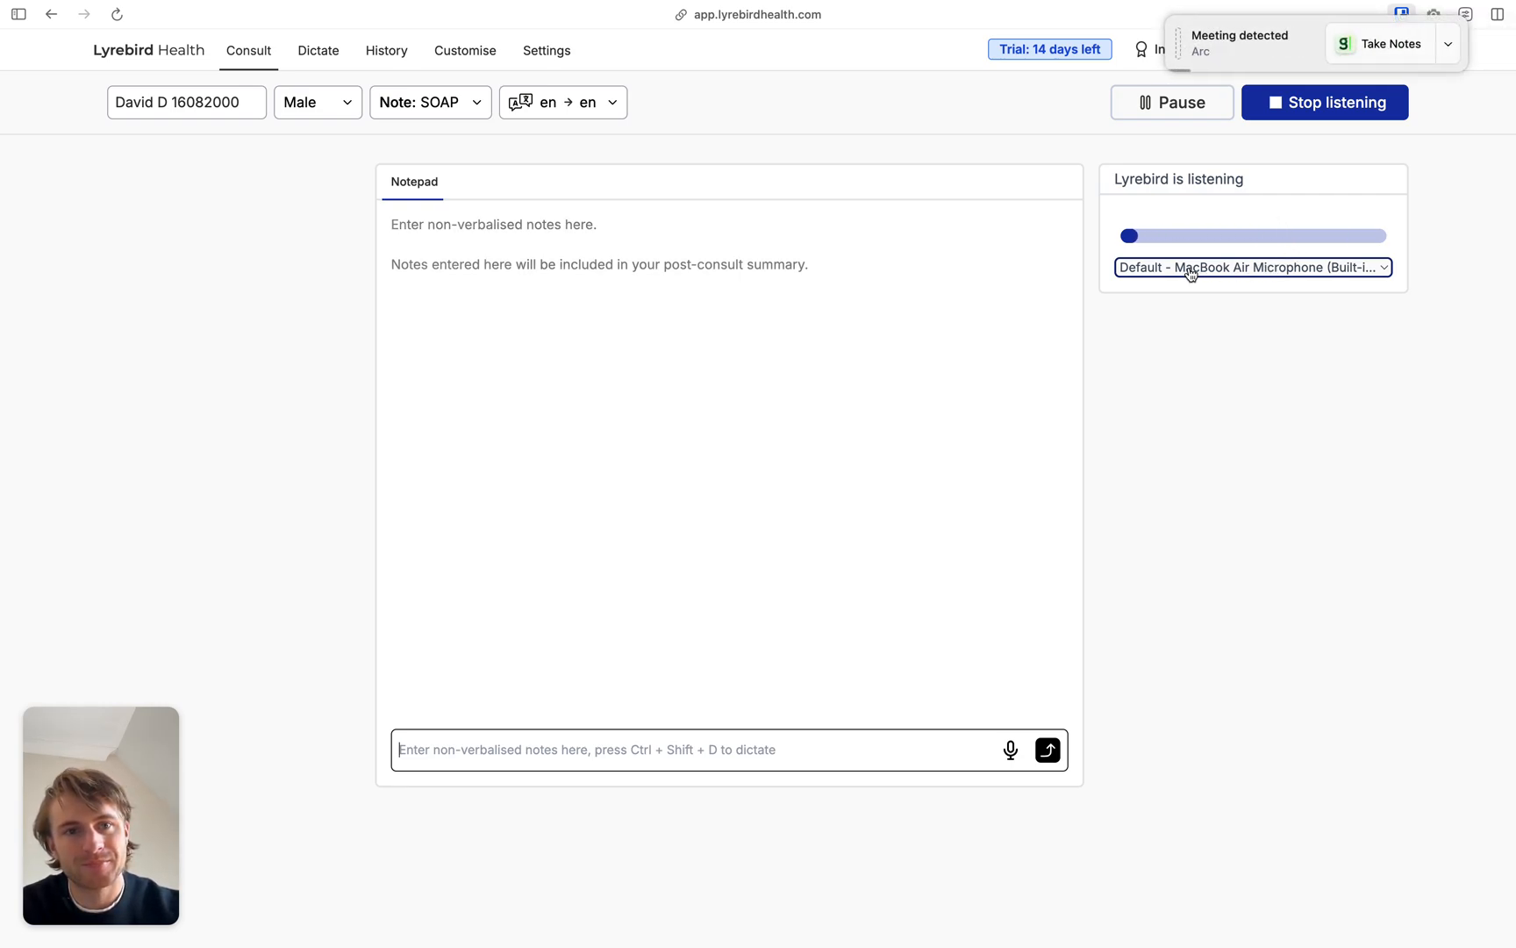
click(1250, 267)
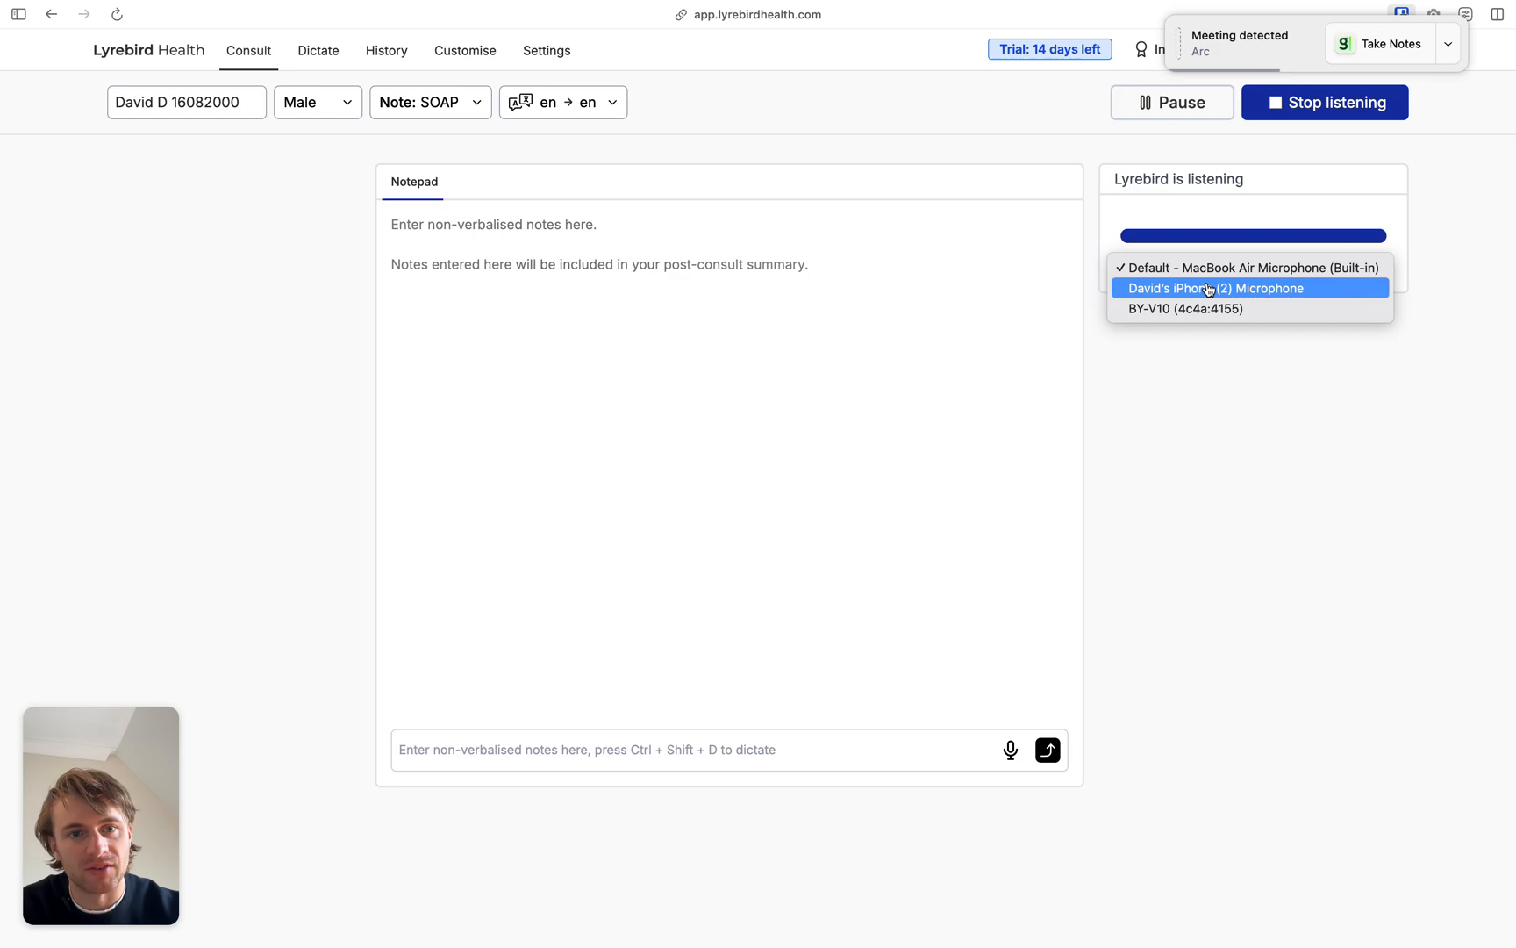
click(1246, 269)
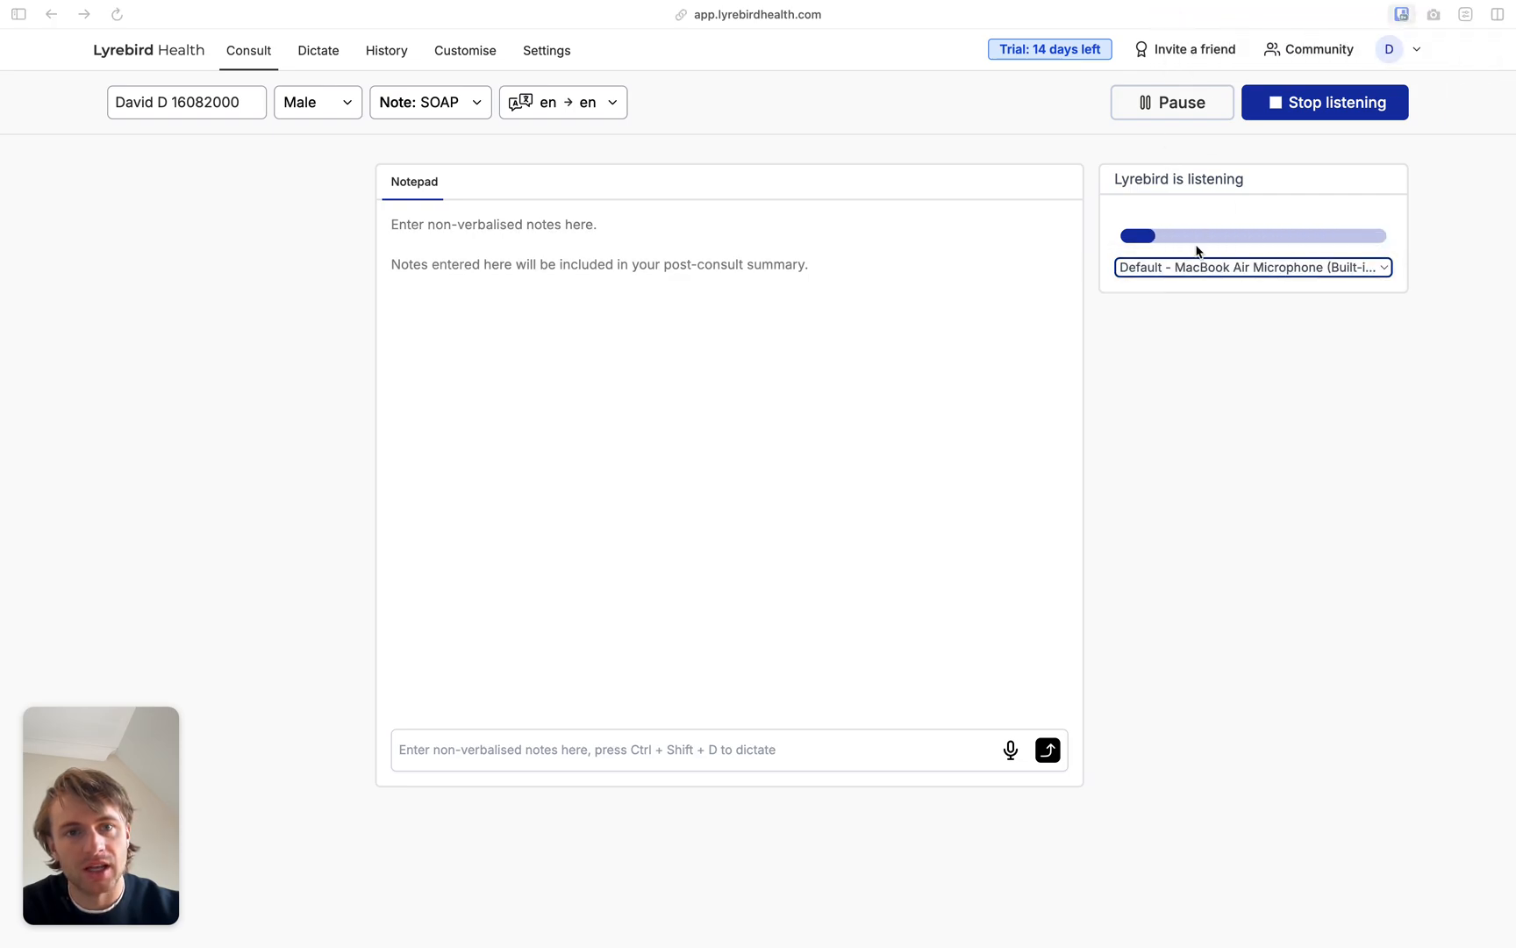
click(1251, 267)
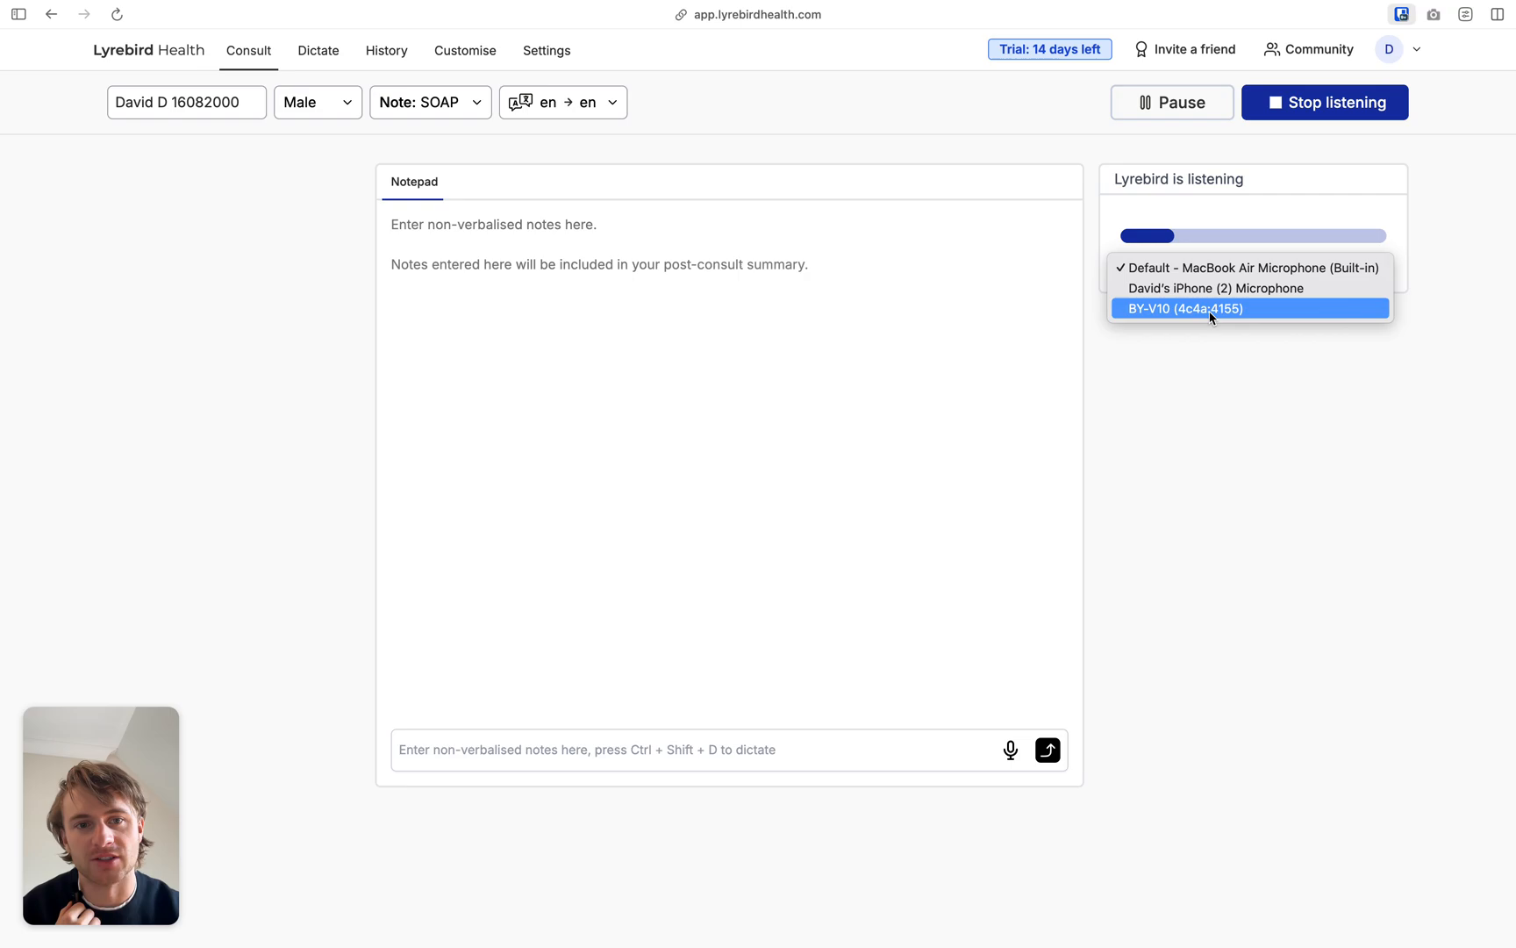
click(1190, 308)
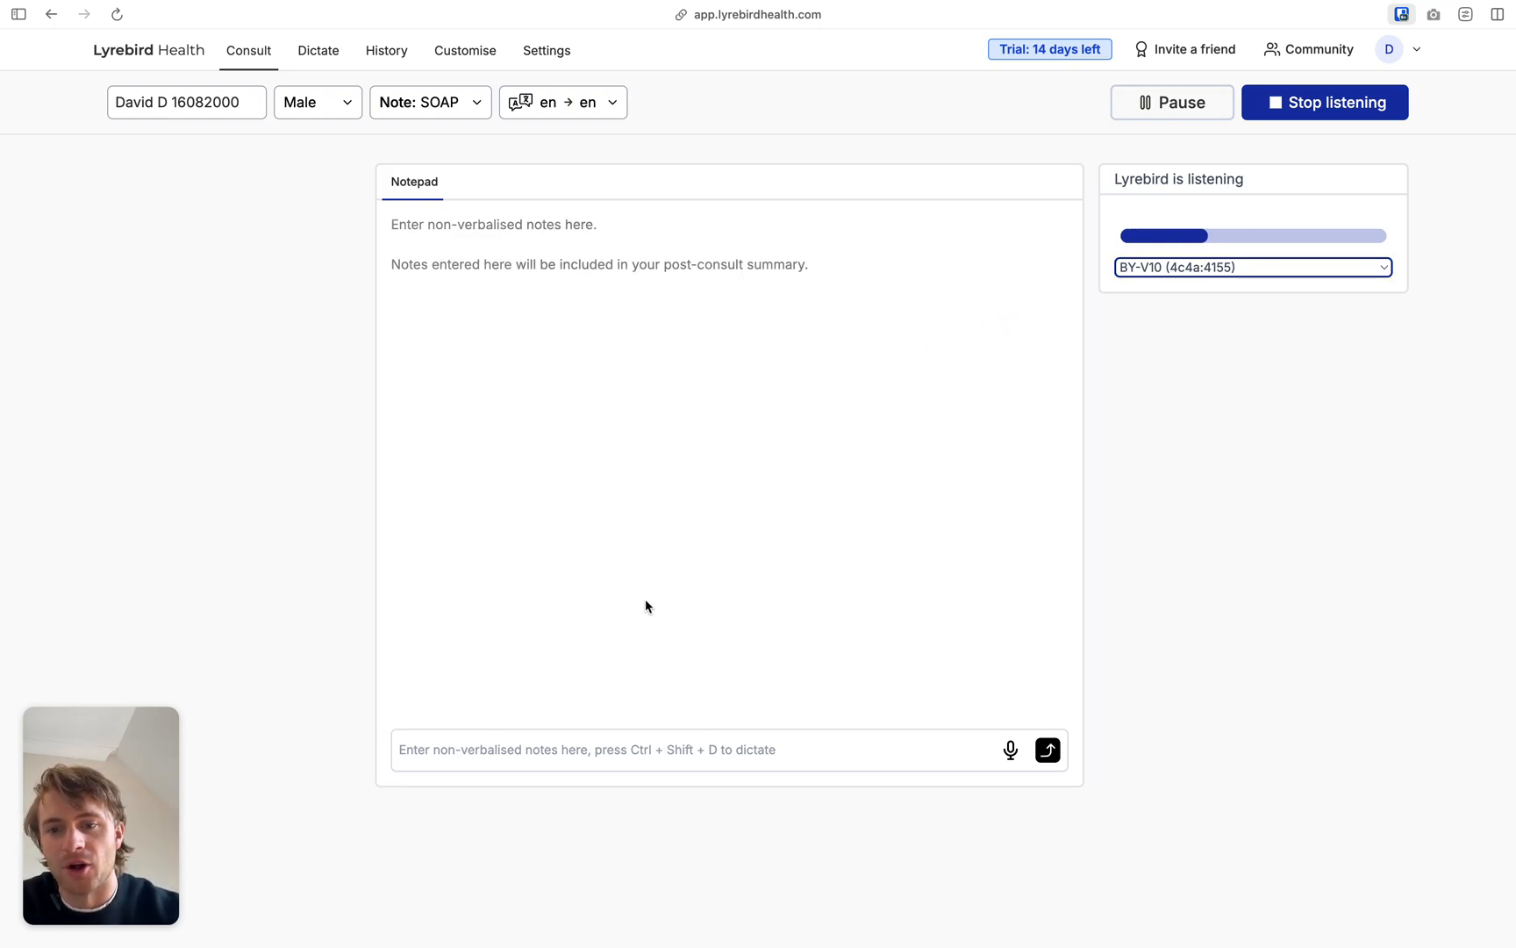
Add notepad entries 'David looks very pale' and 'test' to the consult timeline.
click(678, 749)
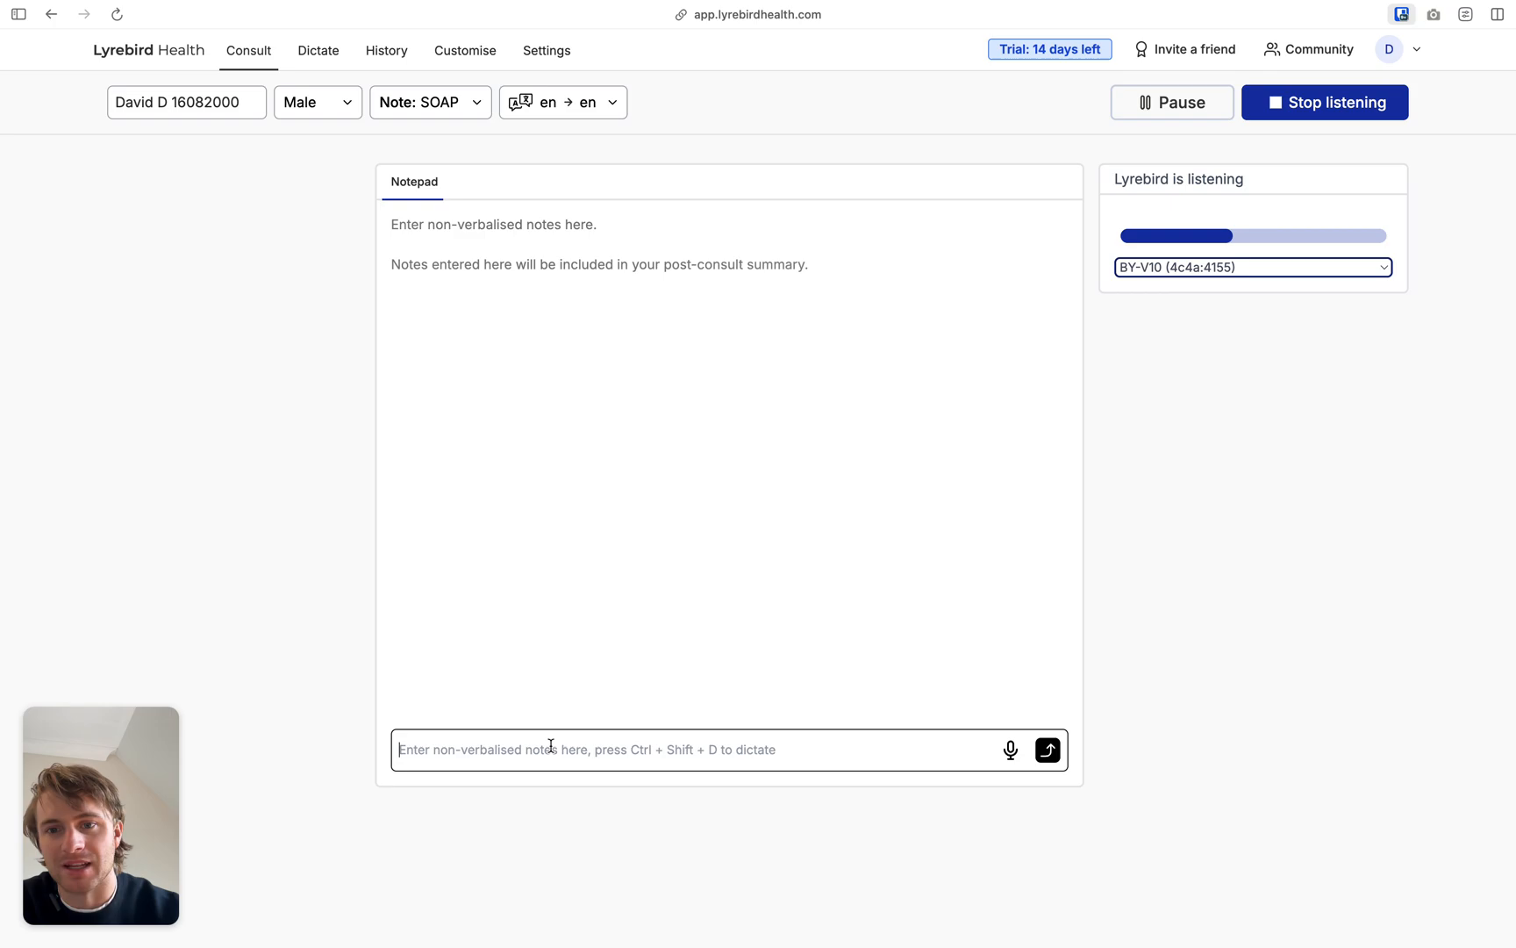
text(David lo)
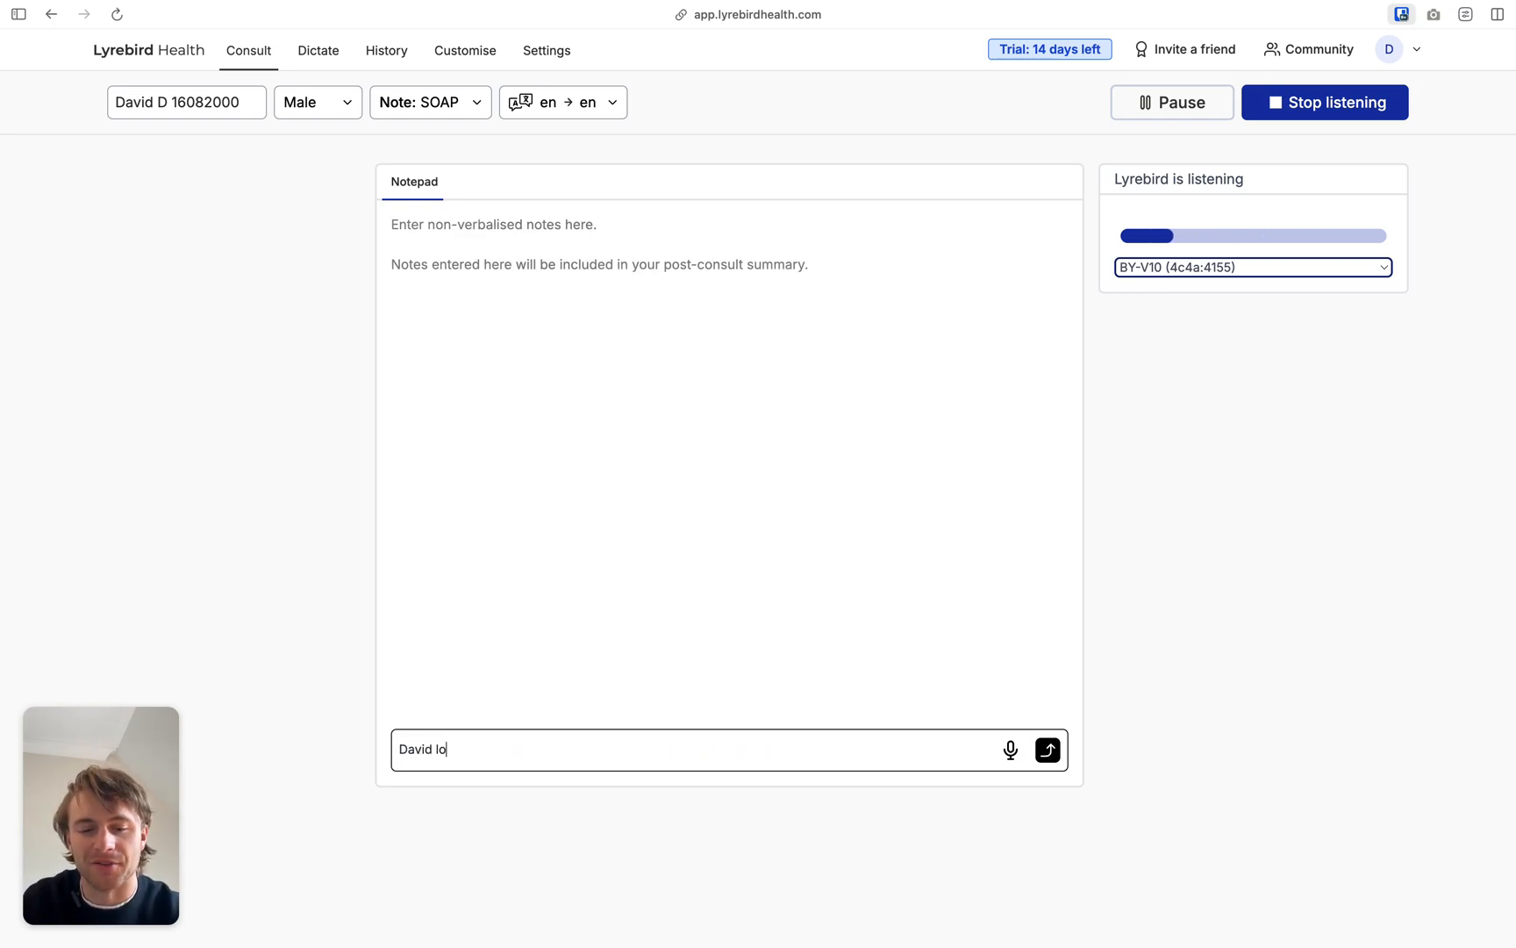
click(1047, 749)
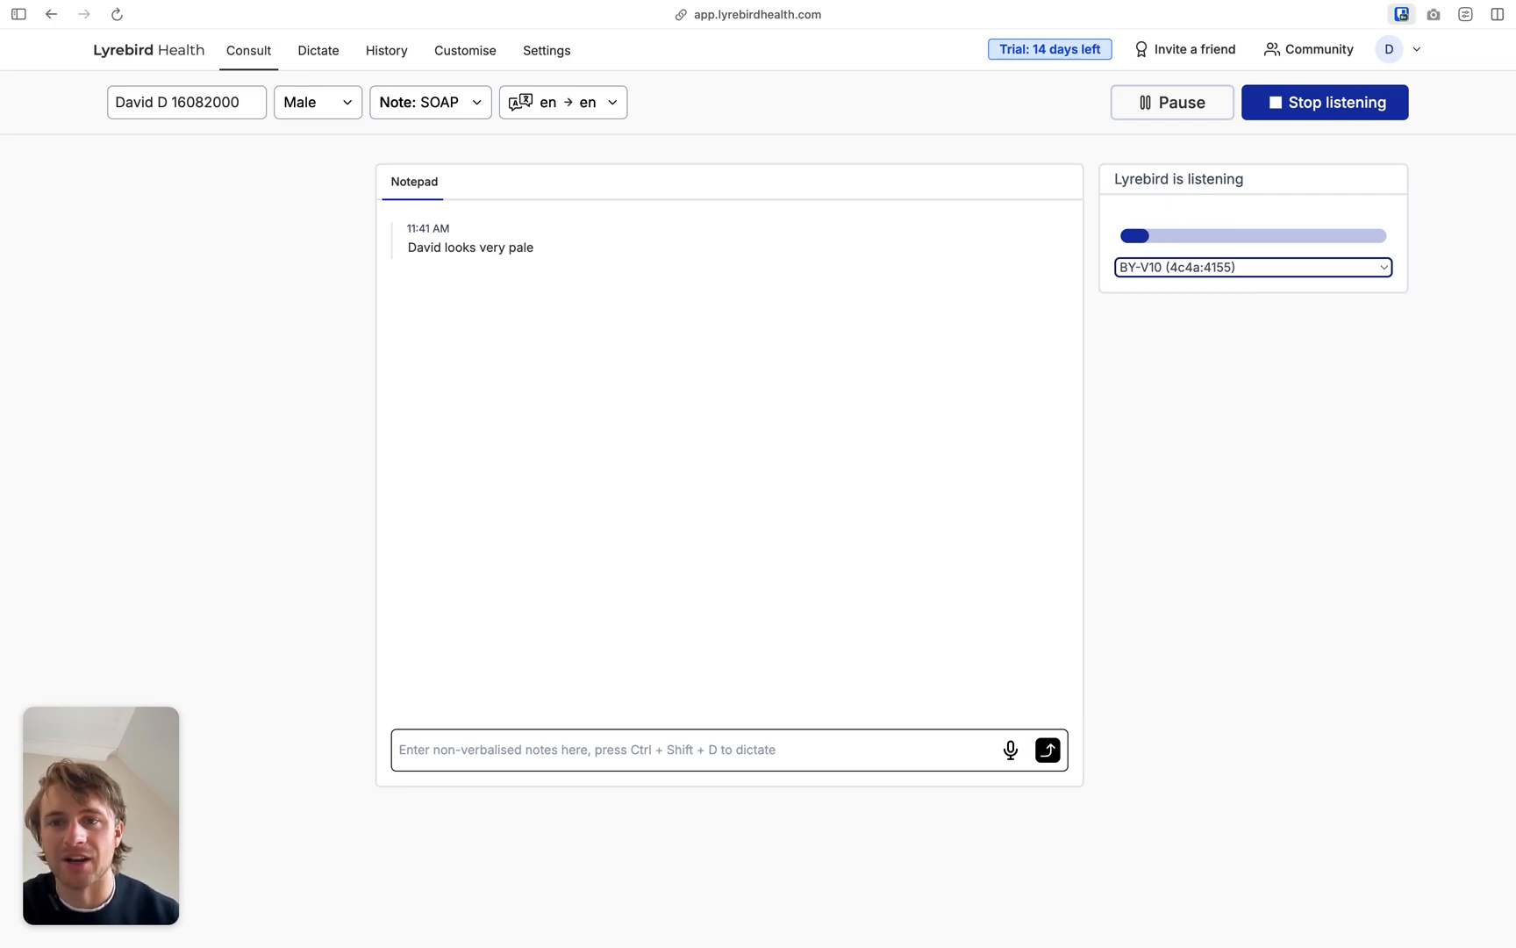
text(test)
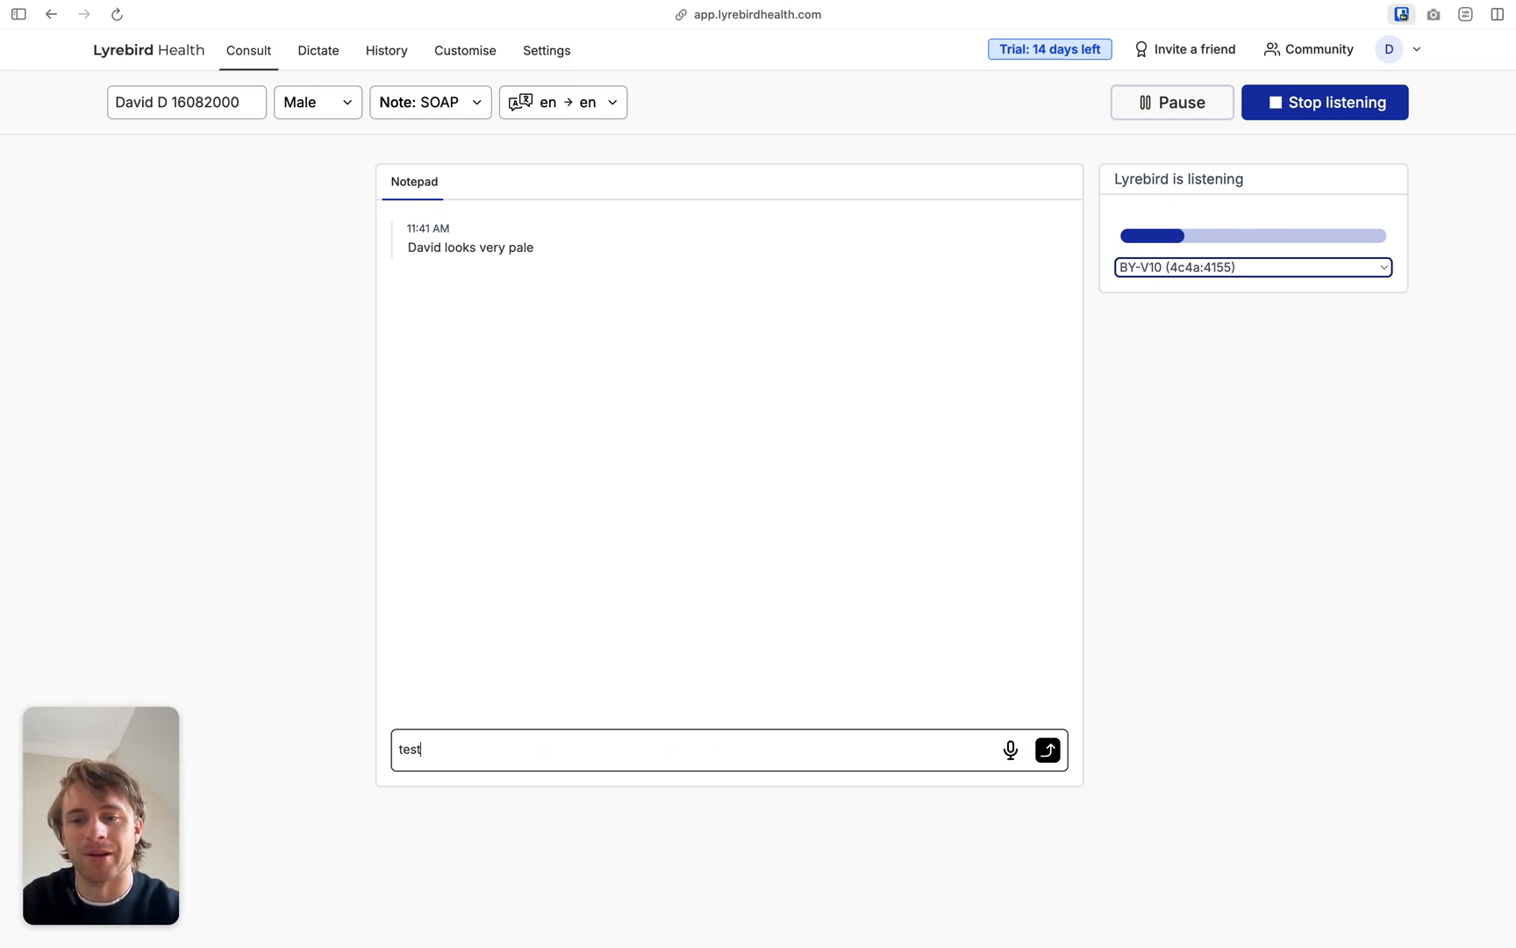
click(1047, 750)
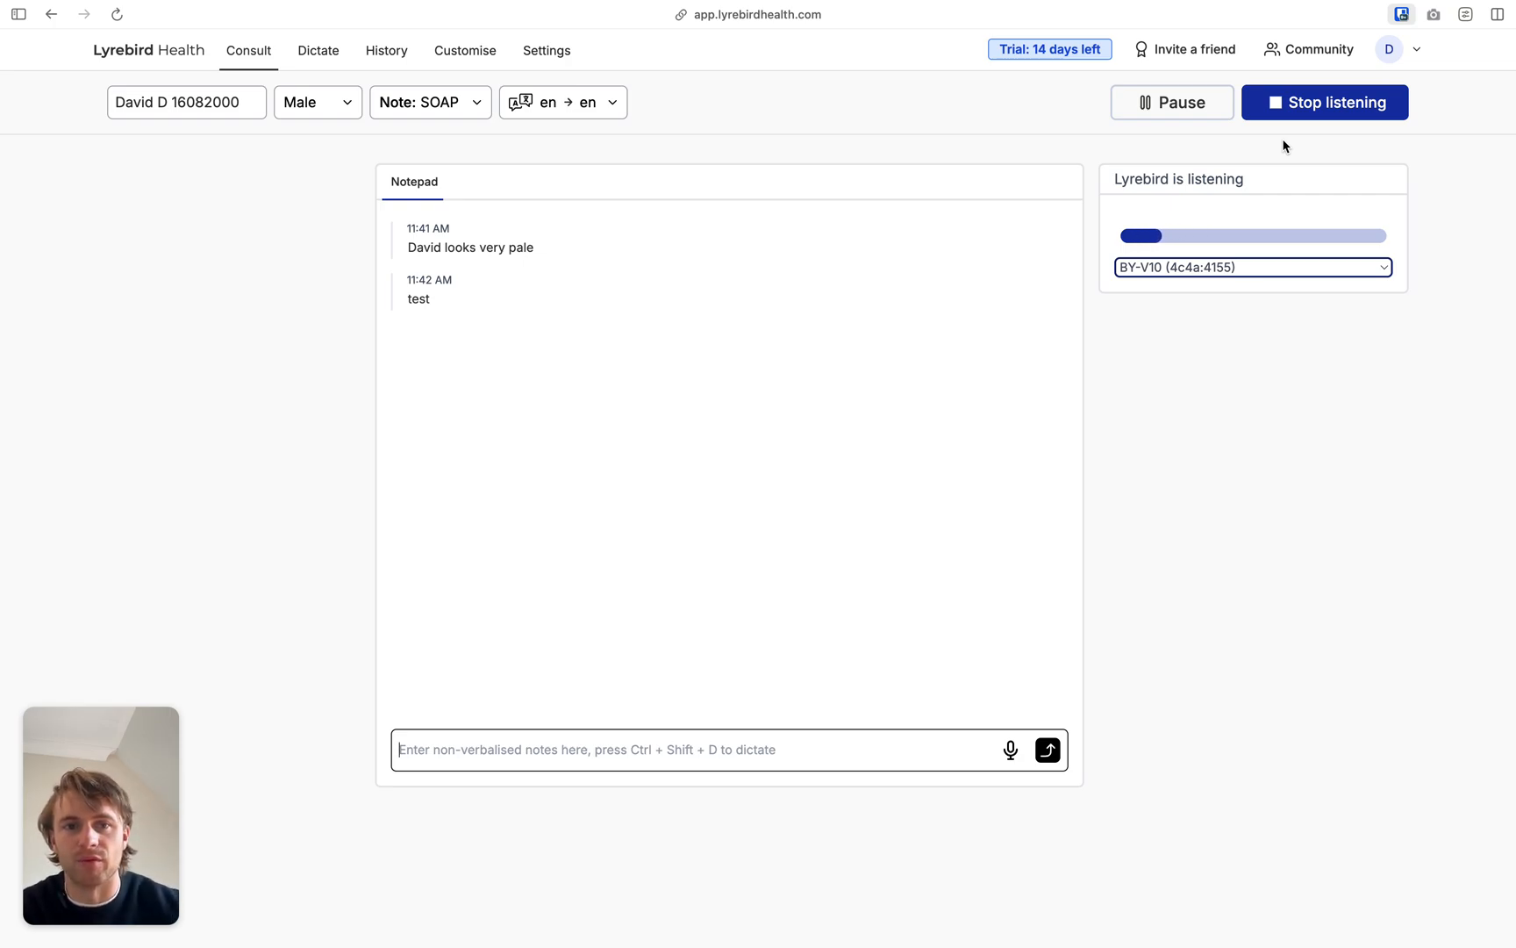
mouse_move(1325, 102)
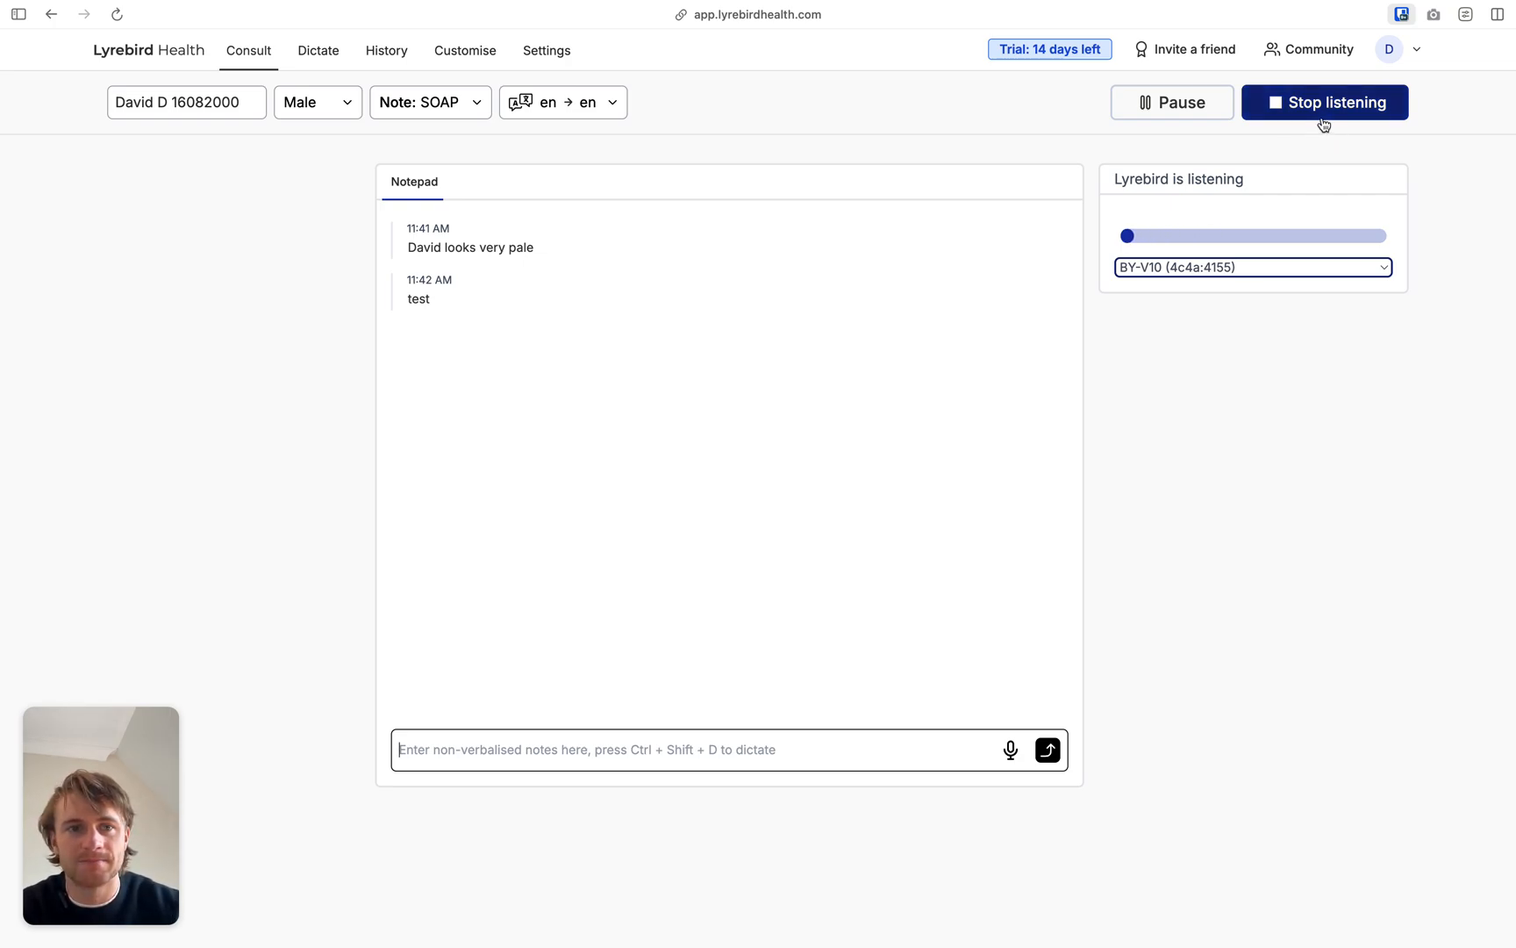
Stop listening to generate the SOAP note, then review the Transcript and Notepad before returning to SOAP.
click(1324, 102)
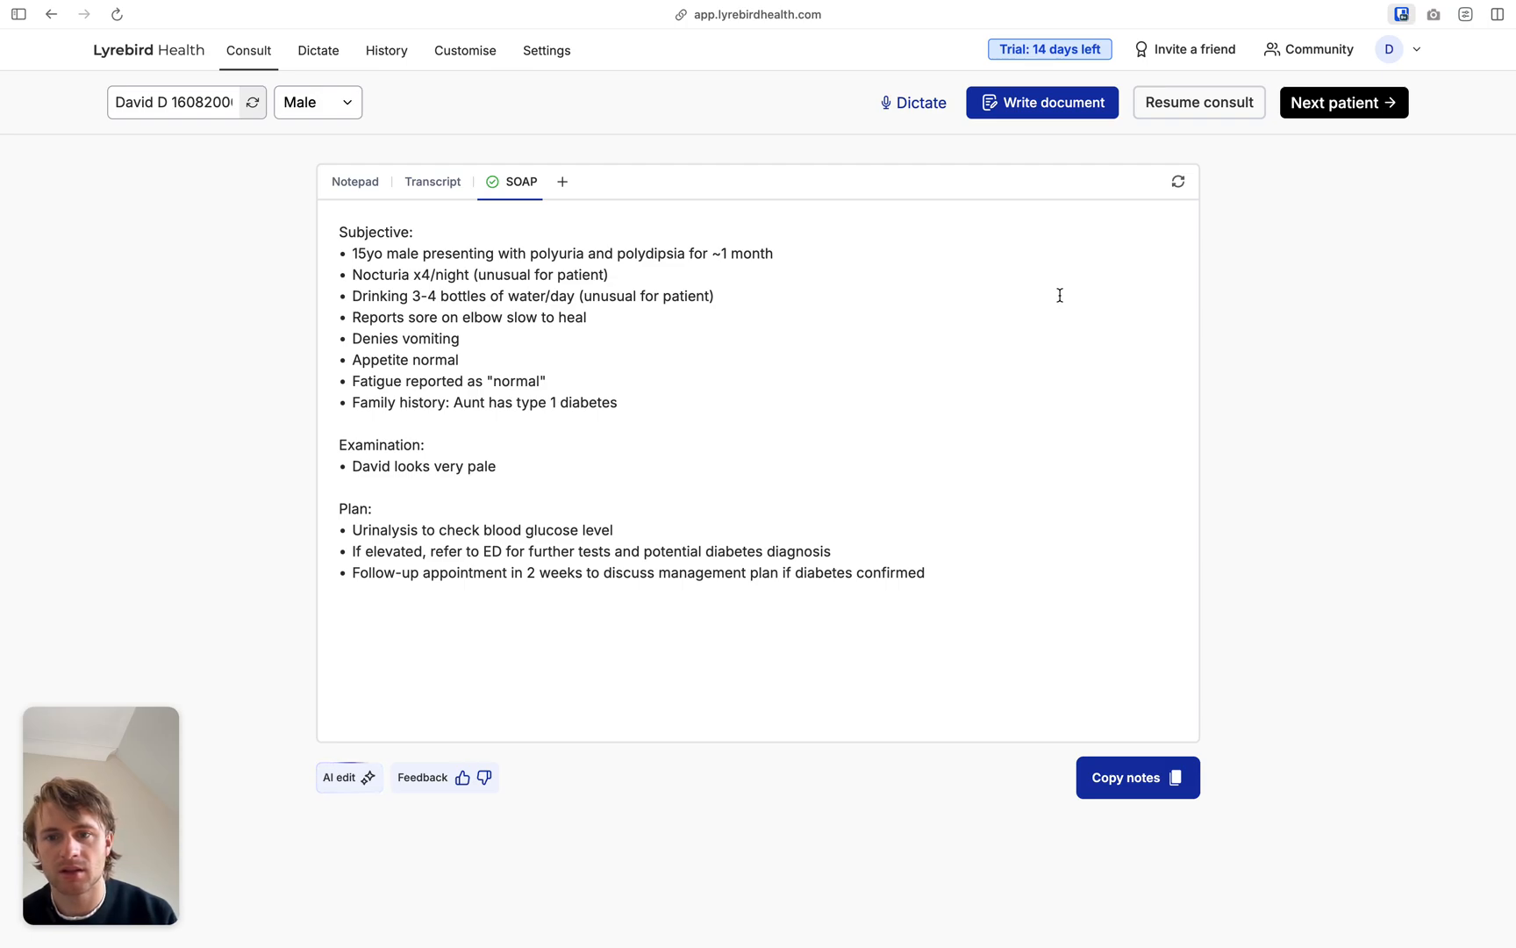
mouse_move(802, 261)
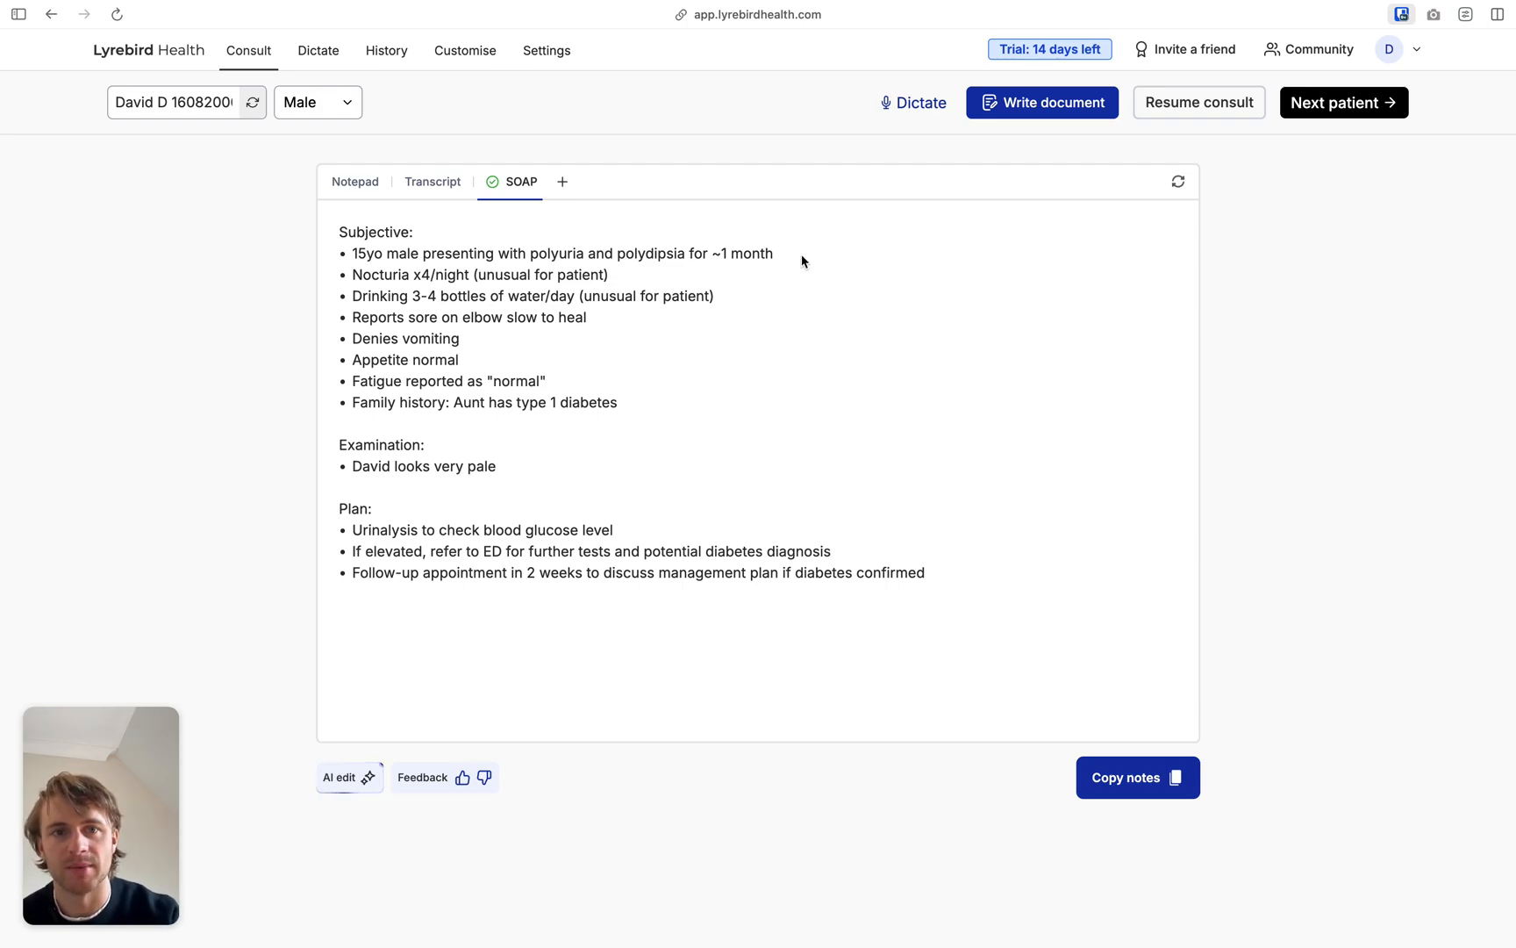
click(431, 181)
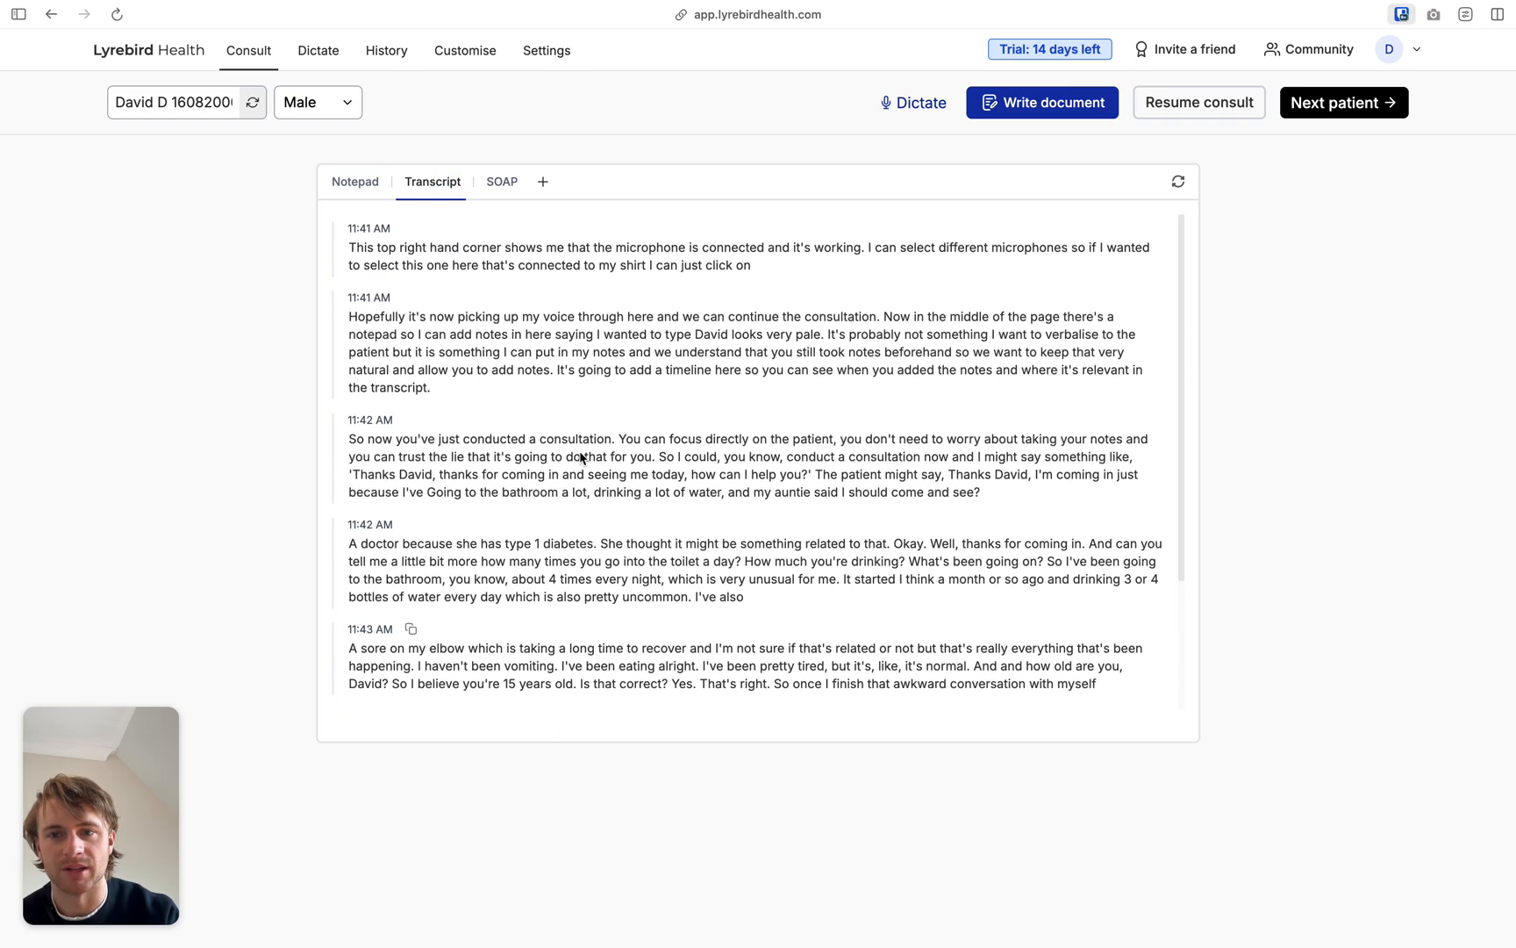
mouse_move(365, 325)
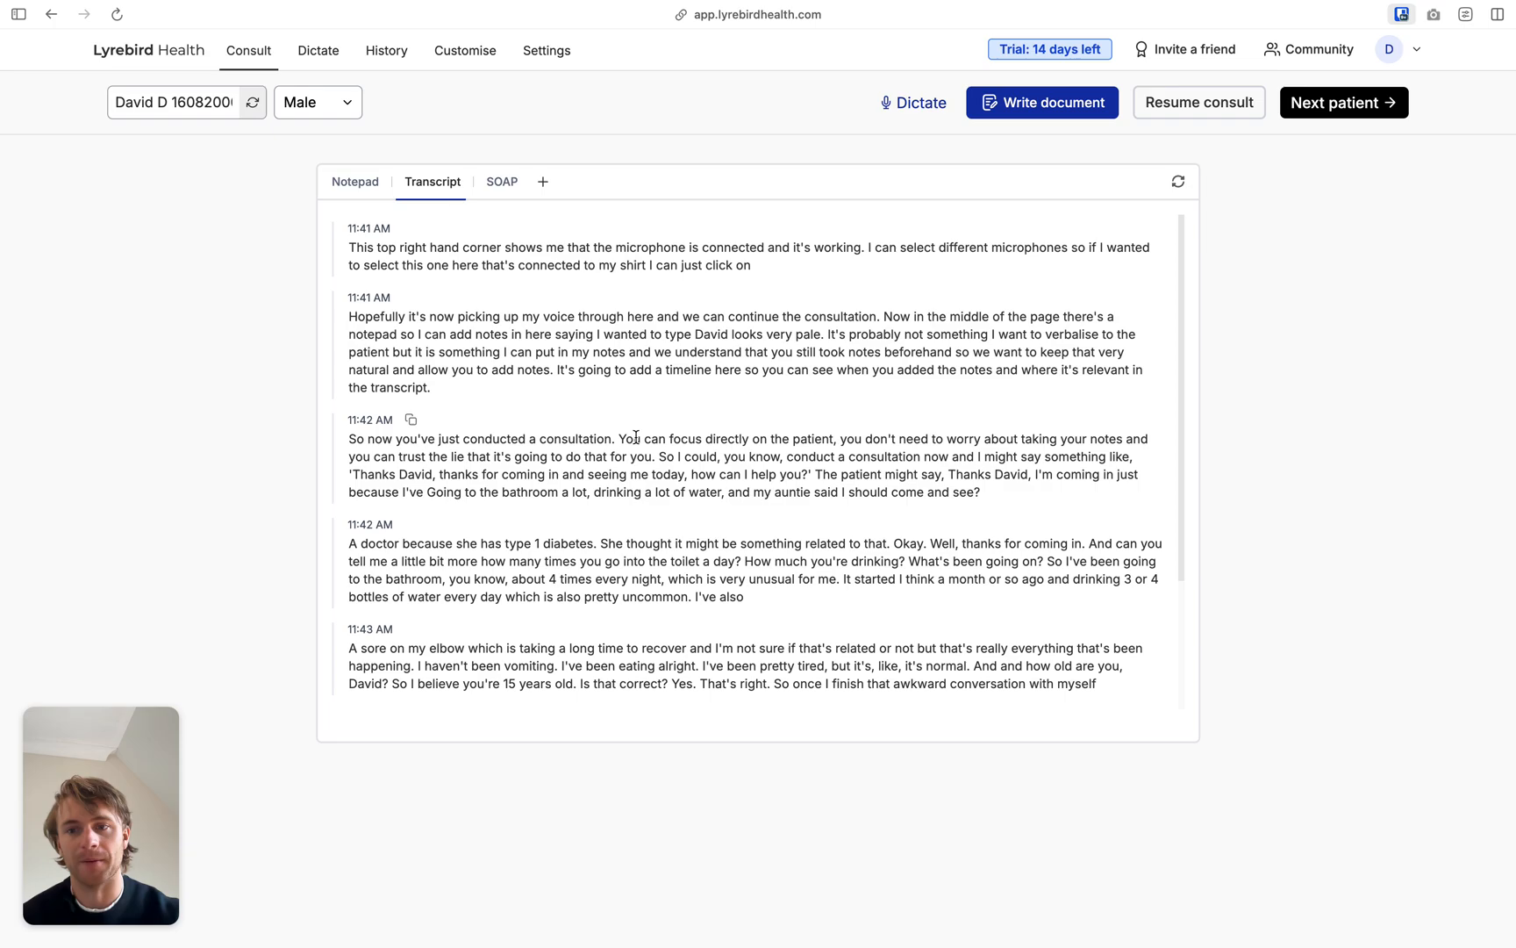
scroll(down, 3)
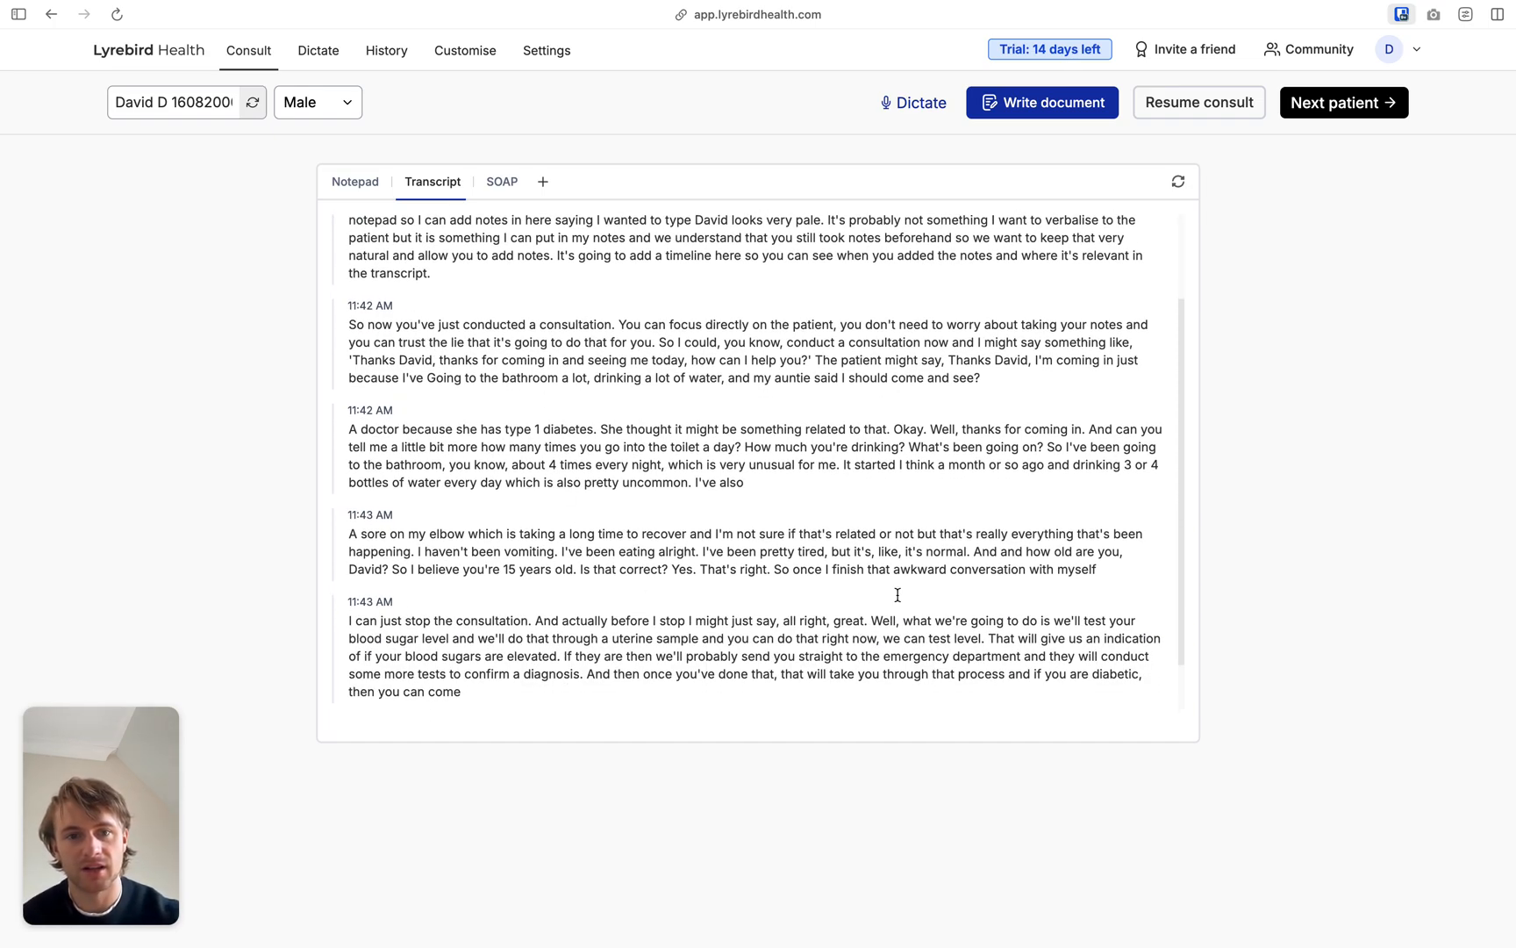
scroll(down, 3)
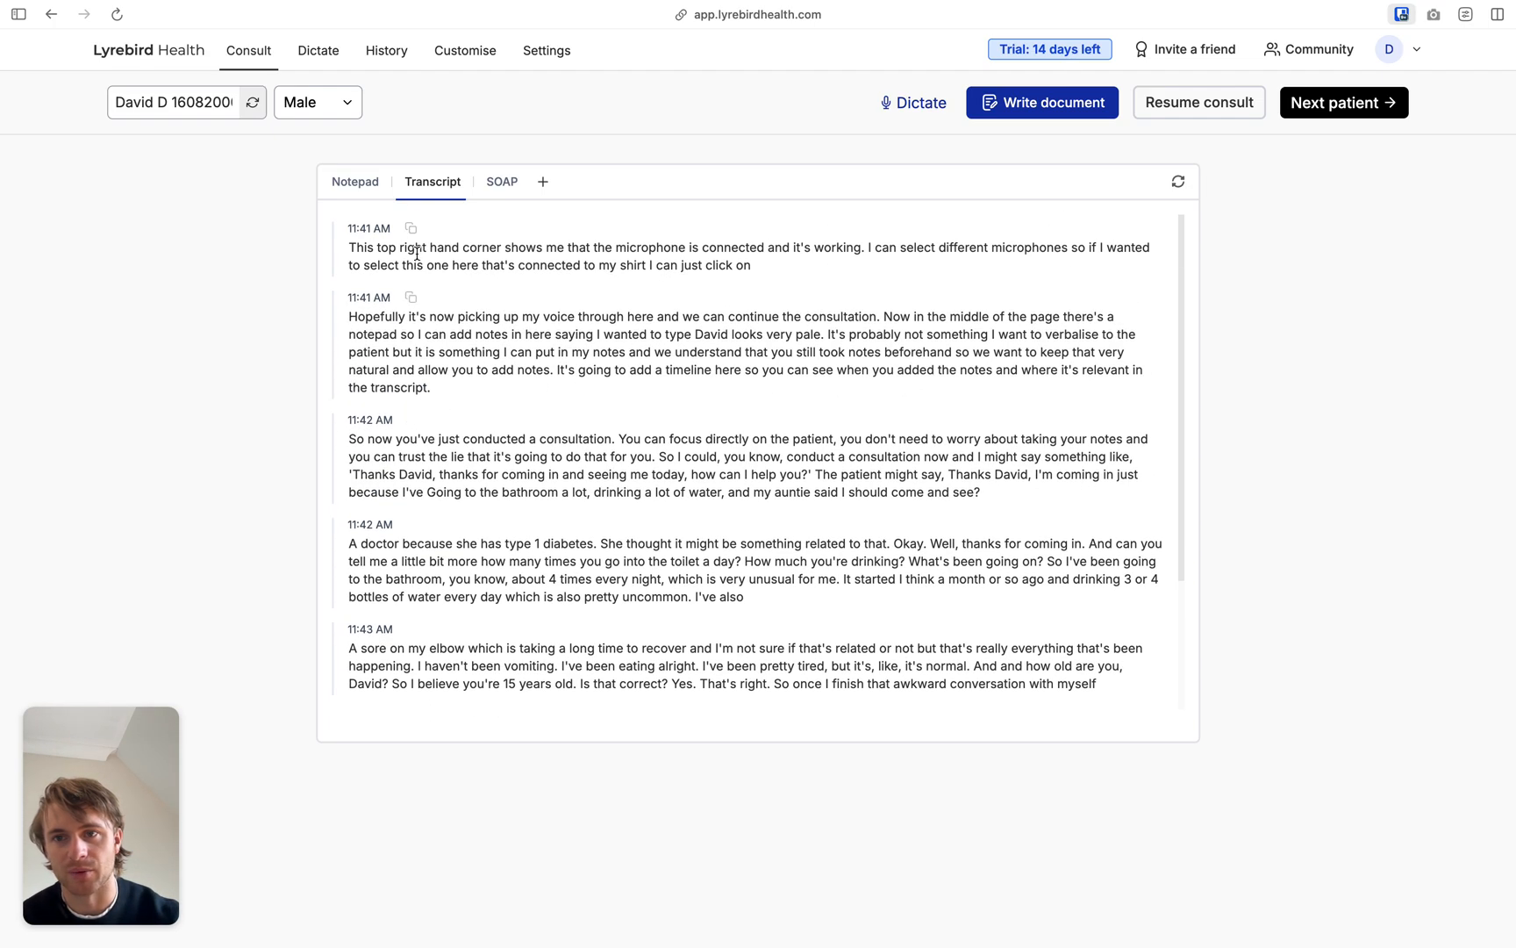
click(354, 182)
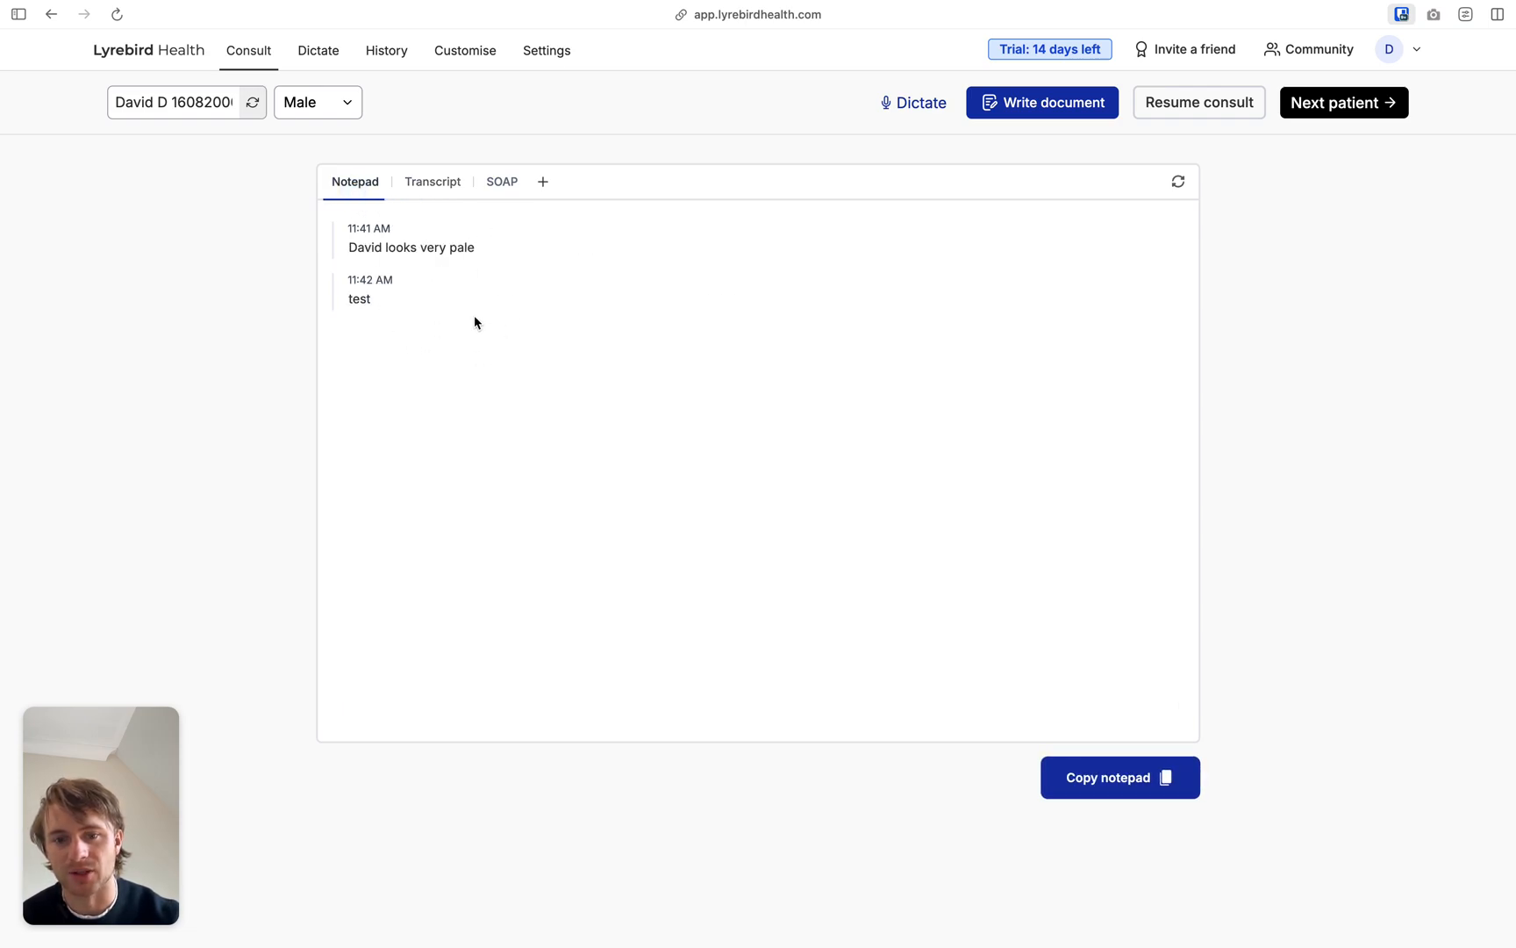
click(502, 182)
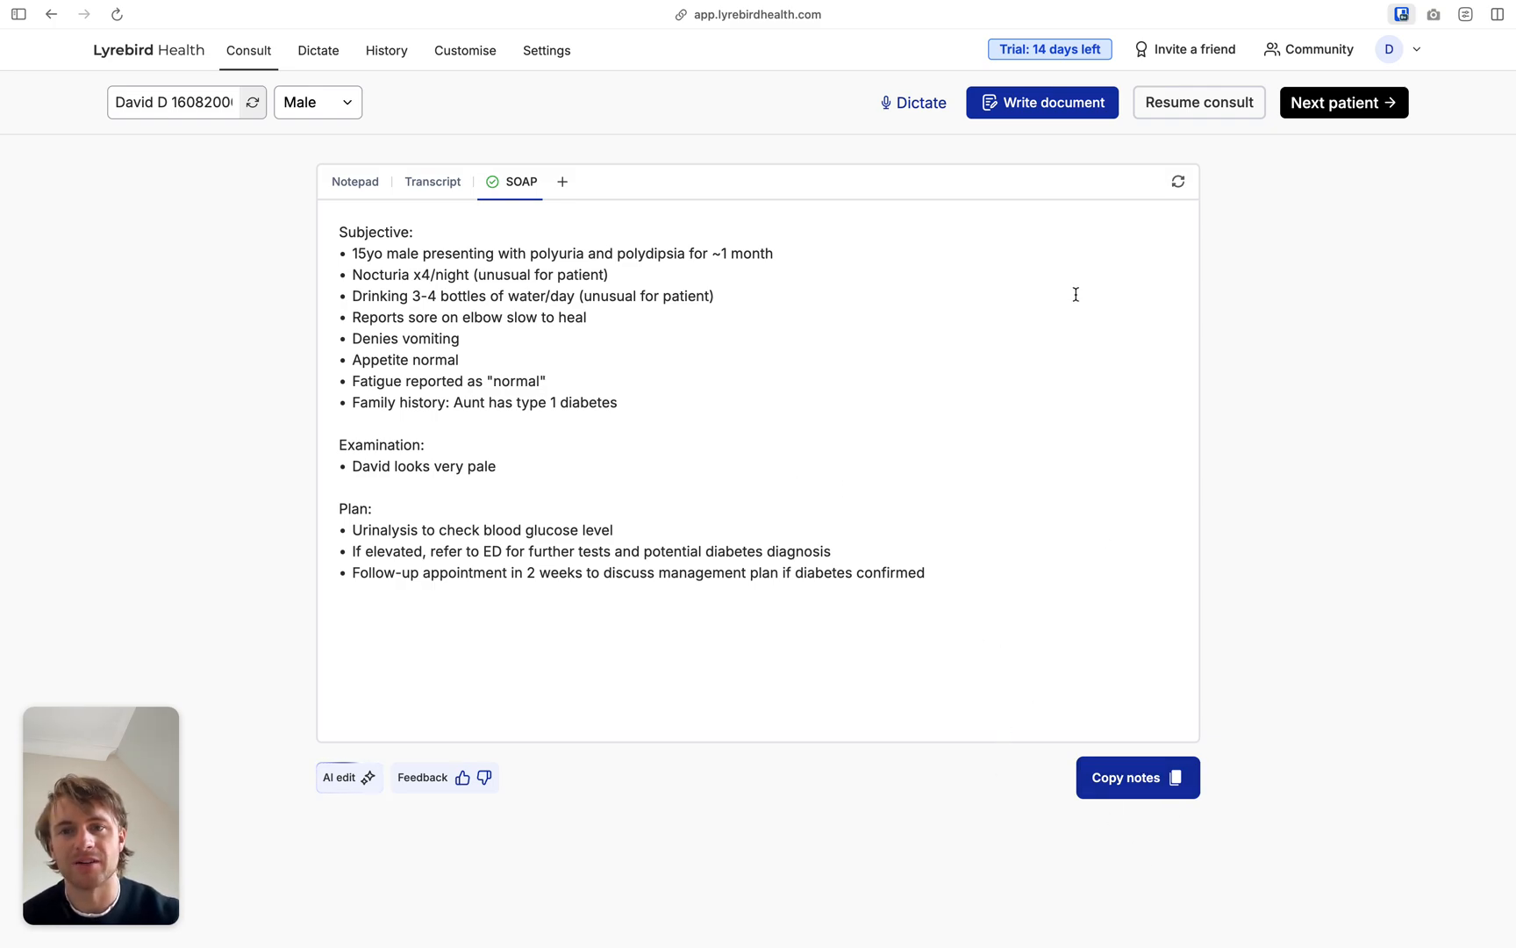
mouse_move(1072, 138)
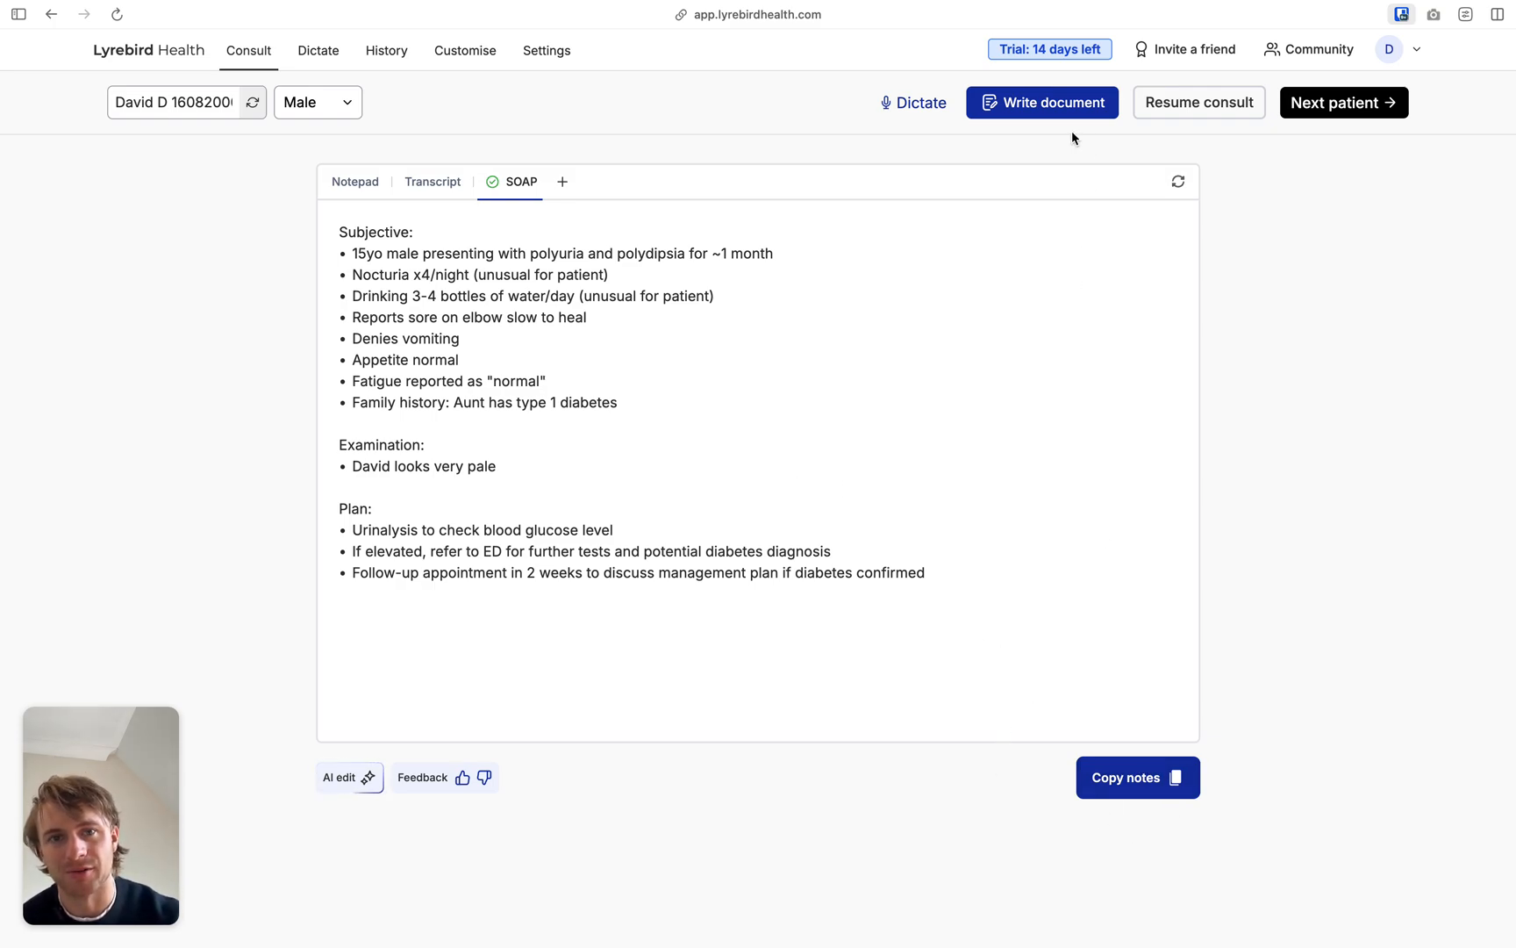
mouse_move(1048, 121)
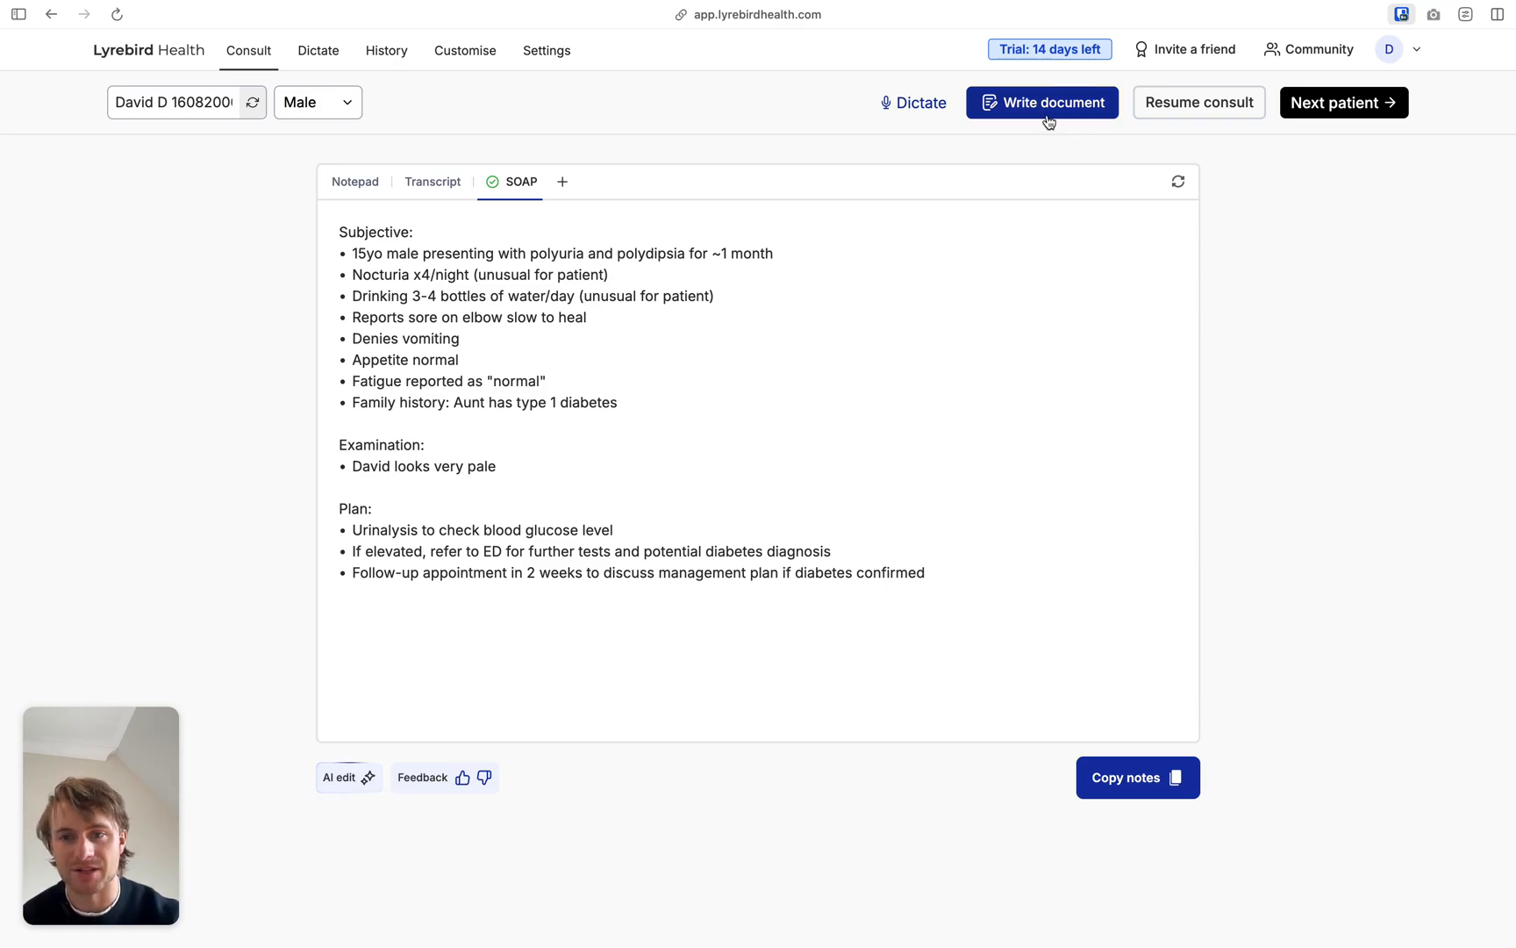
Write an Emergency Medicine specialist letter, referring clinician letter and patient letter from the consult.
click(1043, 101)
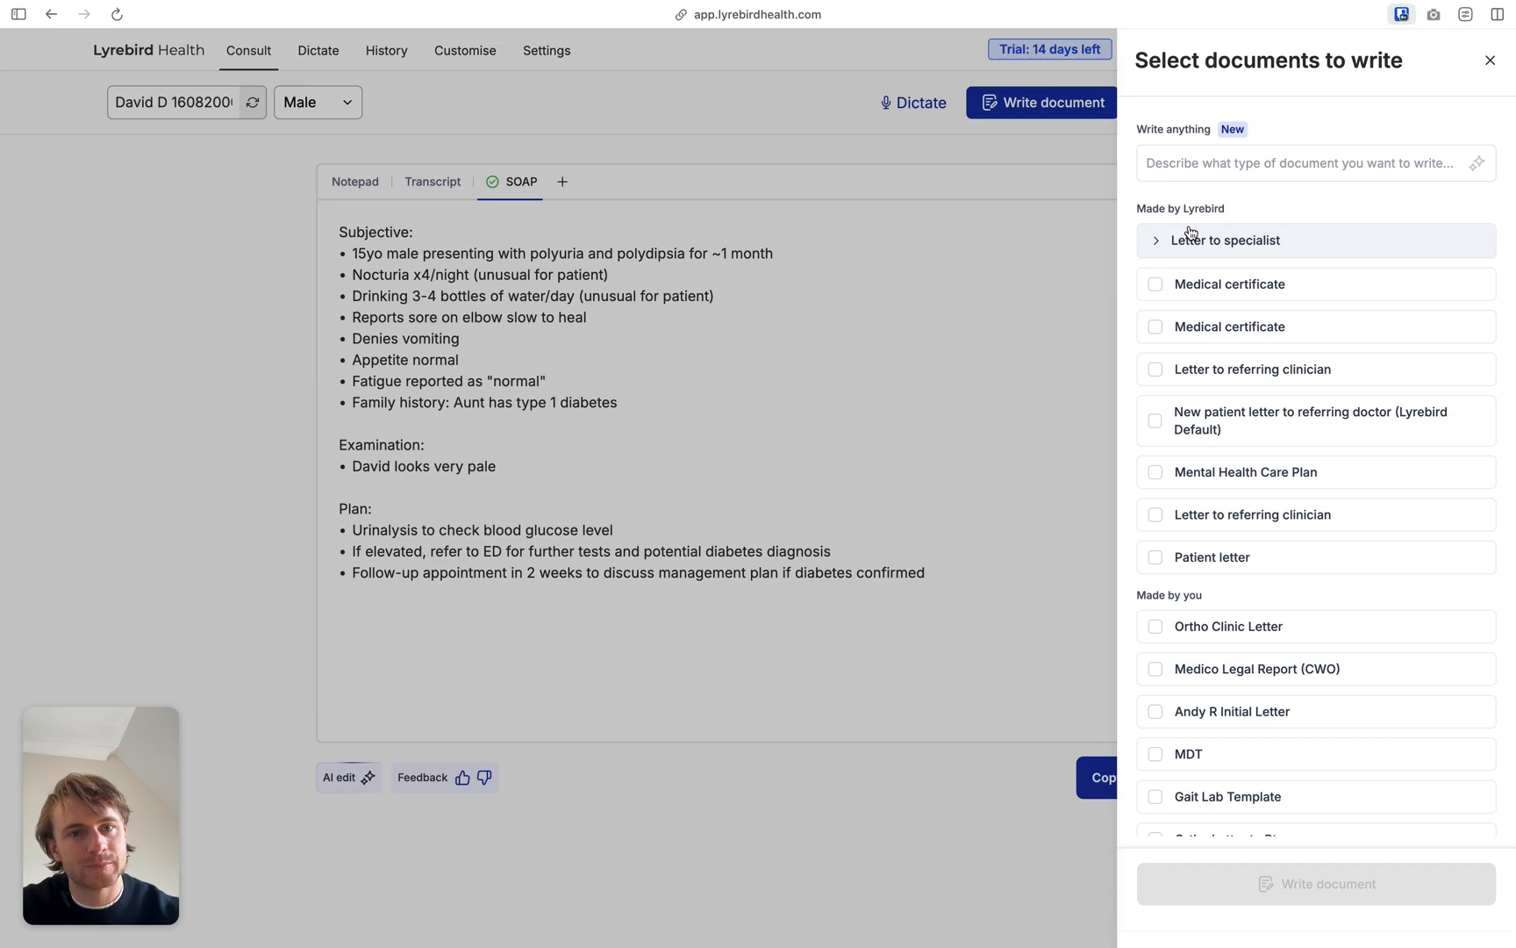
mouse_move(1247, 284)
text(e)
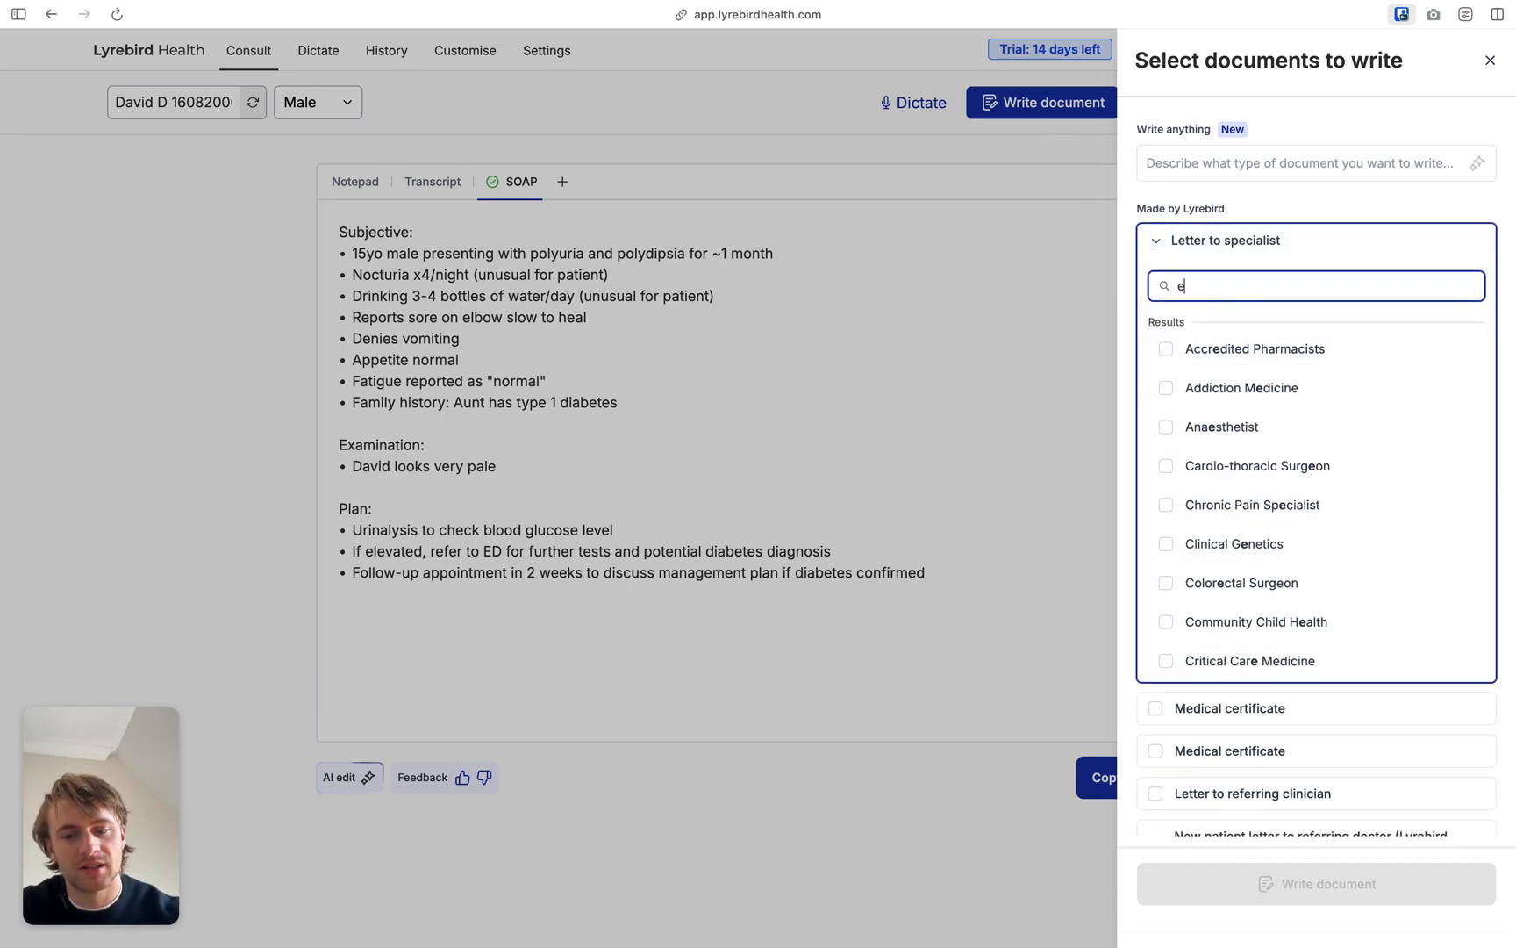
text(merge)
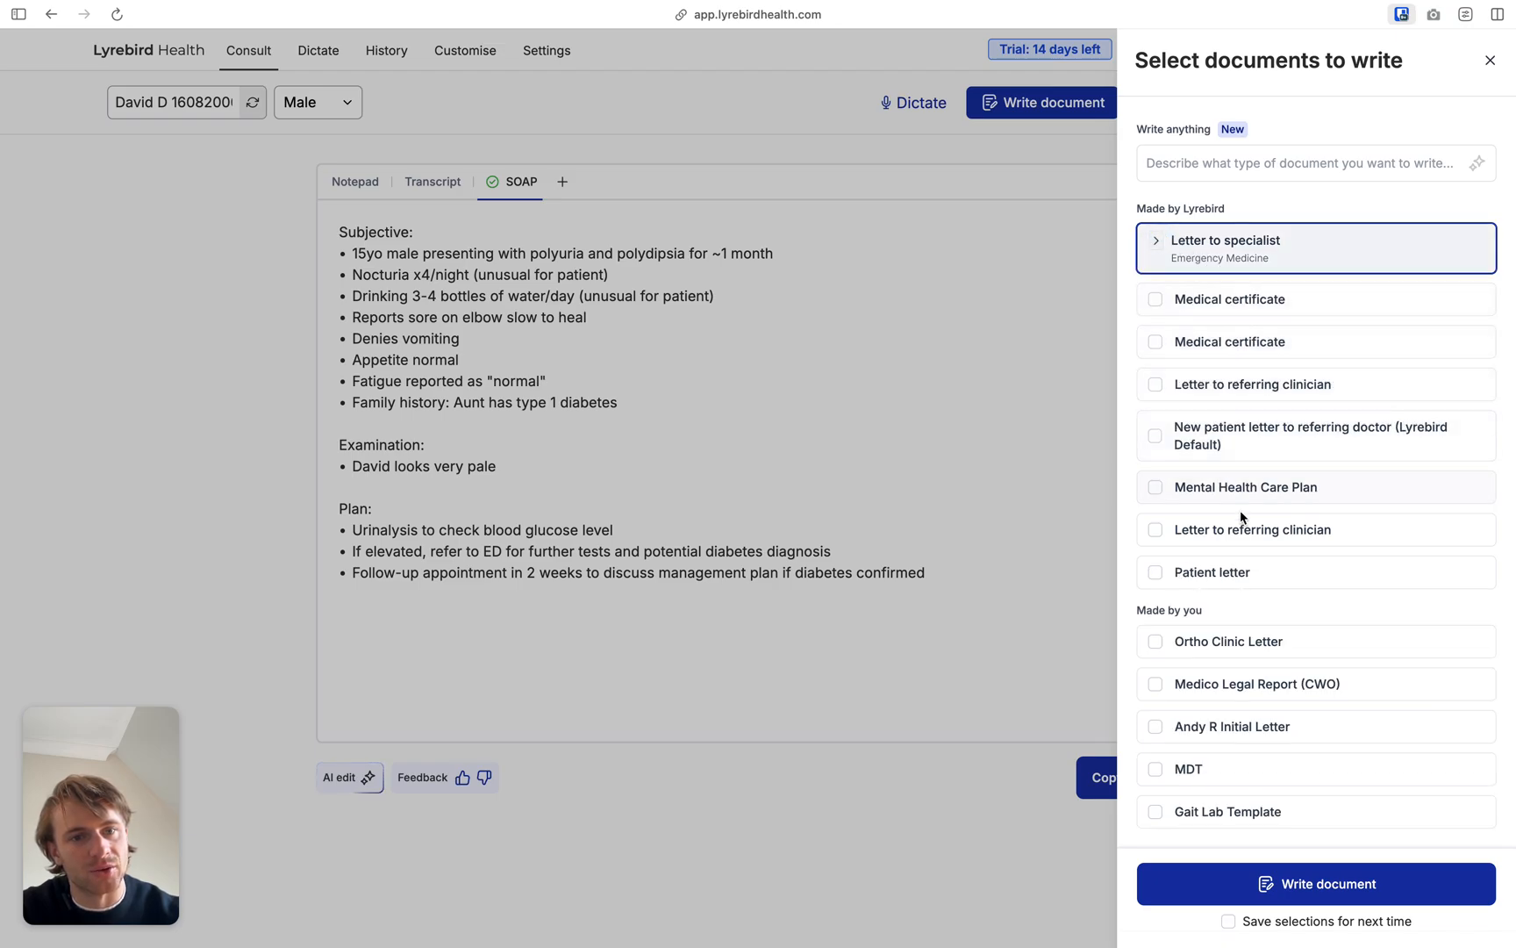
click(1156, 384)
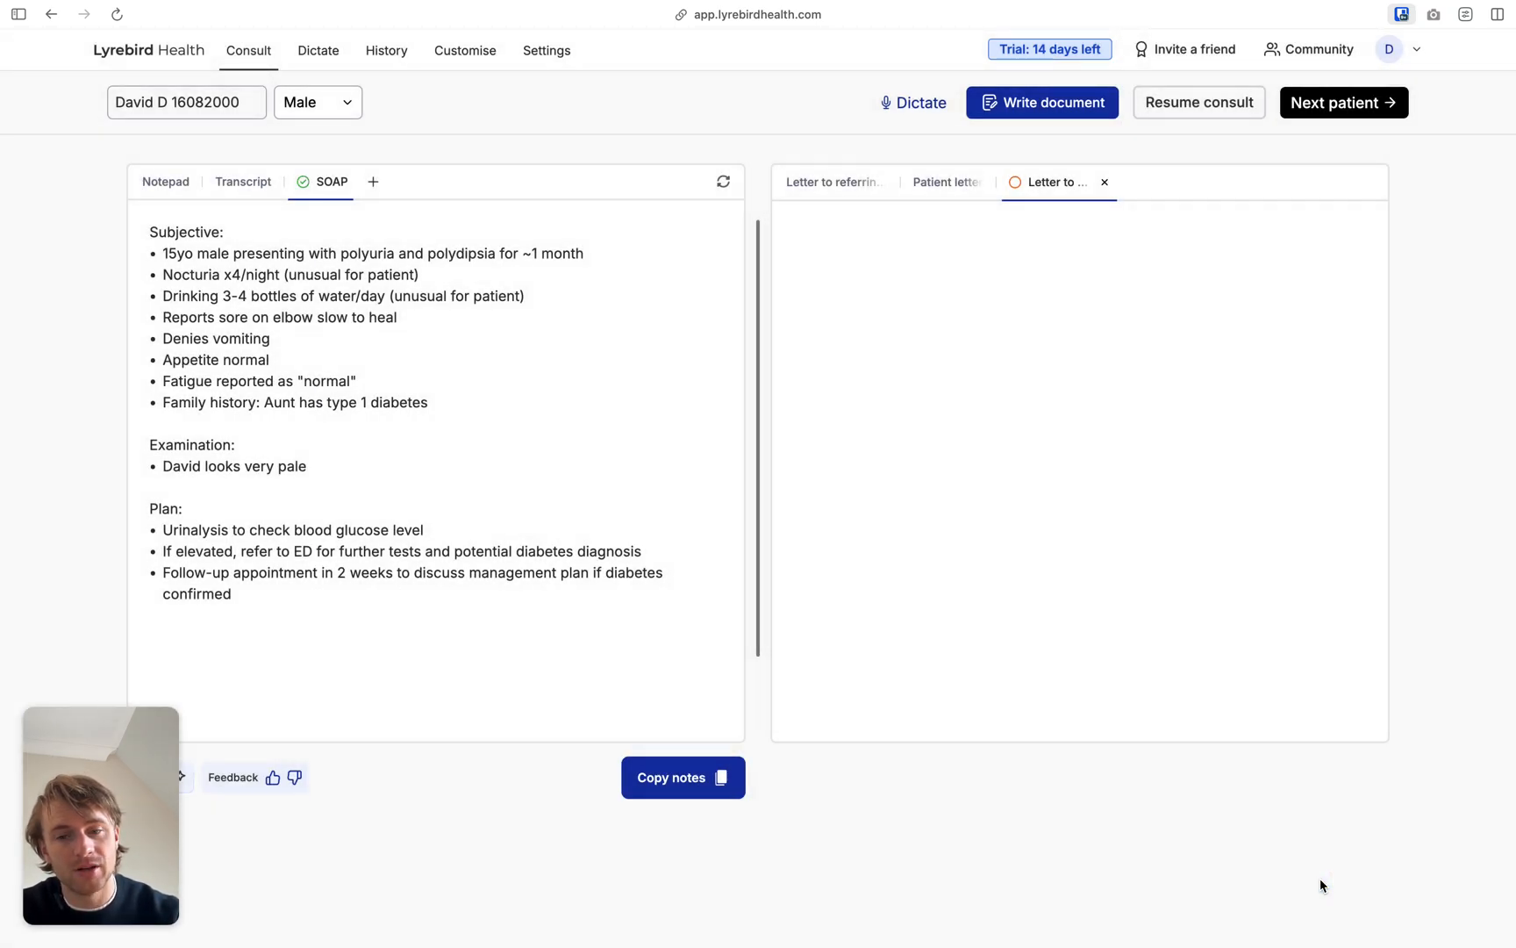
Review the generated emergency, patient and referring clinician letters.
click(1043, 101)
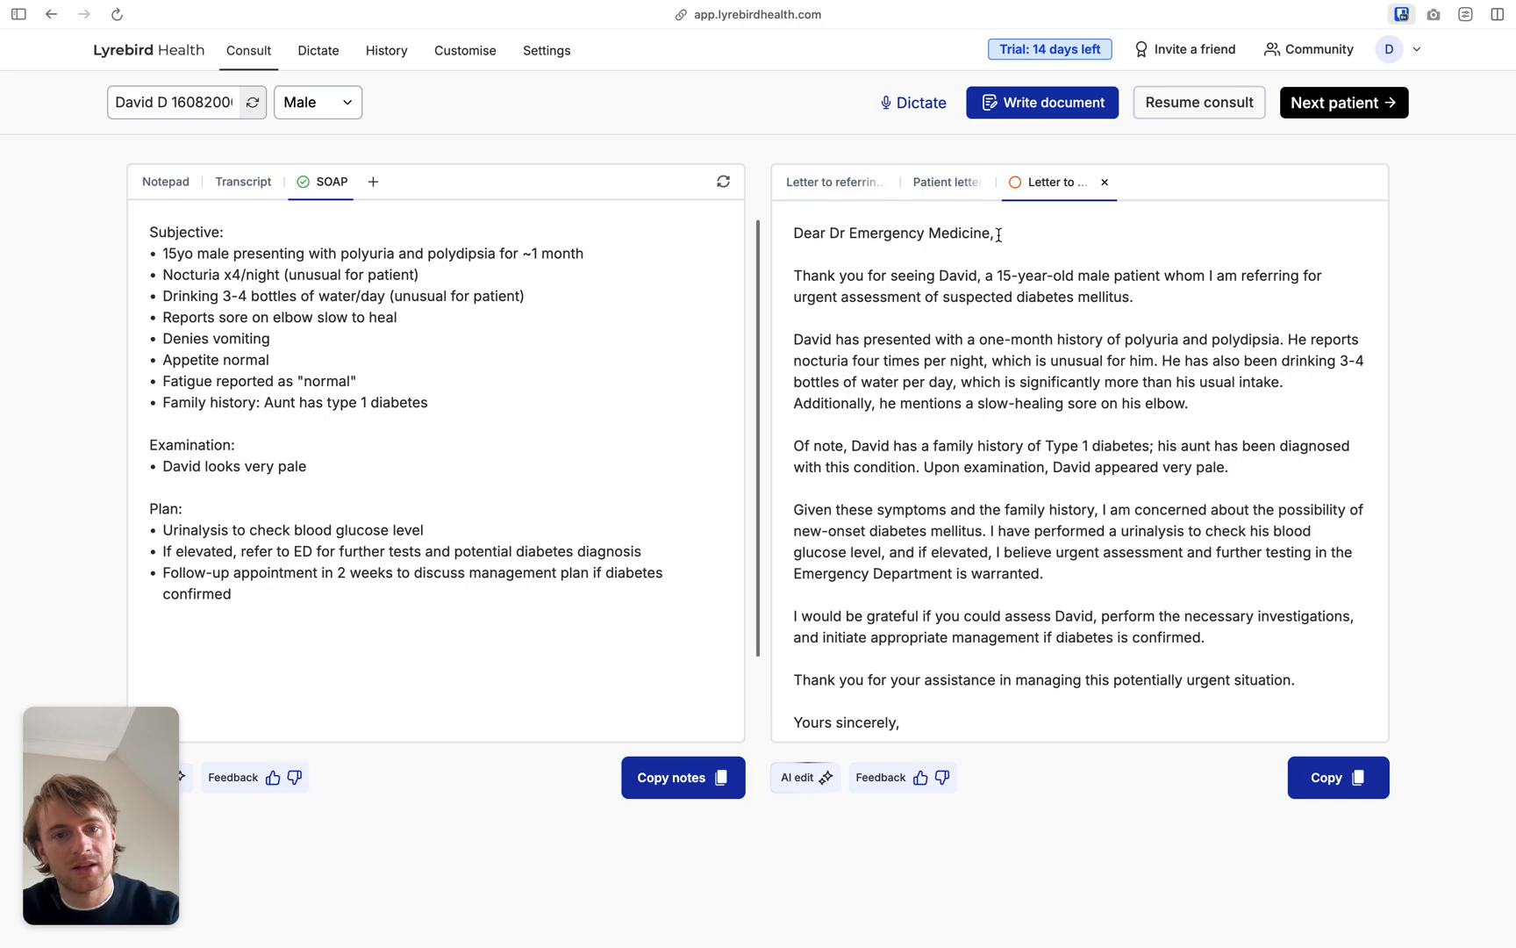
click(967, 183)
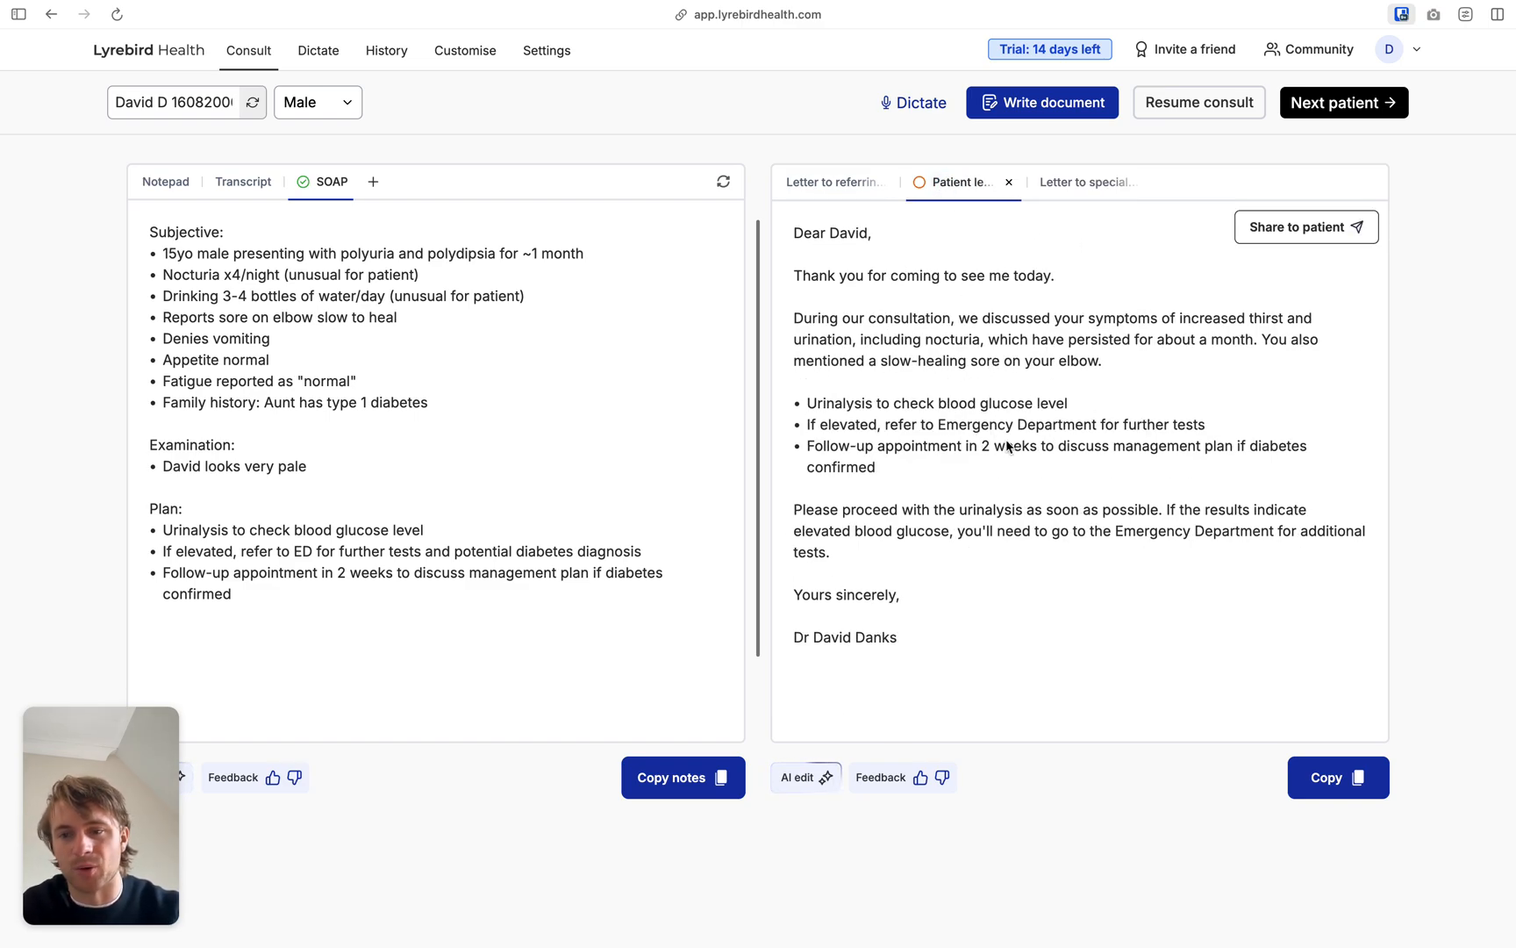
click(833, 183)
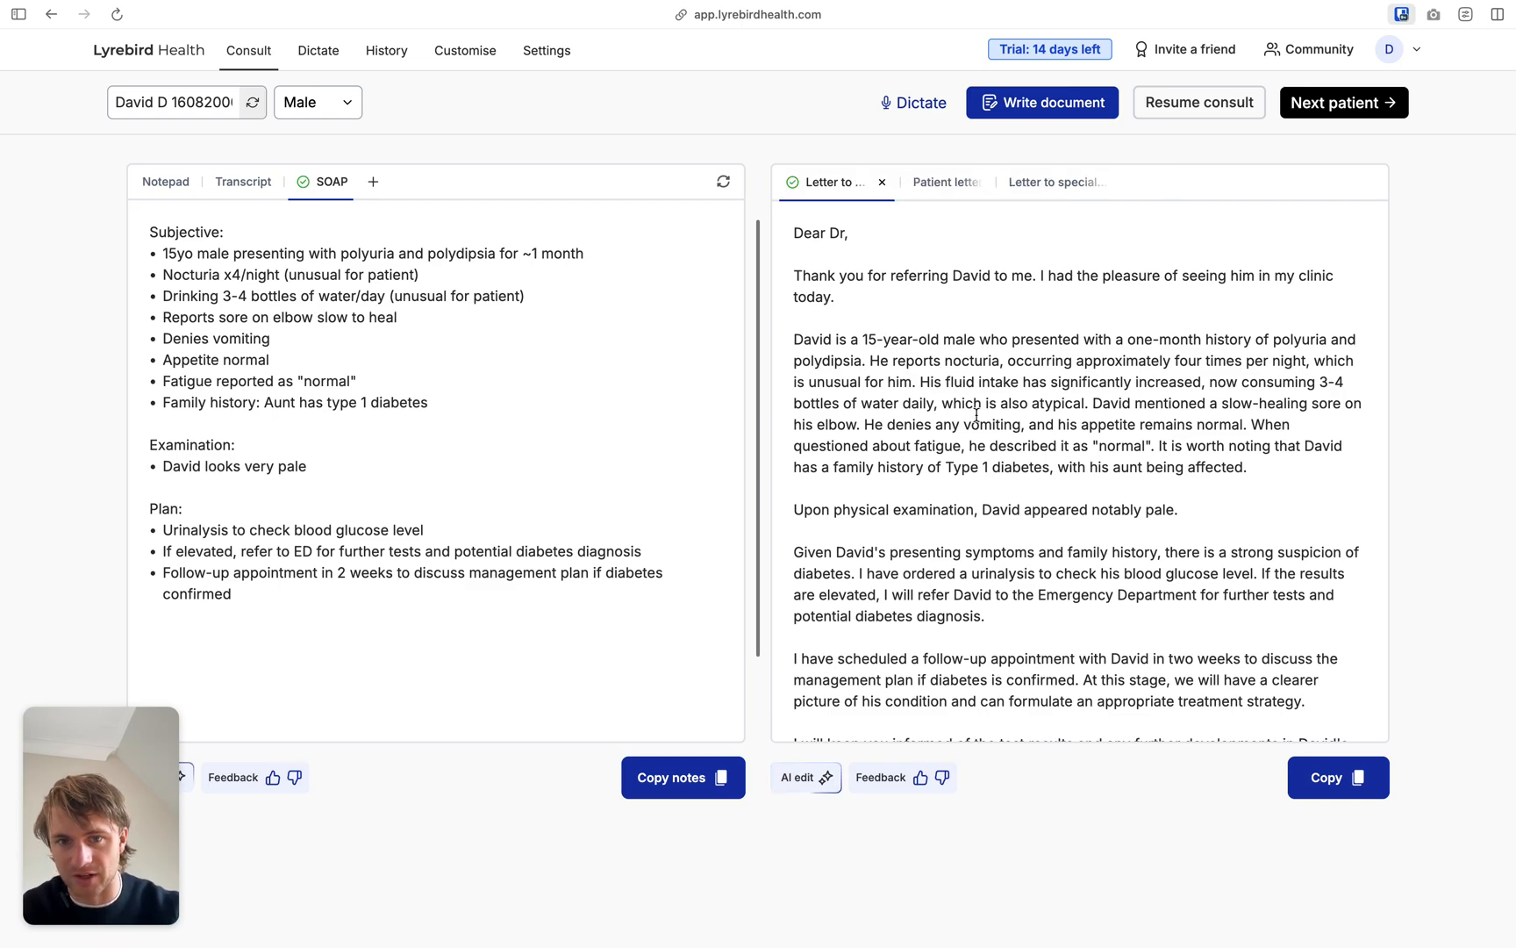
scroll(down, 3)
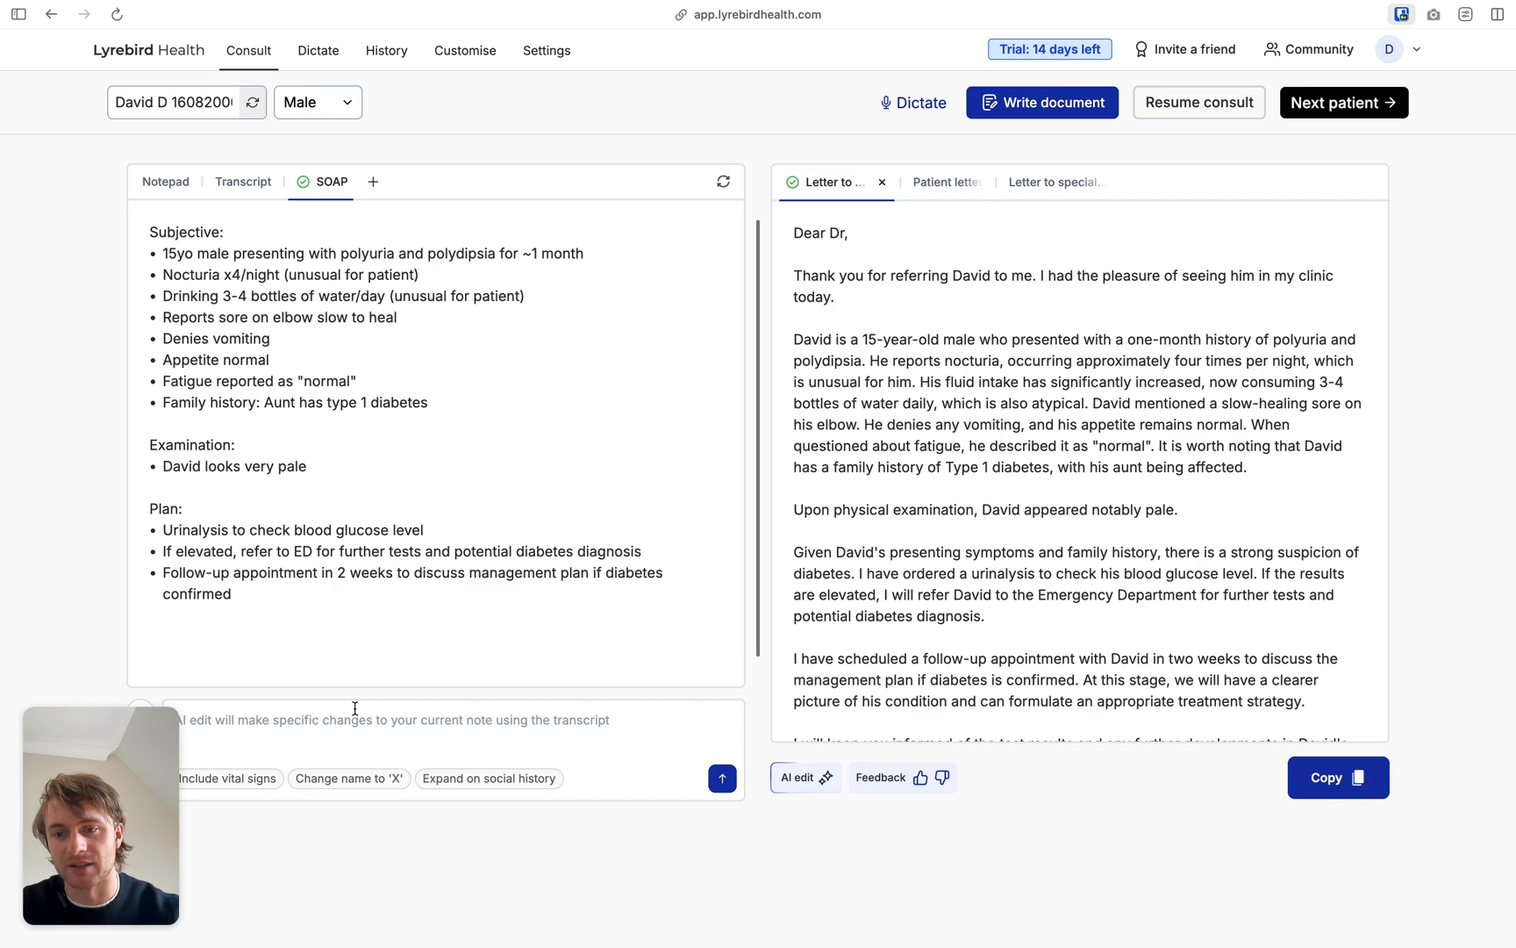
AI-edit the SOAP note into abbreviated shorthand and the referral letter into more formal medical language.
text(Use e)
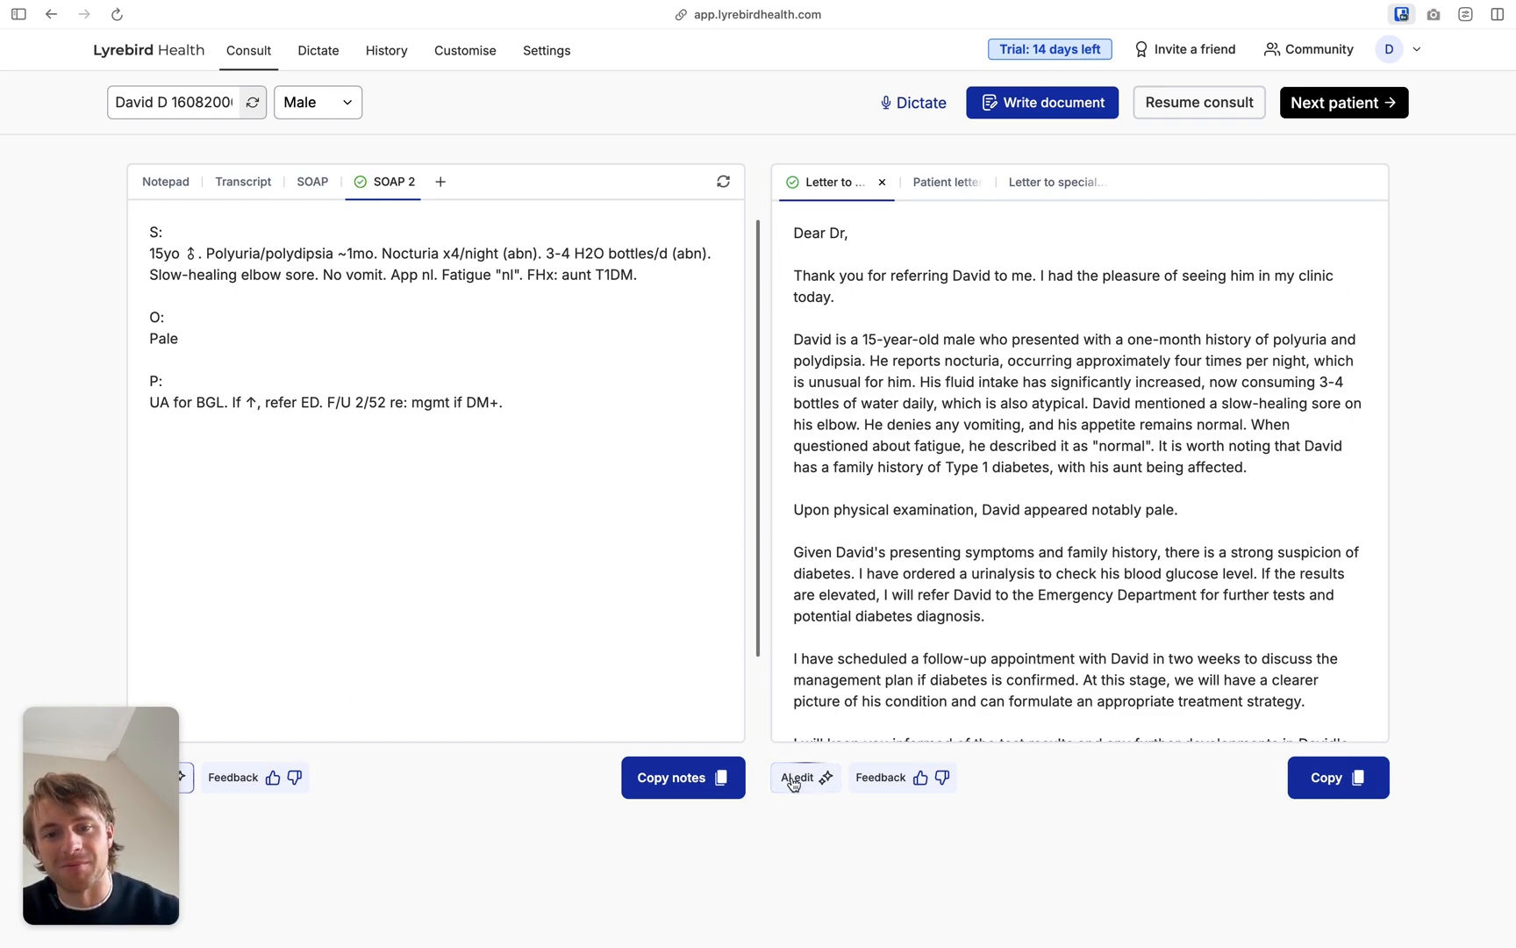
click(795, 776)
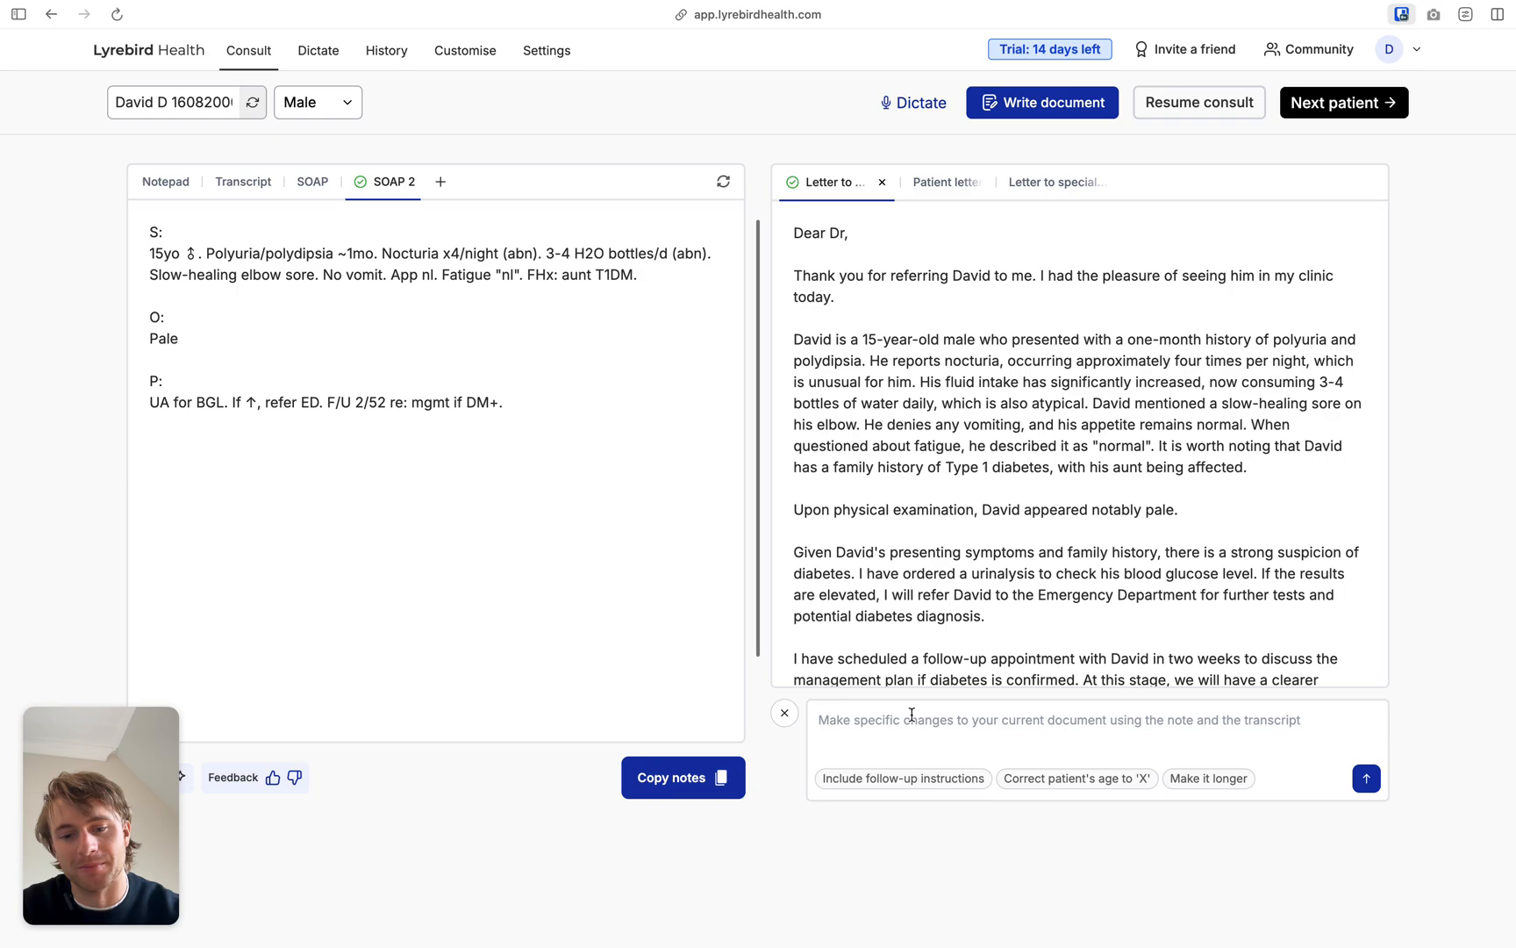
text(Use much m)
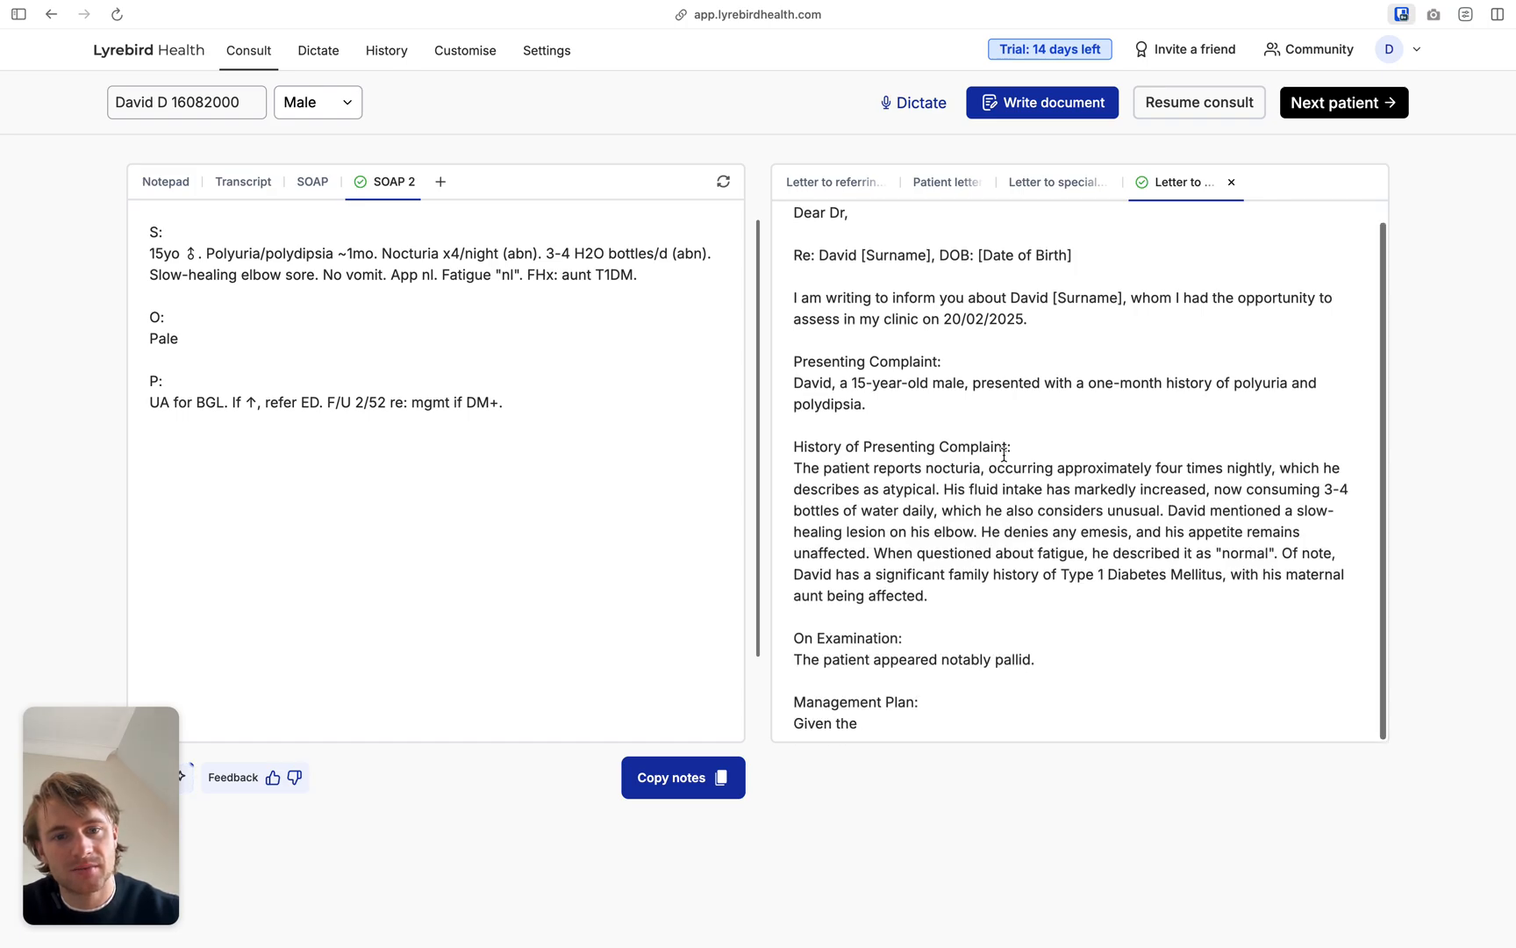
scroll(down, 3)
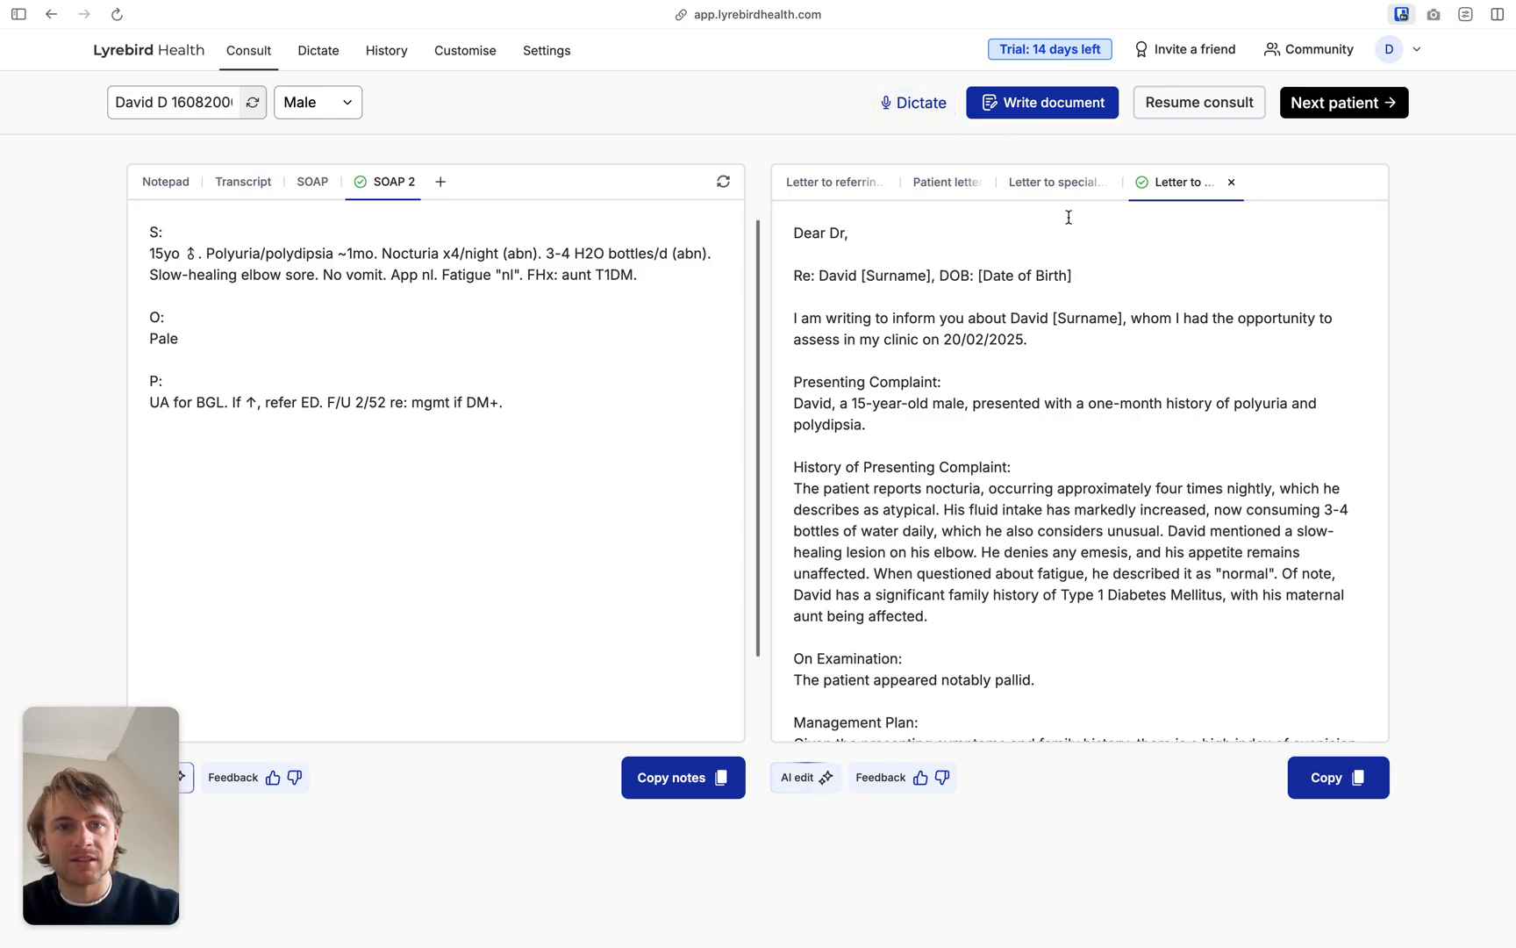
mouse_move(933, 608)
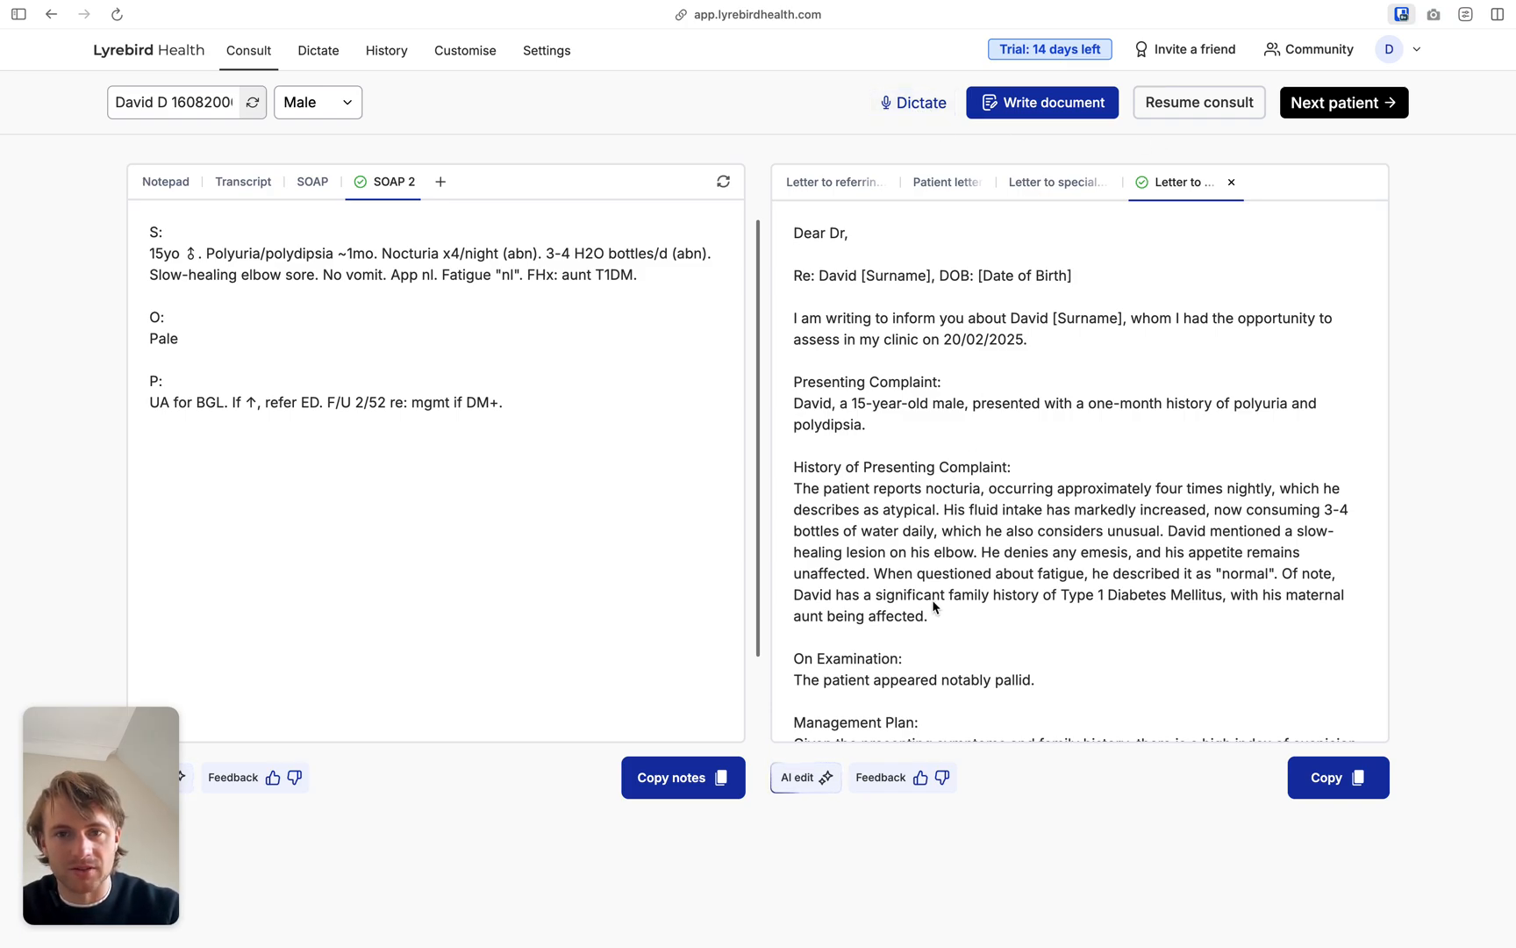
Copy the rewritten formal referral letter to the clipboard.
click(1337, 776)
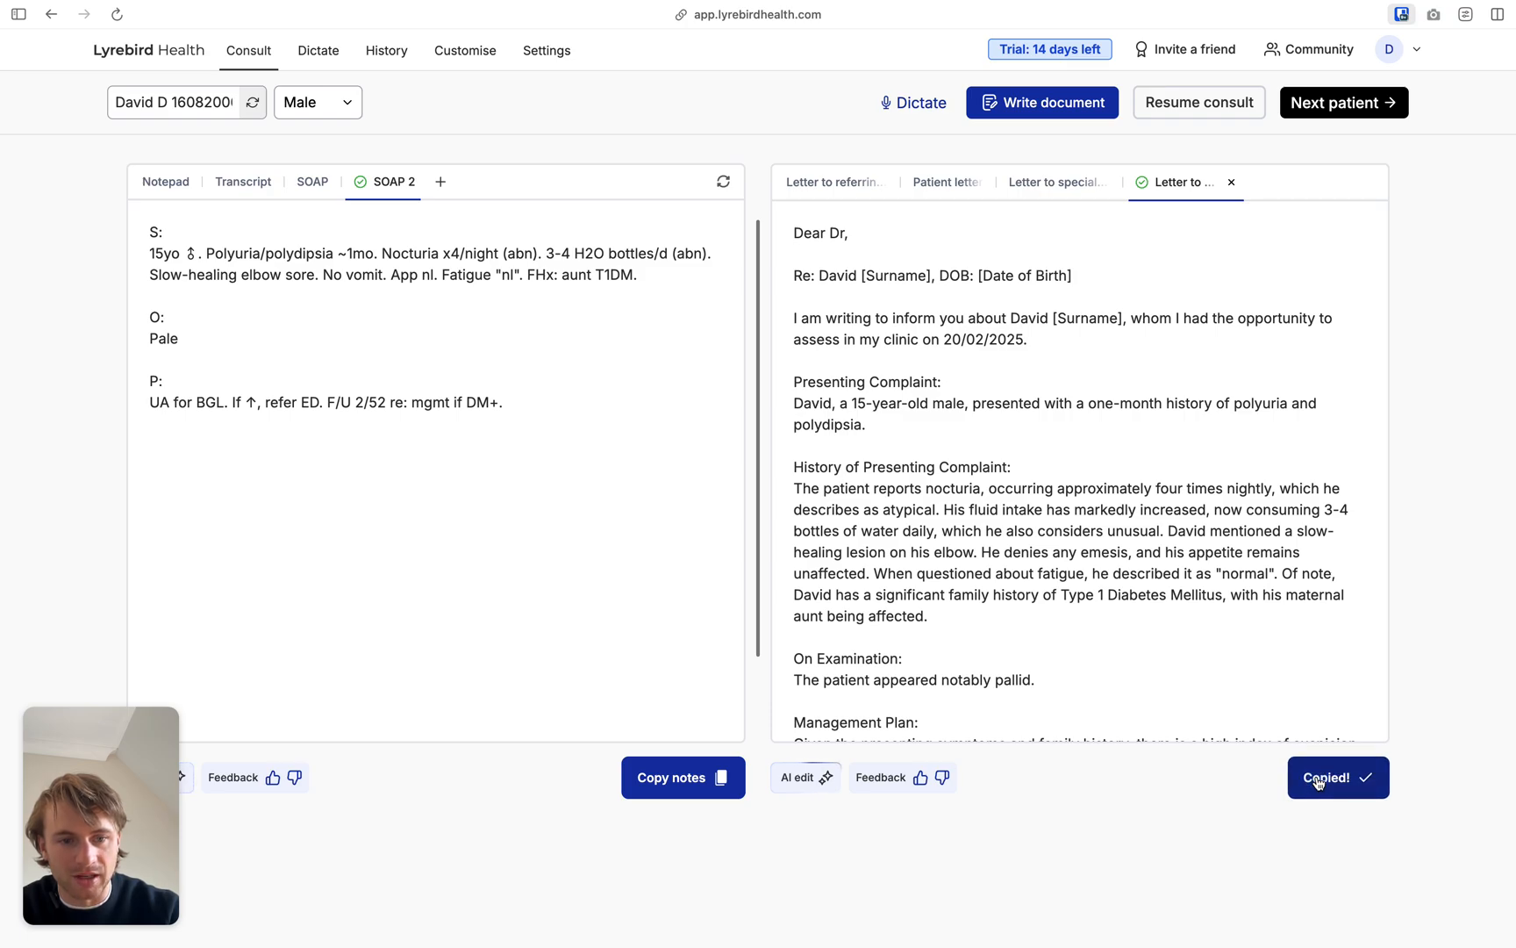
click(681, 776)
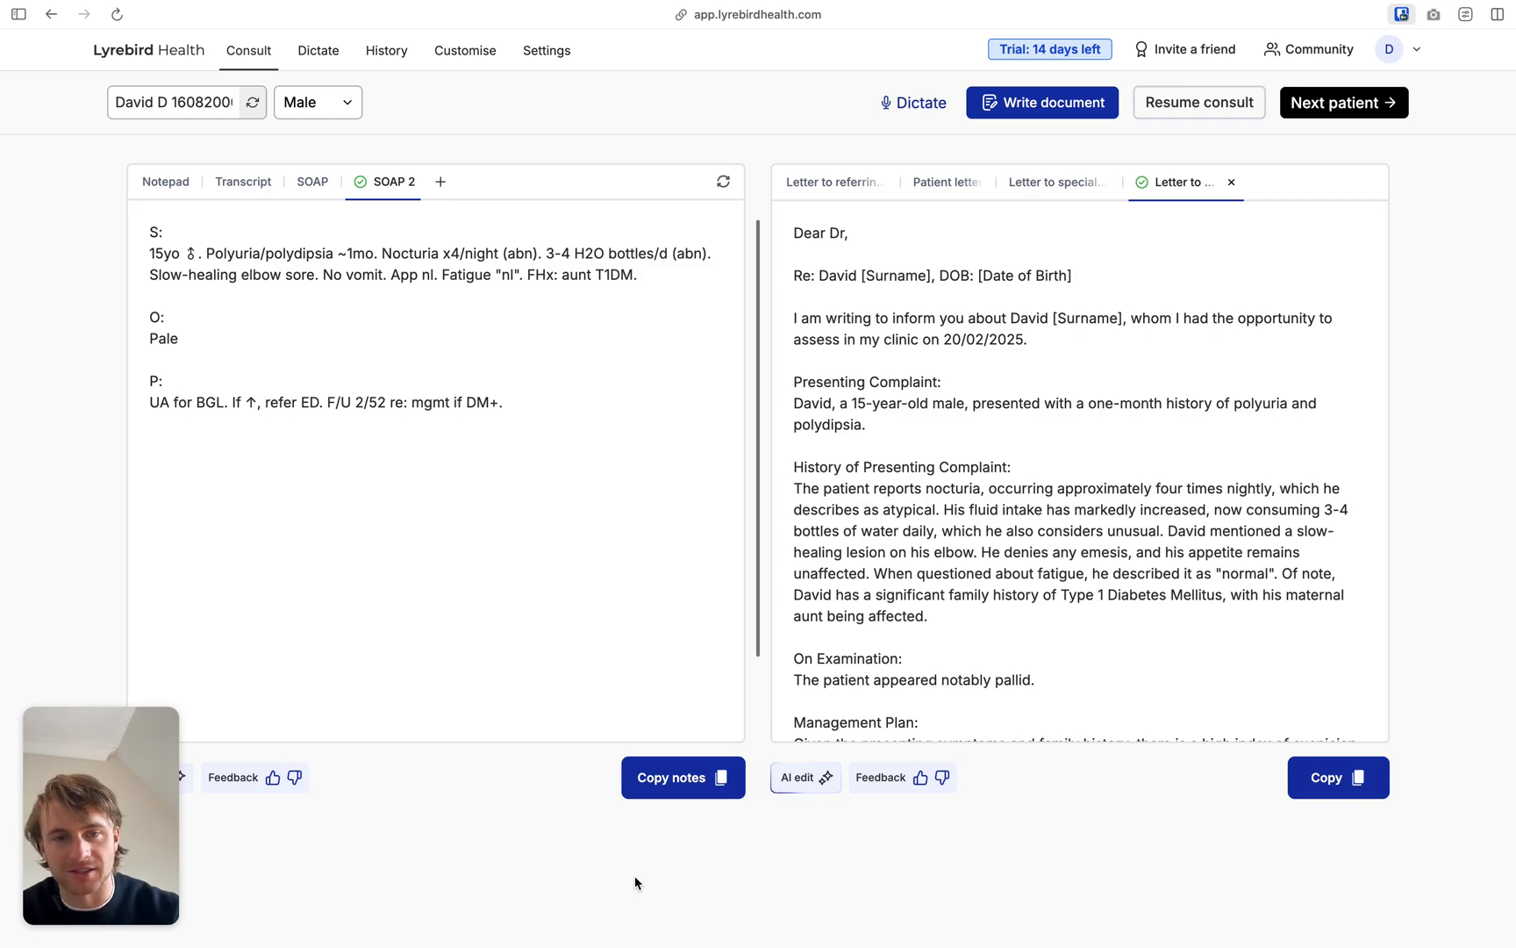
mouse_move(675, 830)
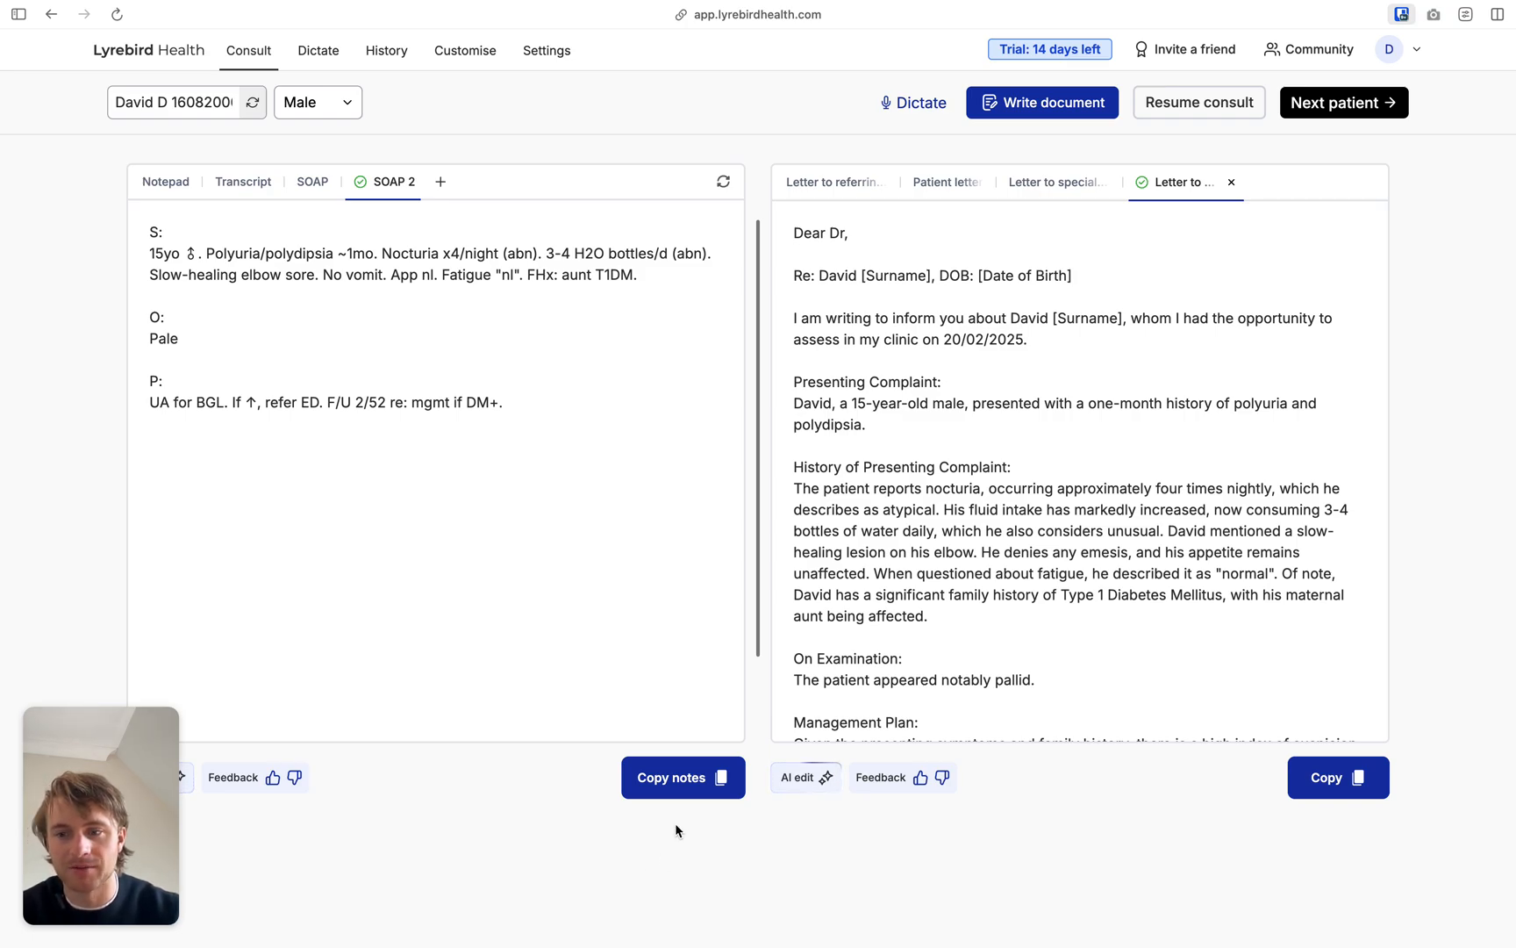